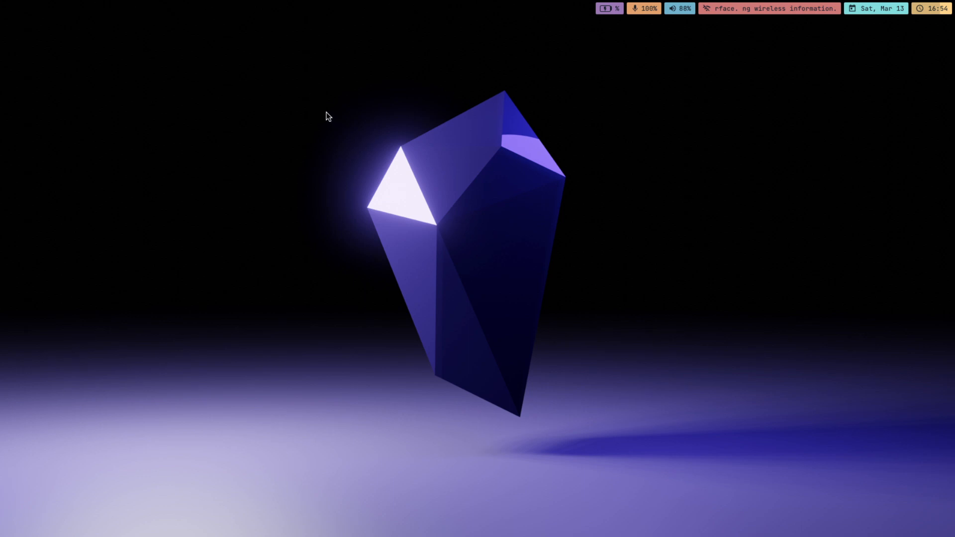
mouse_move(351, 94)
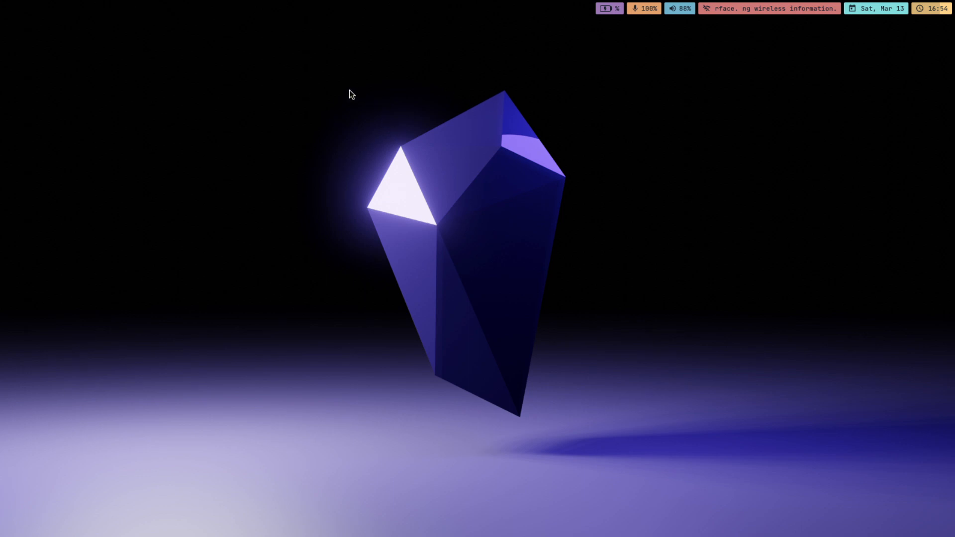
mouse_move(307, 64)
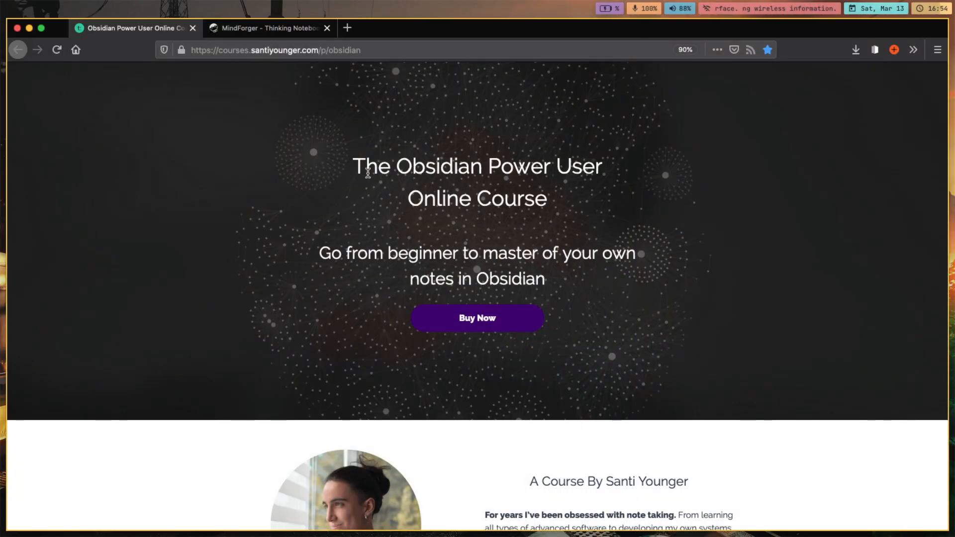
- Scroll the Obsidian course page down to the graph view of 4511 connected notes
scroll("down", 3)
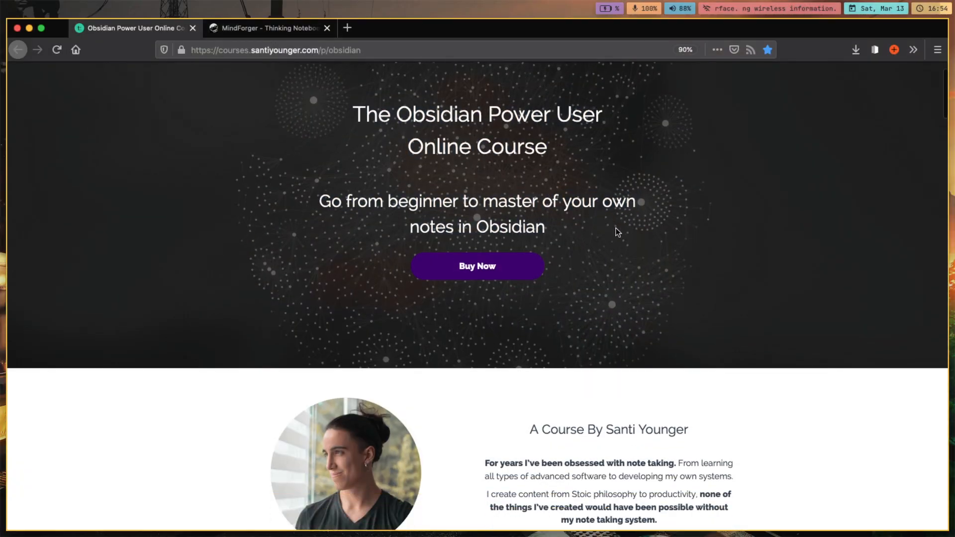
scroll("down", 3)
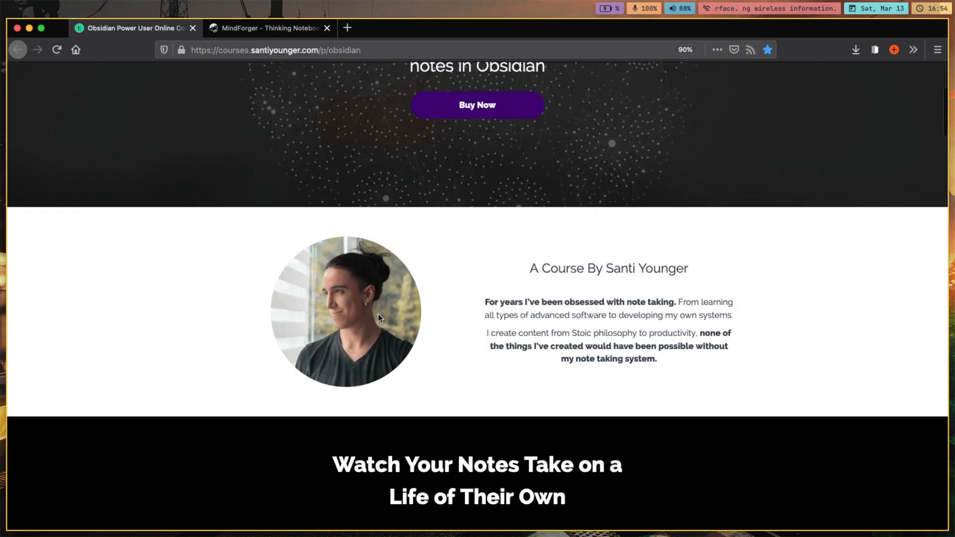
mouse_move(499, 235)
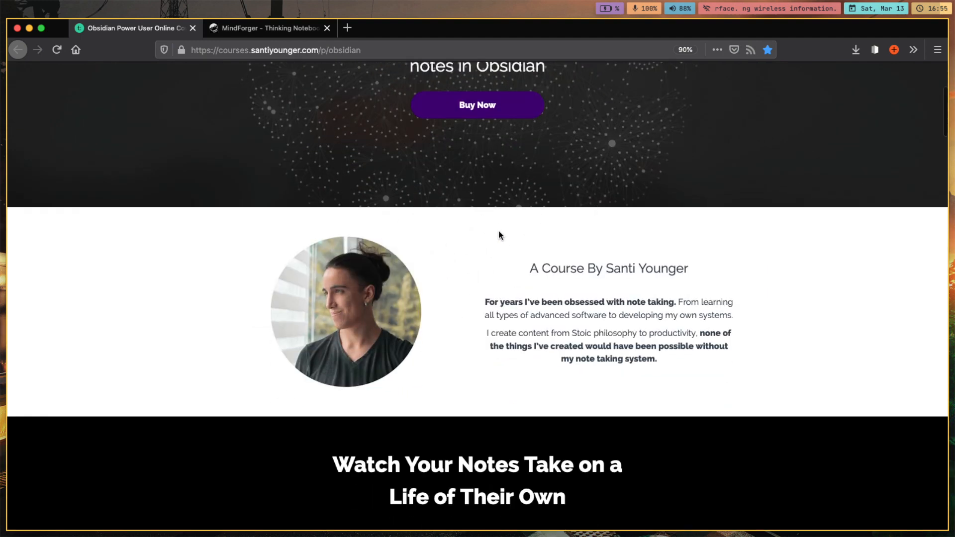
scroll("down", 3)
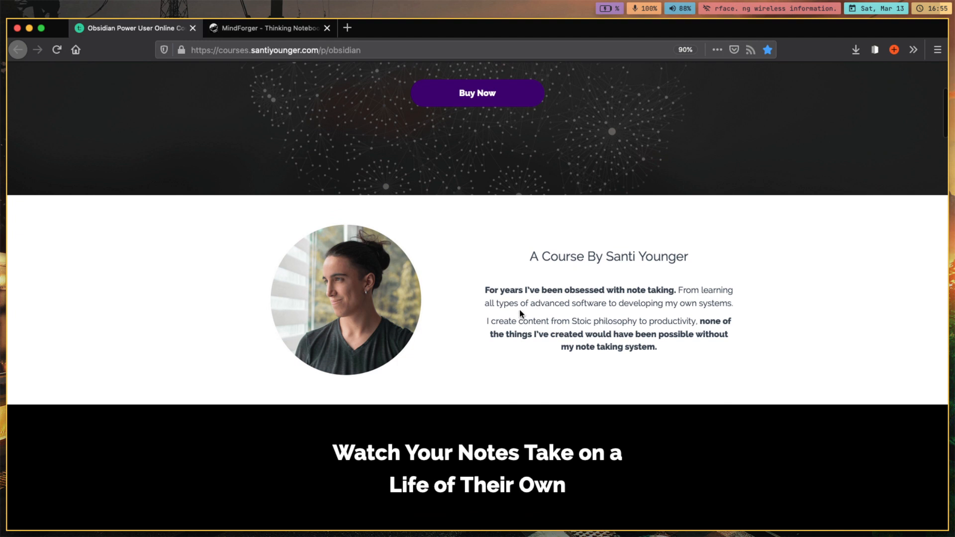
mouse_move(562, 373)
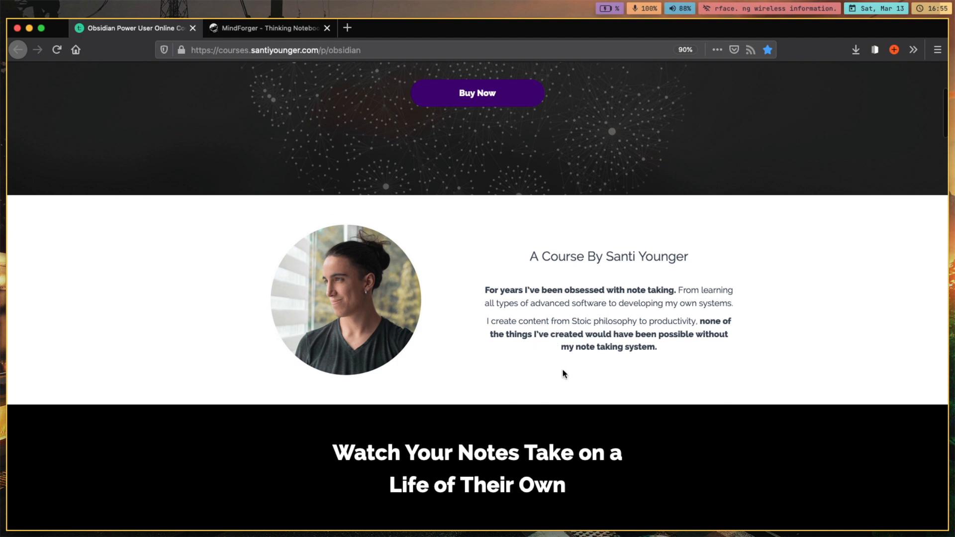
scroll("down", 3)
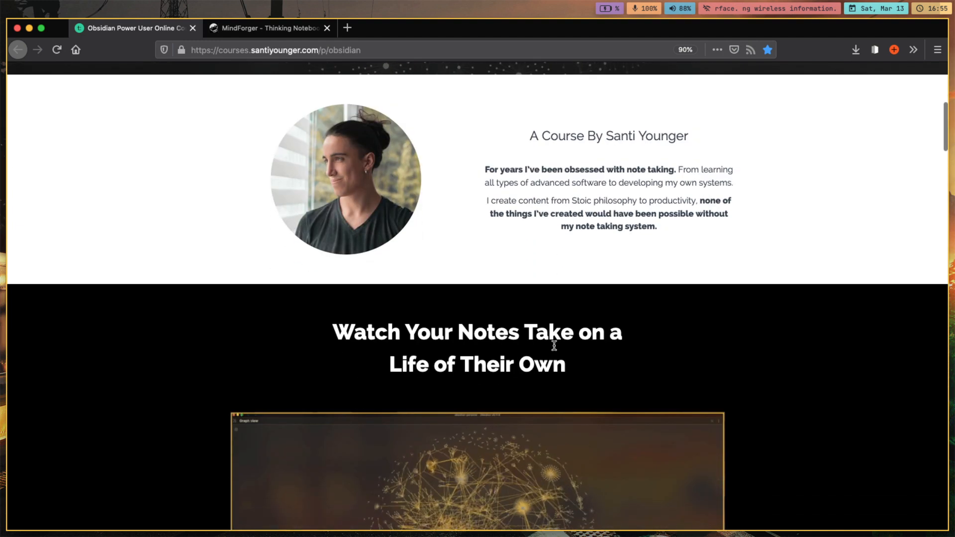
scroll("down", 3)
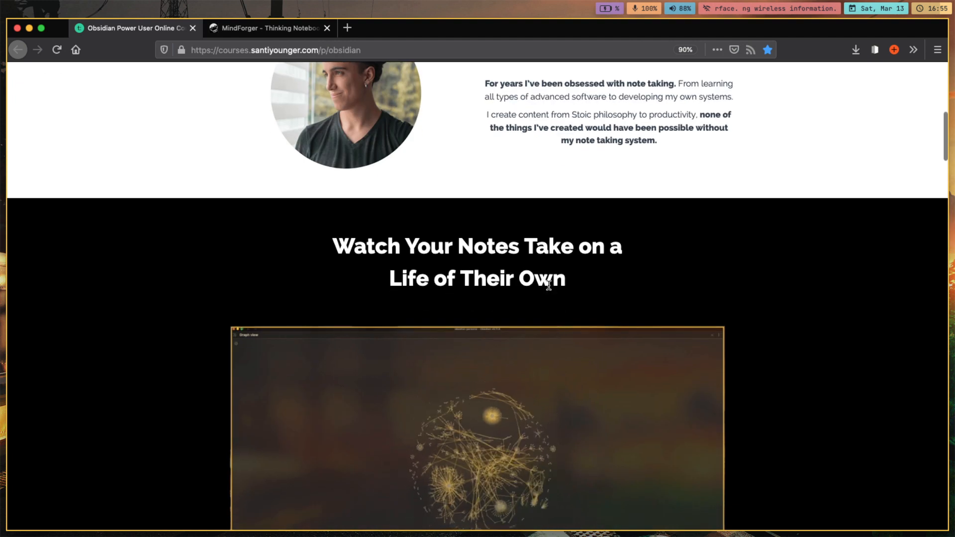
scroll("down", 3)
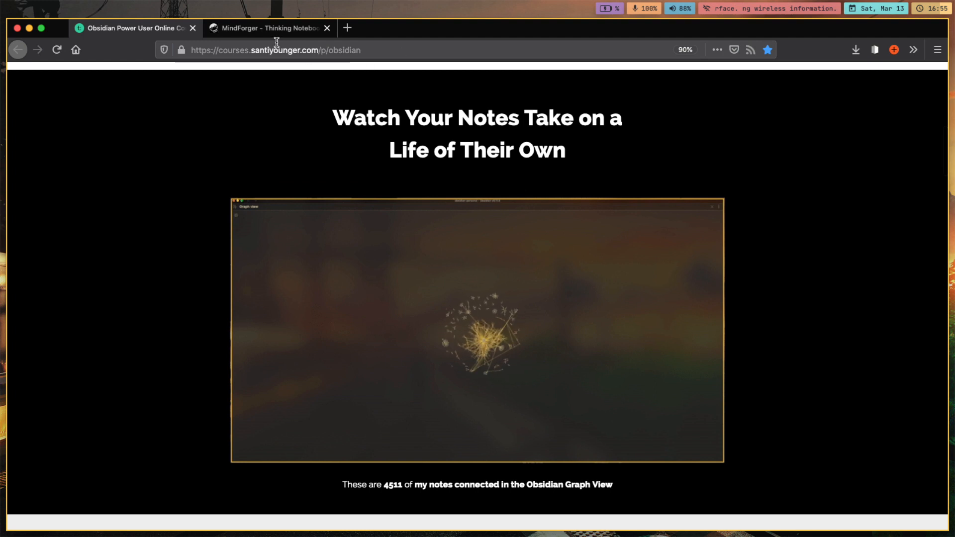
- Switch to the MindForger Thinking Notebook tab in Firefox
left_click(267, 28)
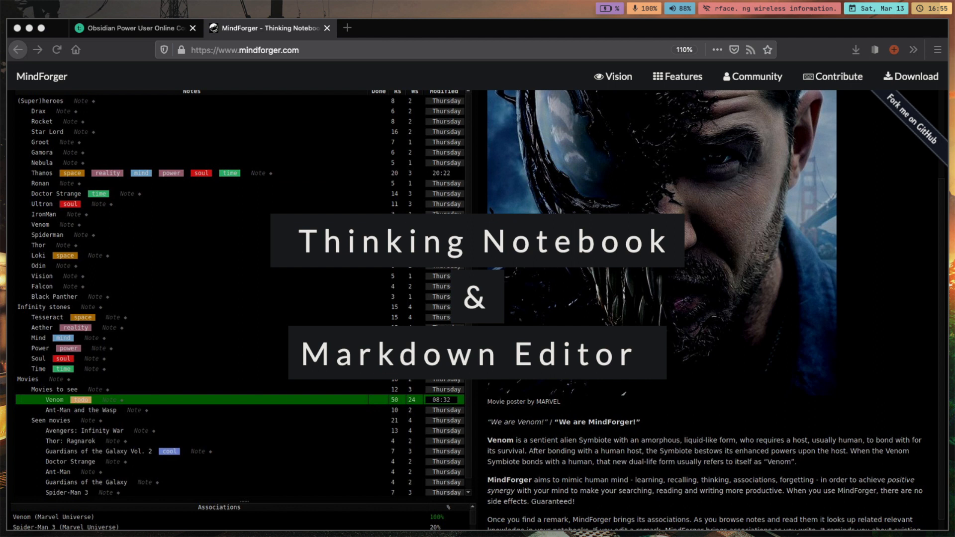
mouse_move(786, 224)
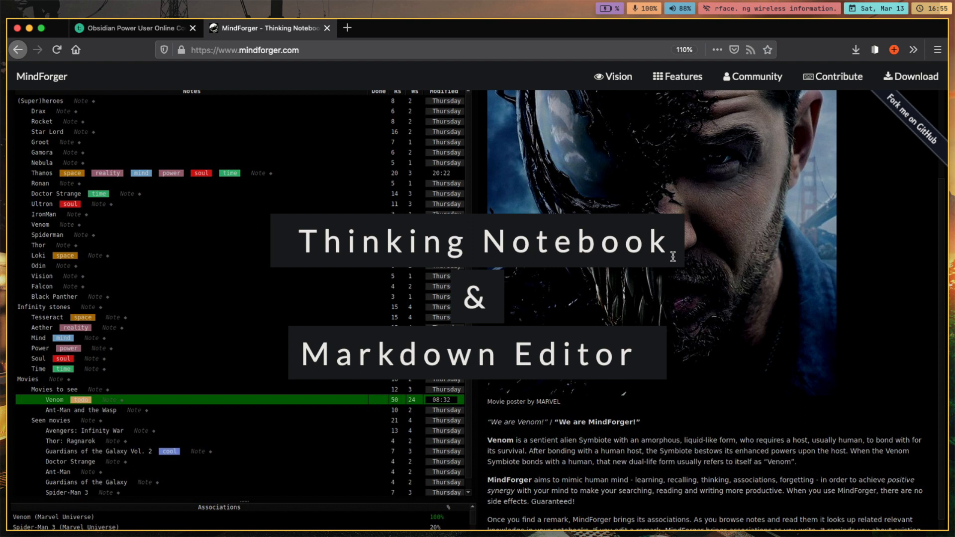
mouse_move(665, 238)
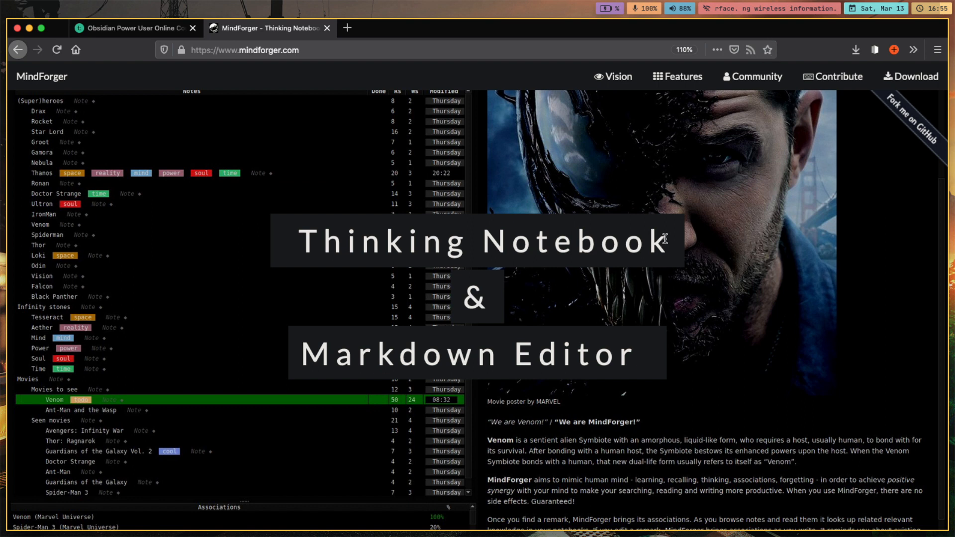
mouse_move(691, 201)
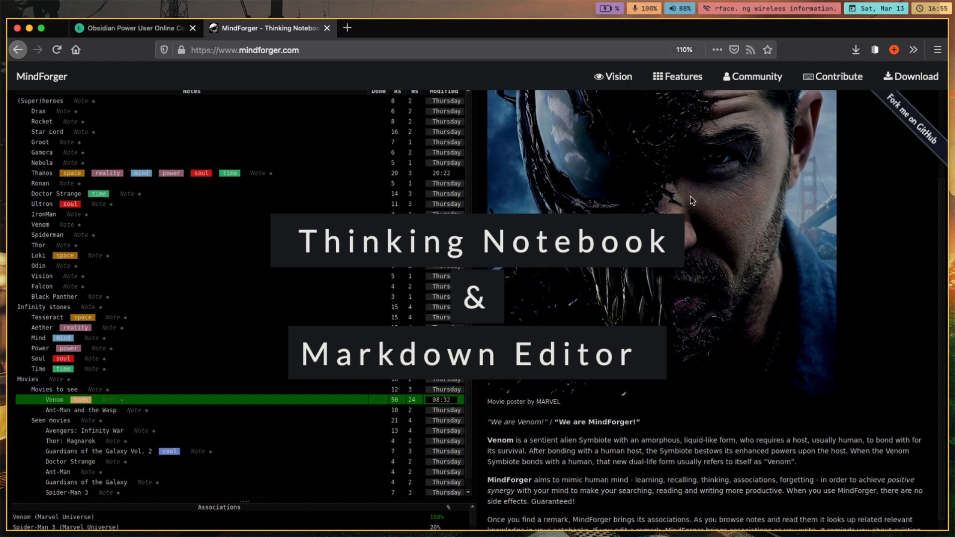
mouse_move(730, 311)
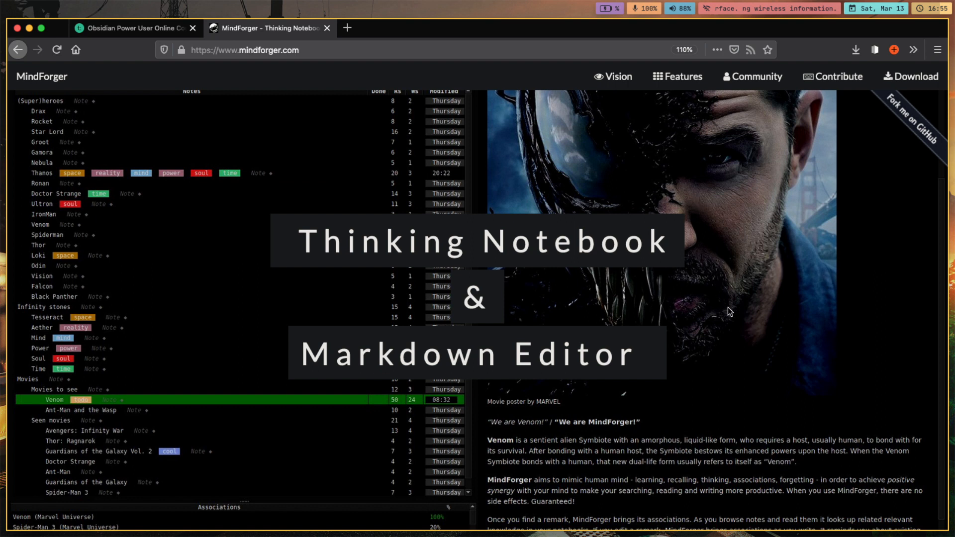
mouse_move(723, 295)
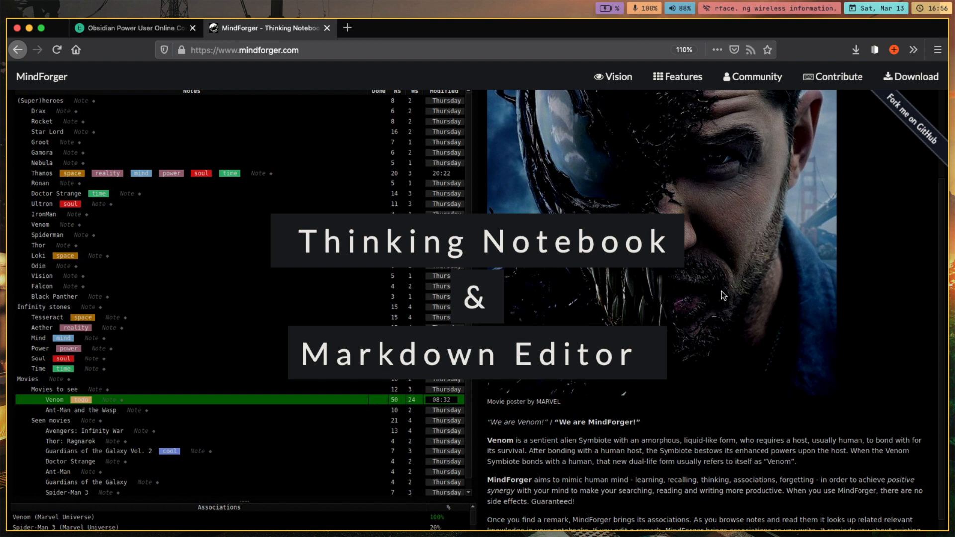
mouse_move(742, 244)
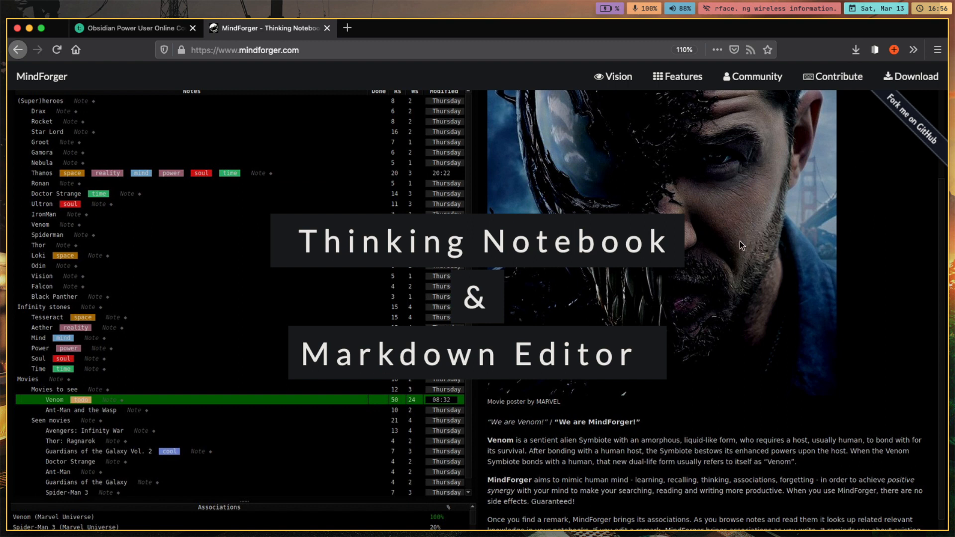
mouse_move(739, 337)
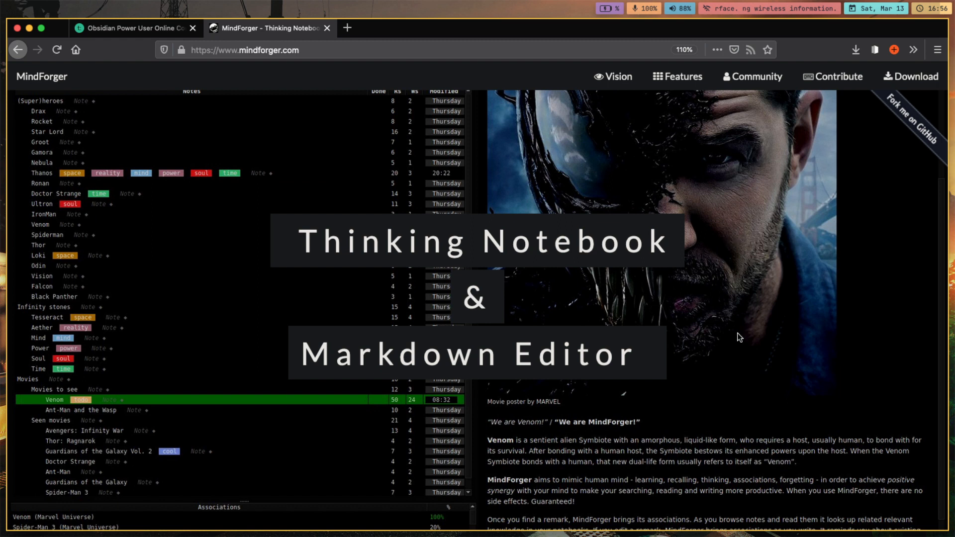
mouse_move(698, 379)
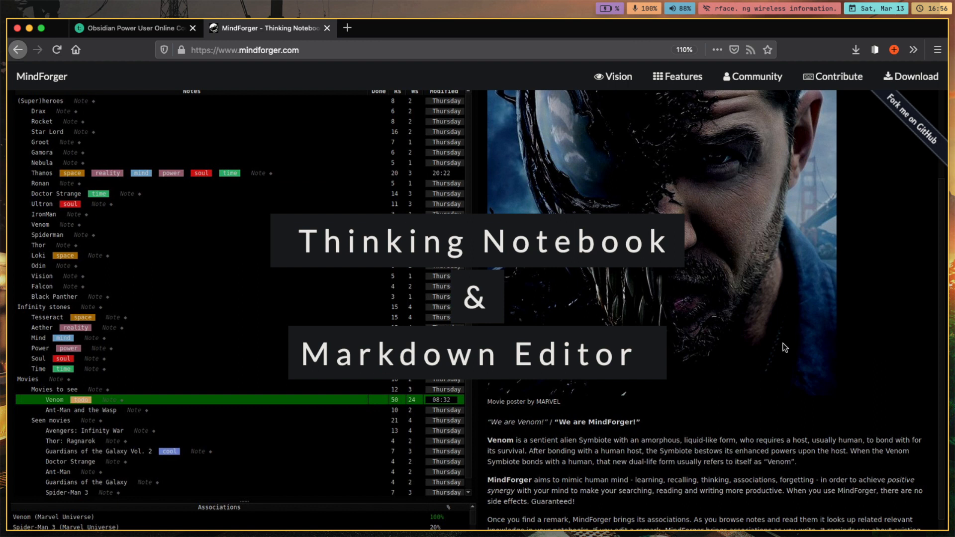
- Scroll the MindForger homepage past the open, free, privacy and security points
scroll("down", 3)
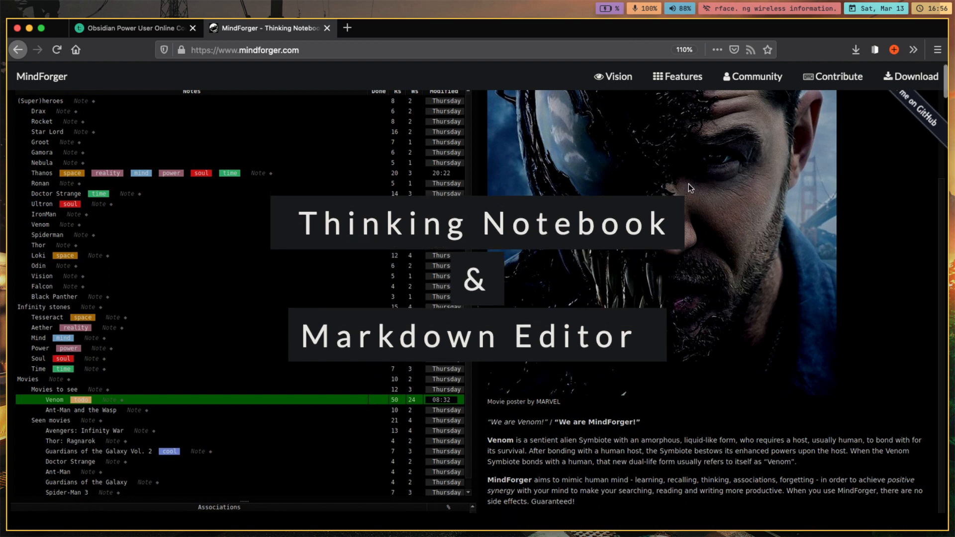
scroll("down", 3)
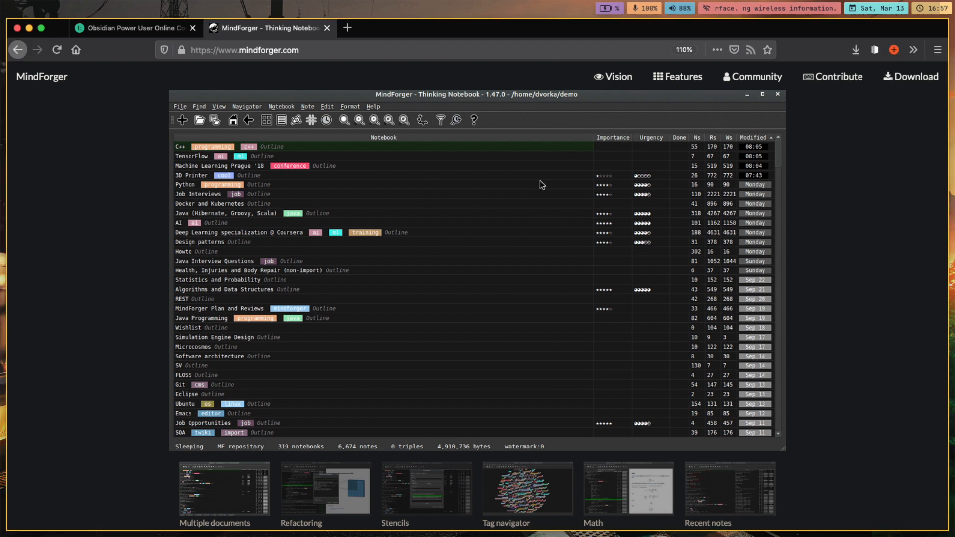
mouse_move(723, 386)
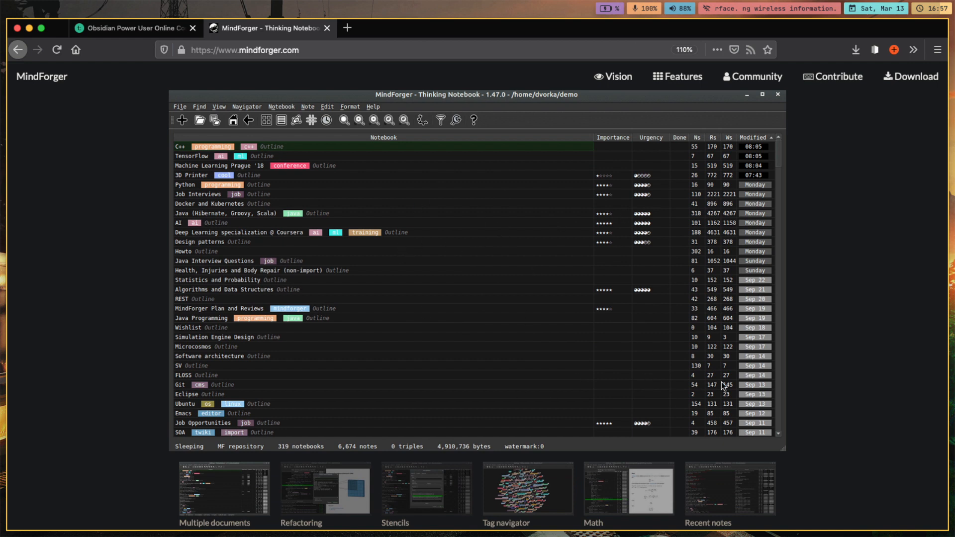
scroll("down", 3)
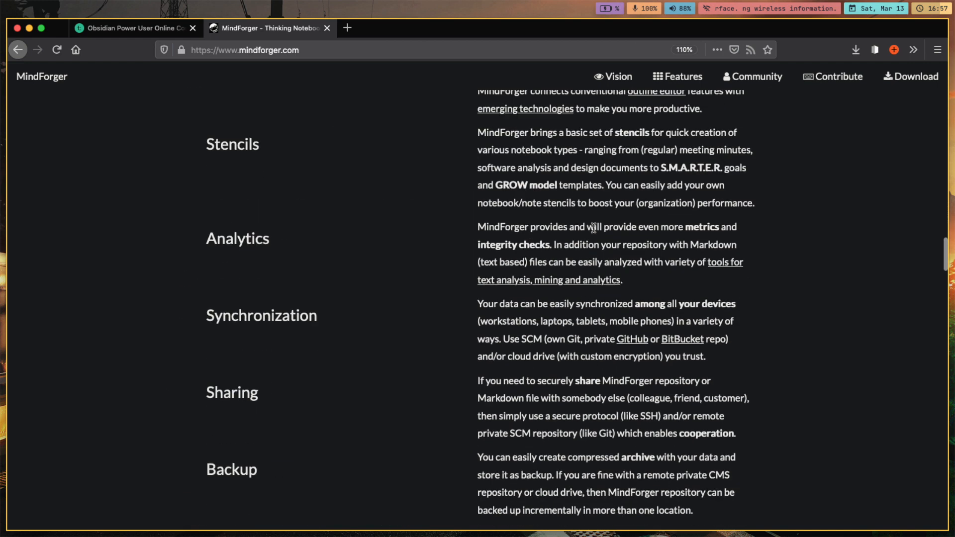
scroll("down", 3)
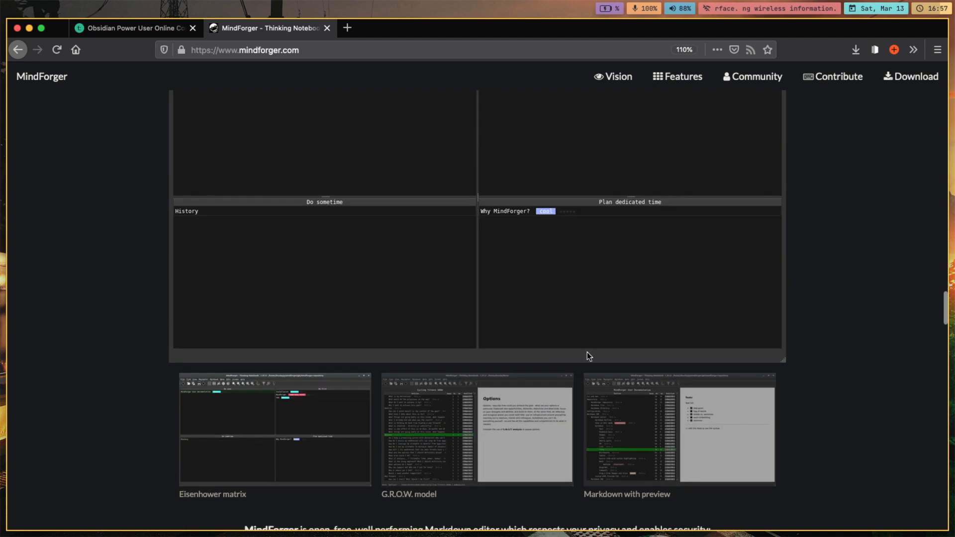
scroll("down", 3)
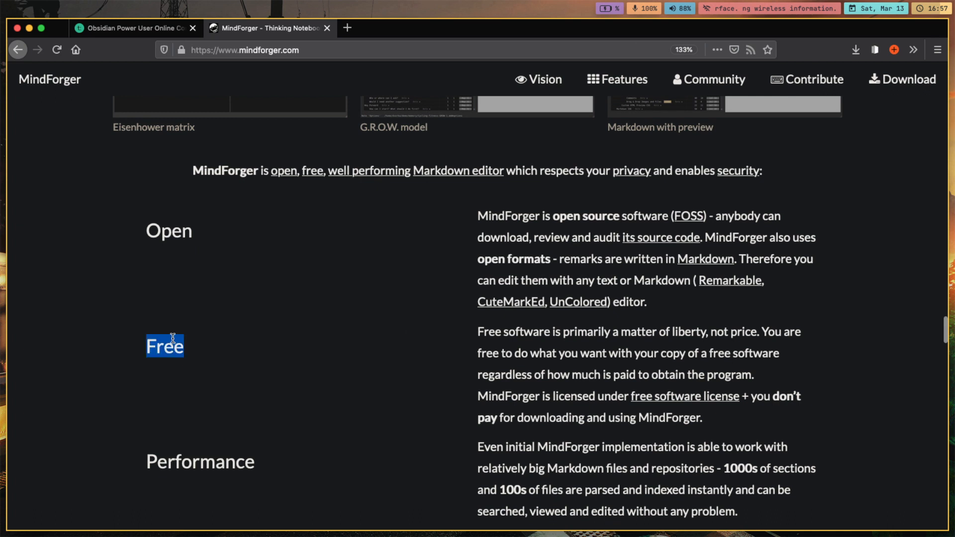
left_click(499, 382)
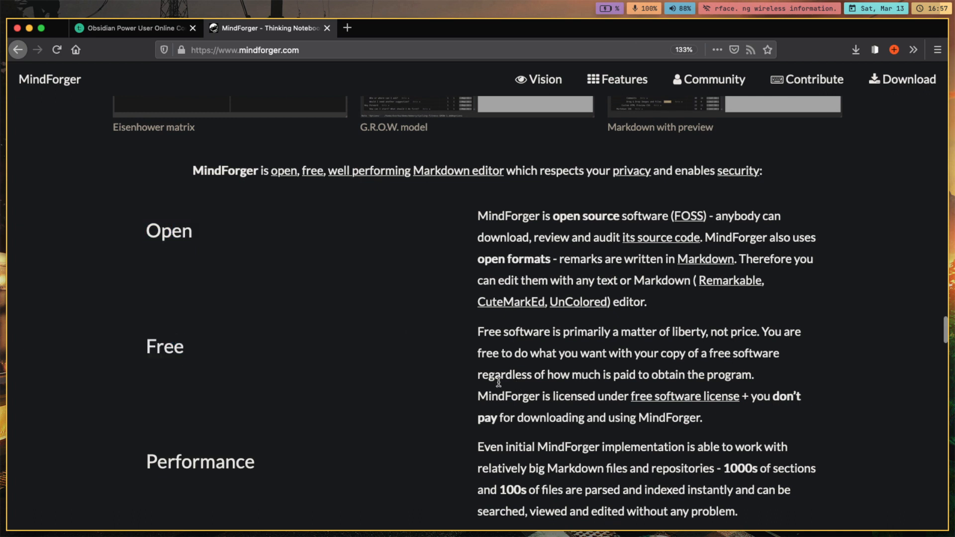
- Continue past Community and Getting Started to the Content section with example repositories
scroll("down", 3)
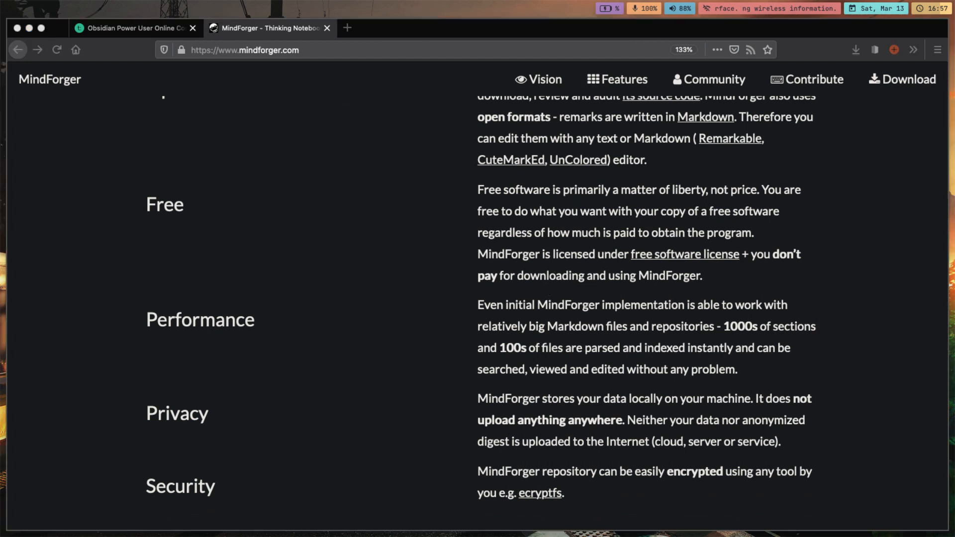
scroll("down", 3)
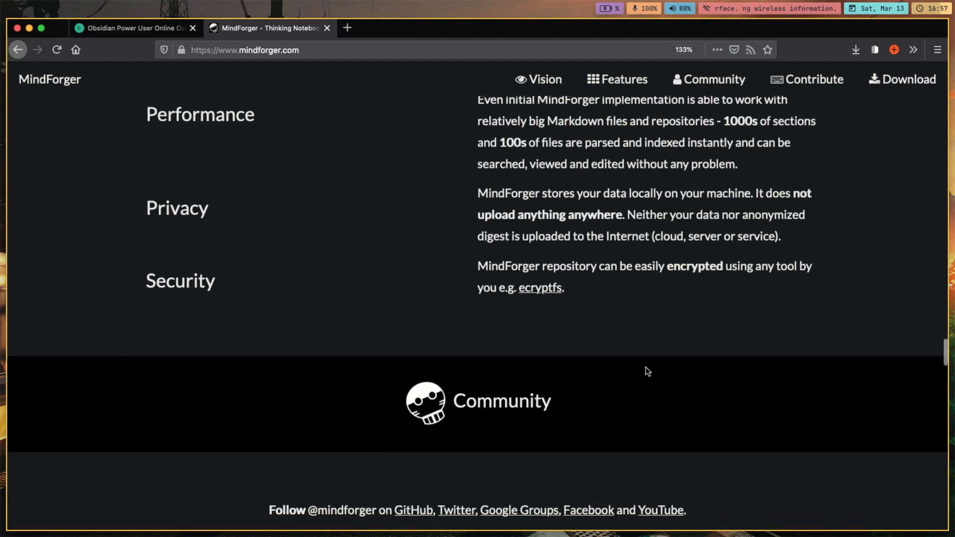
scroll("down", 3)
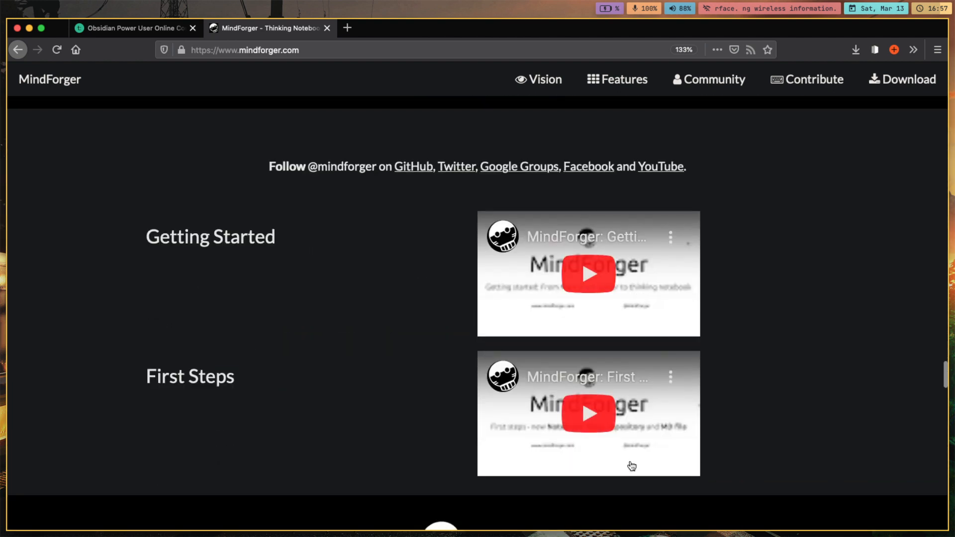
mouse_move(472, 299)
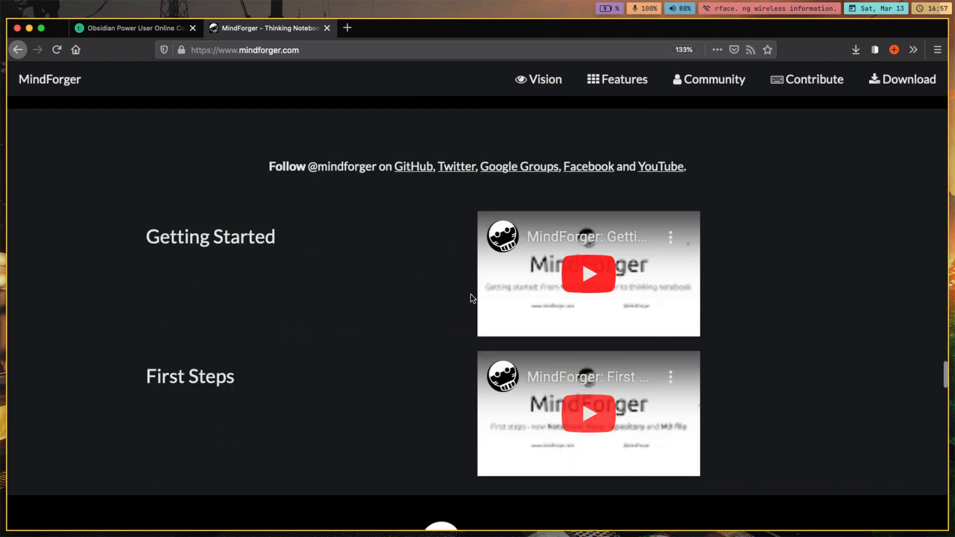
scroll("down", 3)
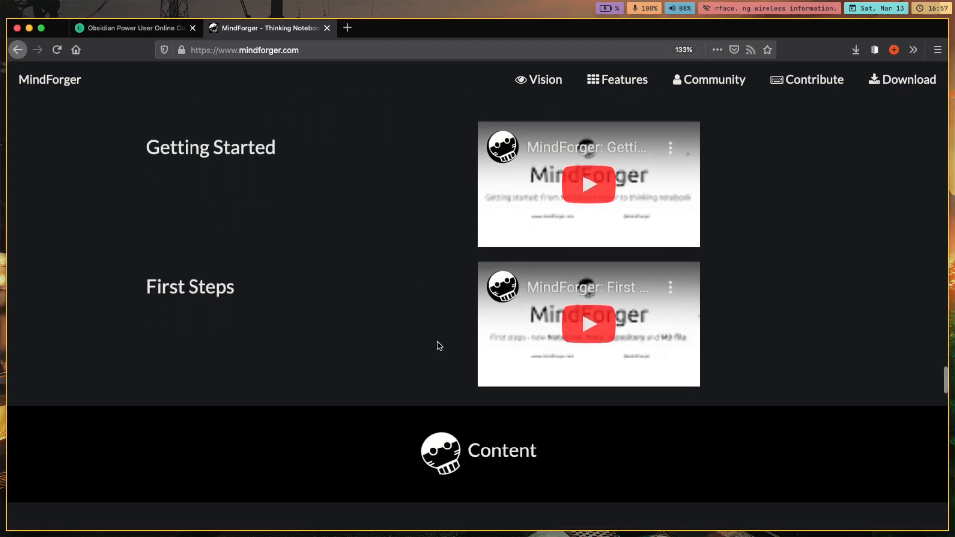
scroll("down", 3)
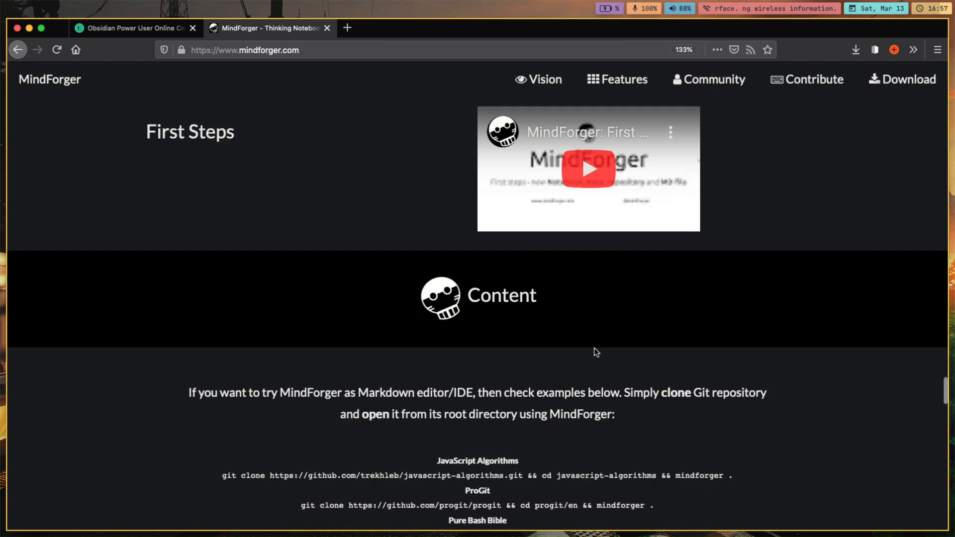
- Go to the MindForger site's Download section with per-platform install options
left_click(902, 79)
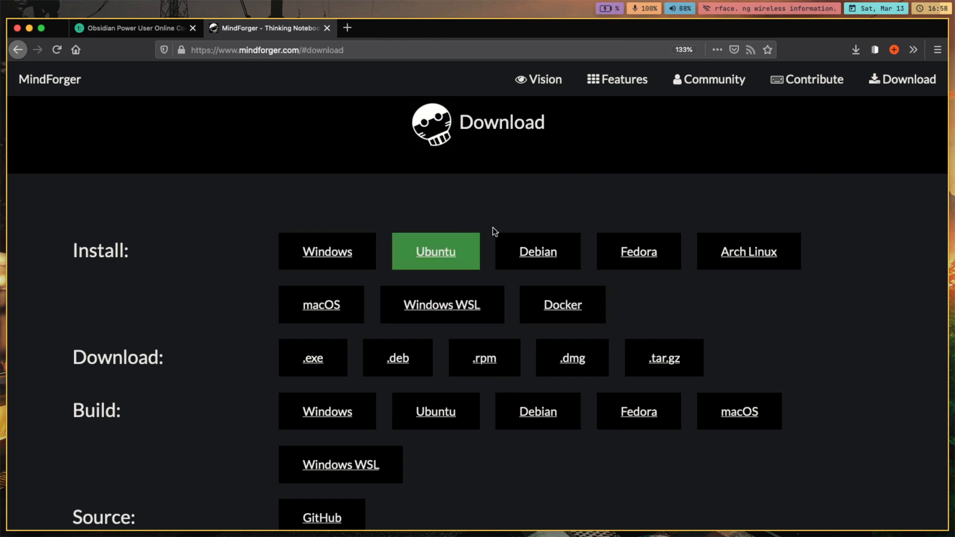
mouse_move(748, 250)
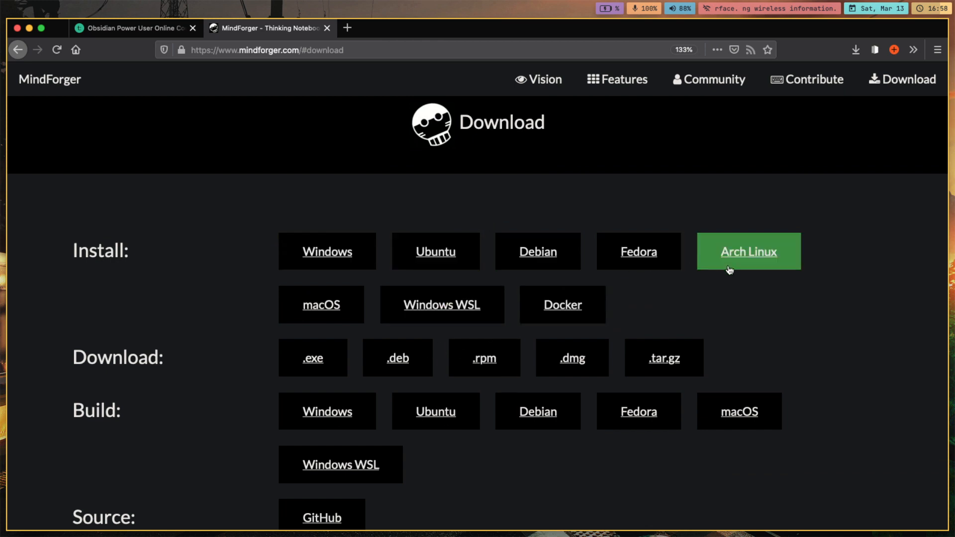
mouse_move(745, 263)
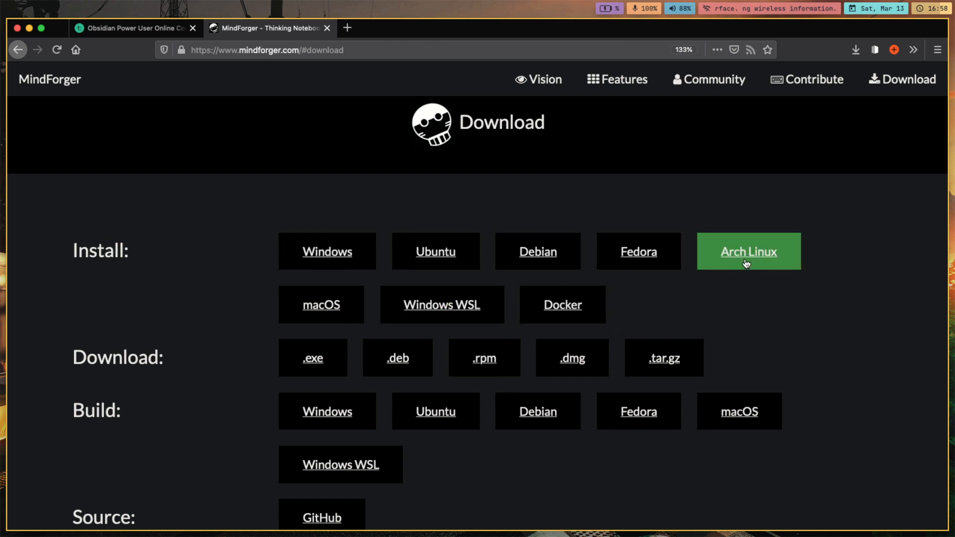
mouse_move(442, 304)
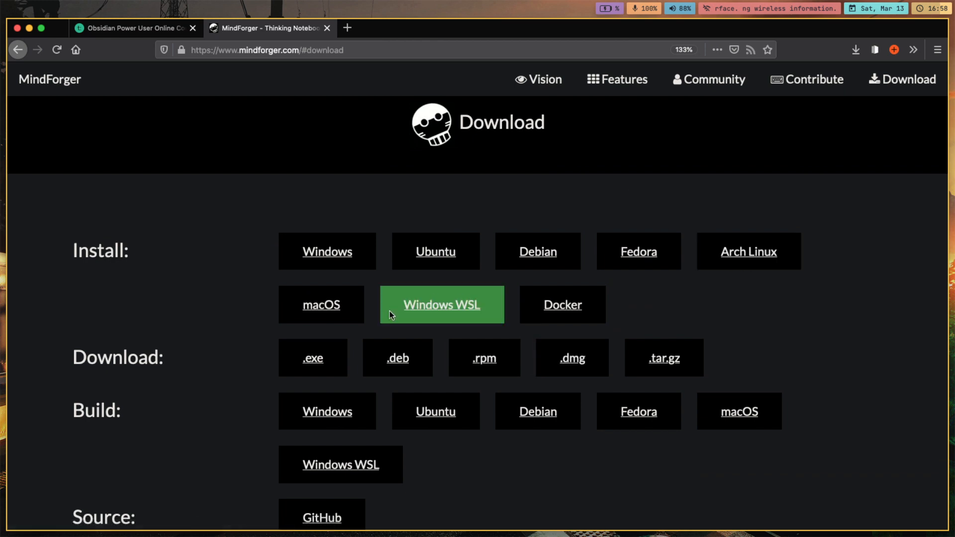
mouse_move(321, 305)
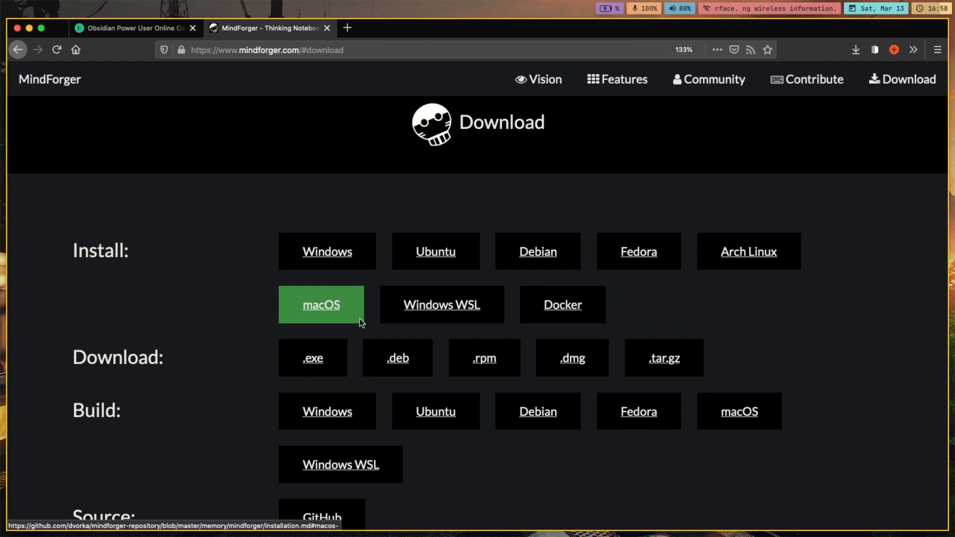
scroll("down", 3)
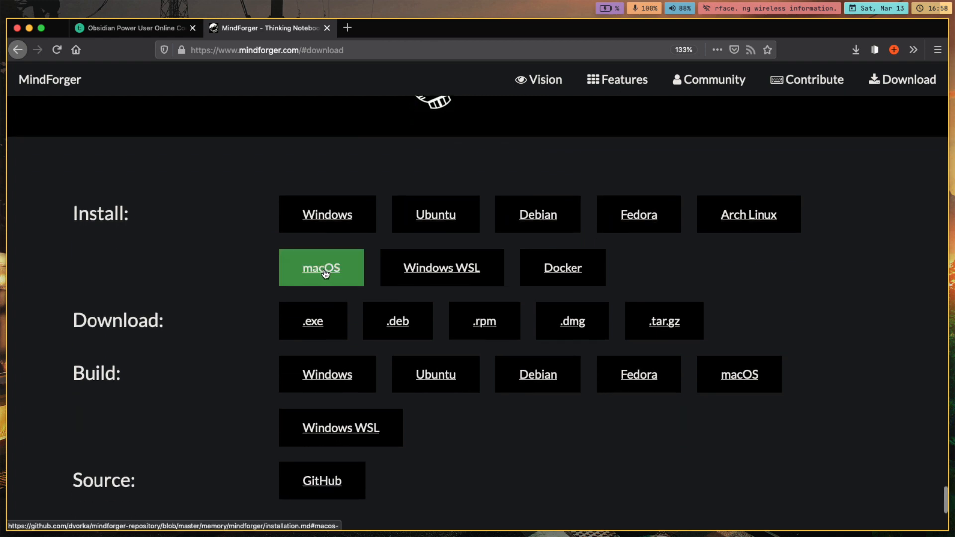
- From the macOS instructions, save mindforger-macos-1.52.0.dmg from the GitHub releases page
left_click(321, 268)
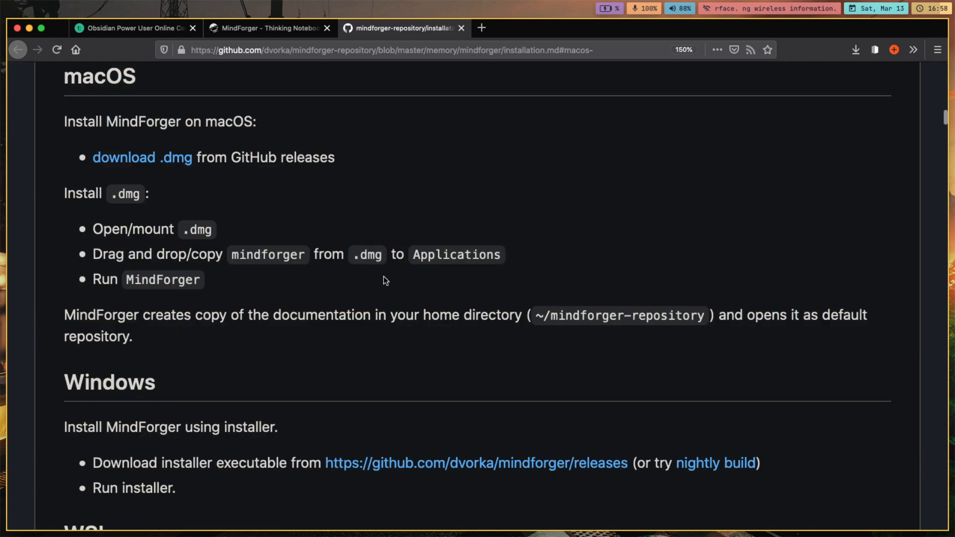
mouse_move(142, 157)
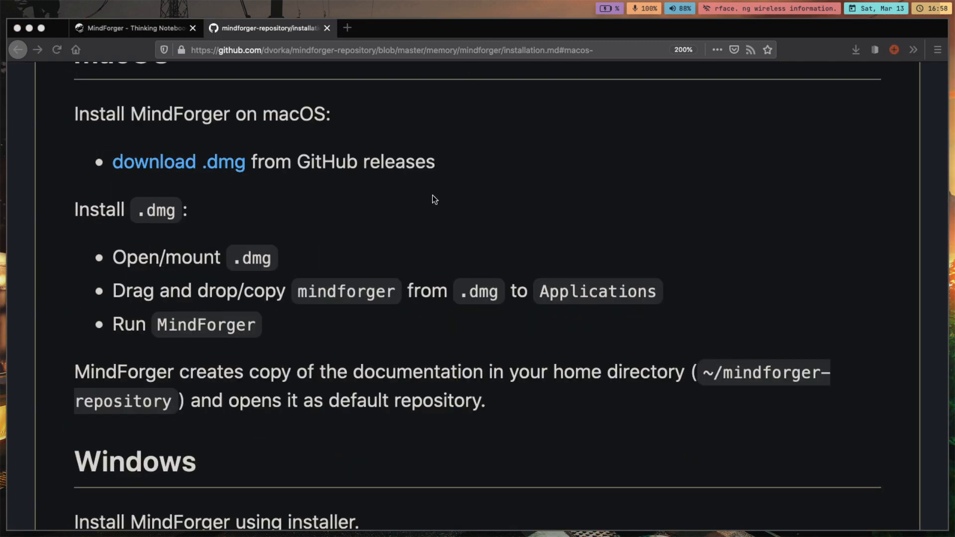
left_click(178, 161)
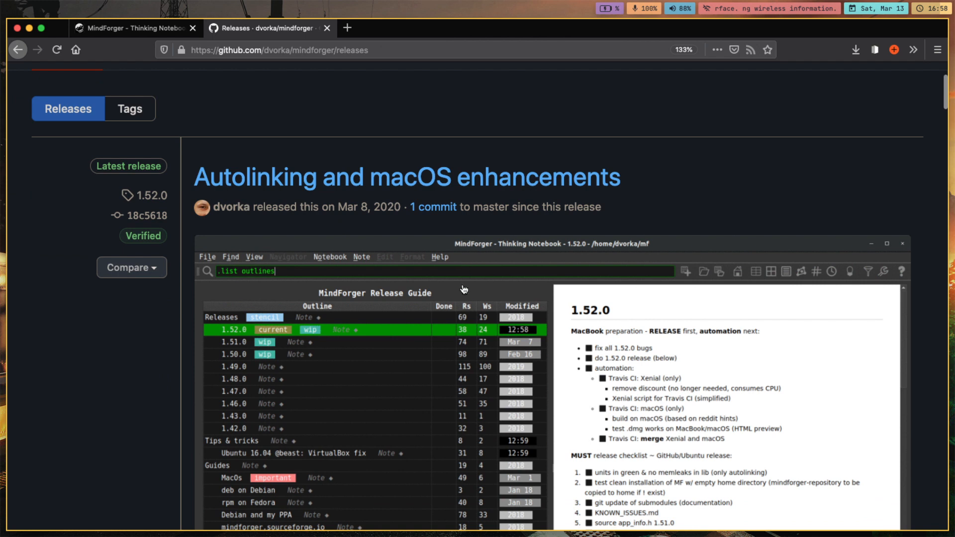
scroll("down", 3)
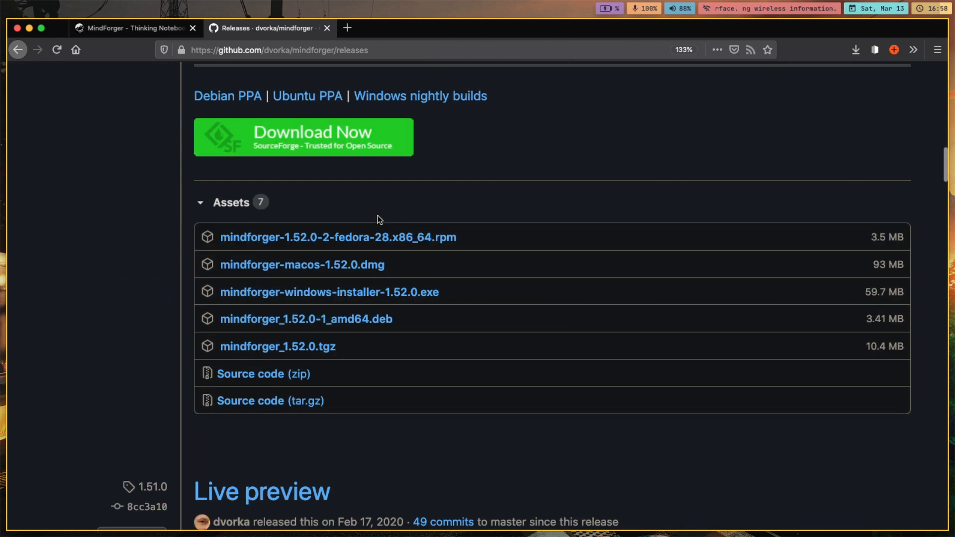
mouse_move(301, 265)
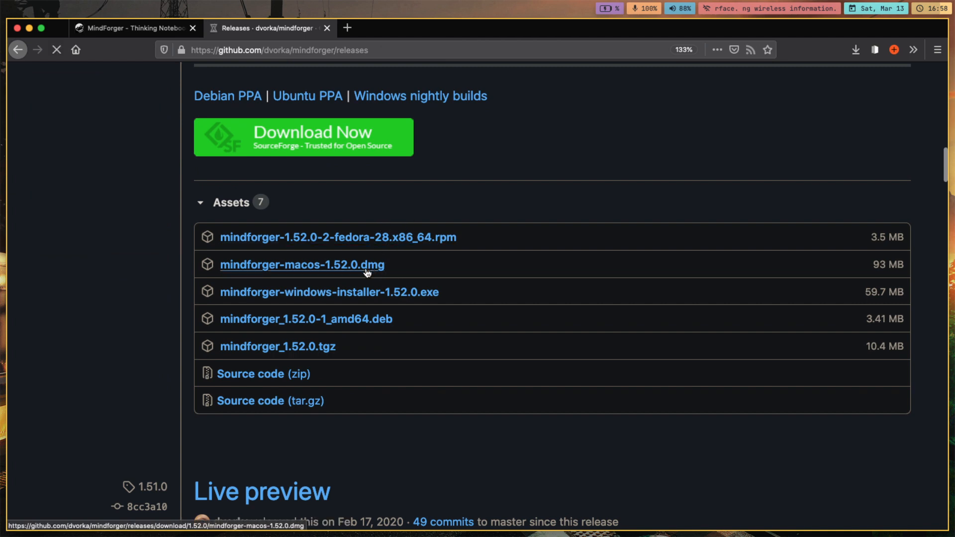
left_click(301, 265)
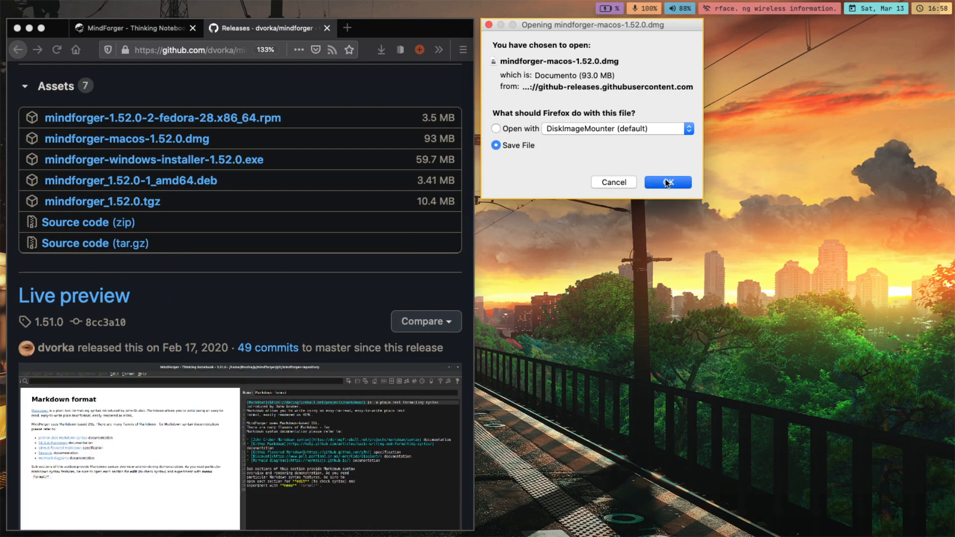
left_click(666, 182)
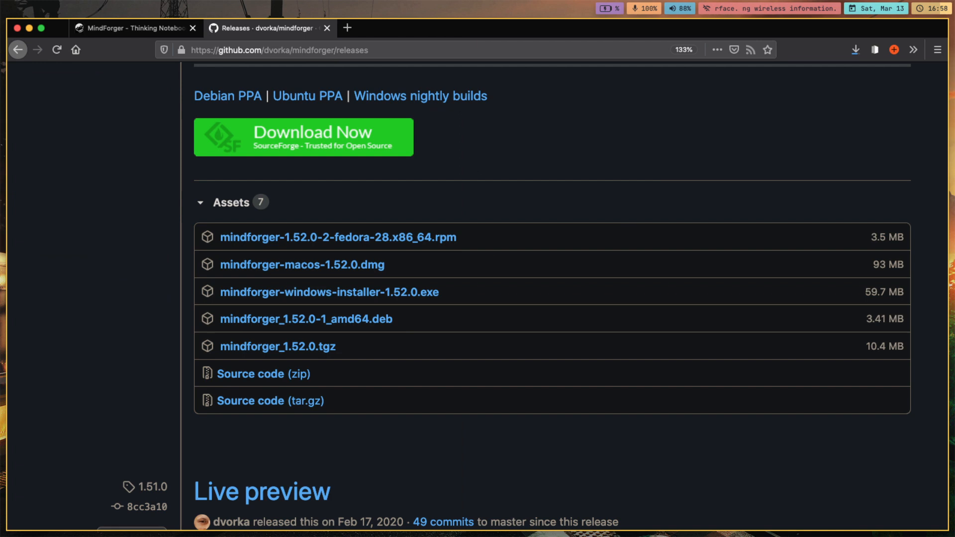
- Confirm the download finished and mount the downloaded disk image
left_click(856, 50)
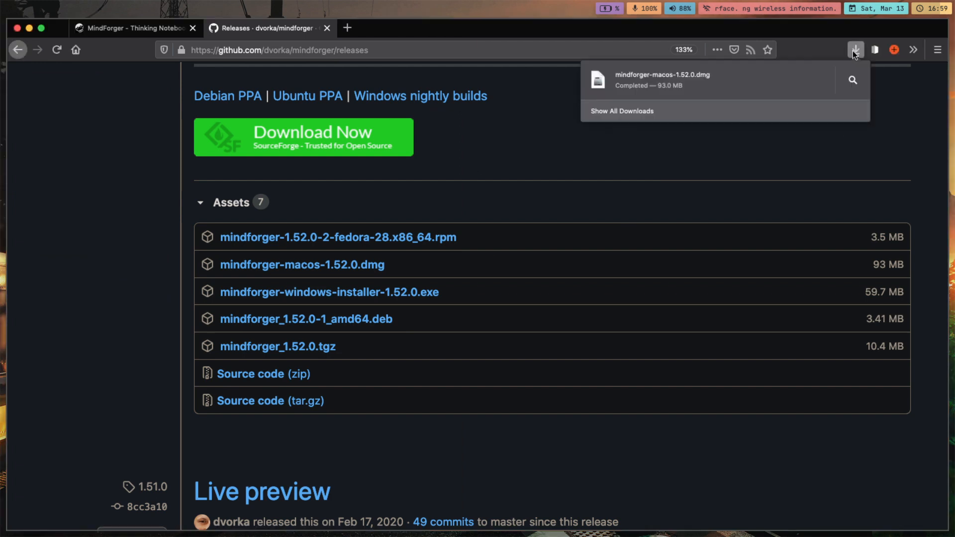
left_click(856, 50)
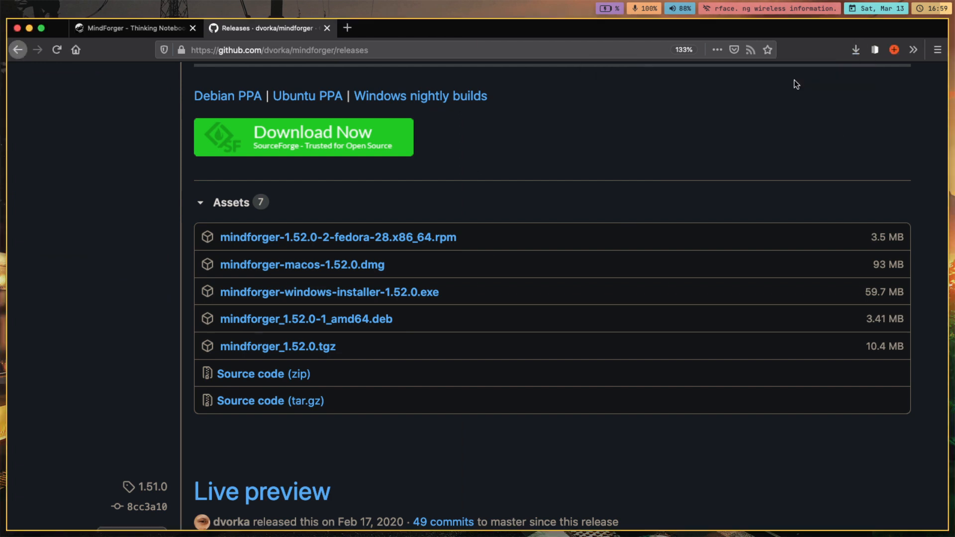
left_click(301, 264)
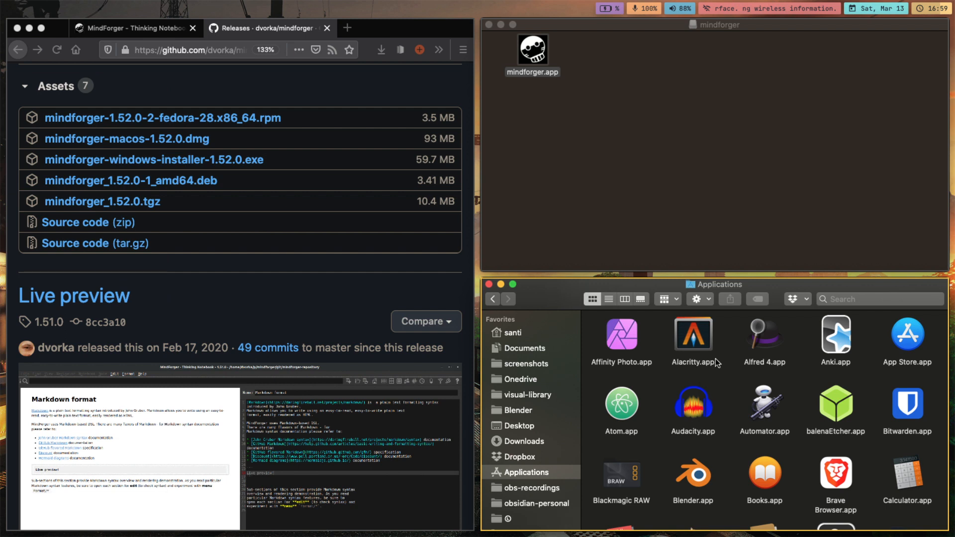
- Install mindforger.app to Applications, launch it via Alfred and allow the Gatekeeper Open
scroll("down", 3)
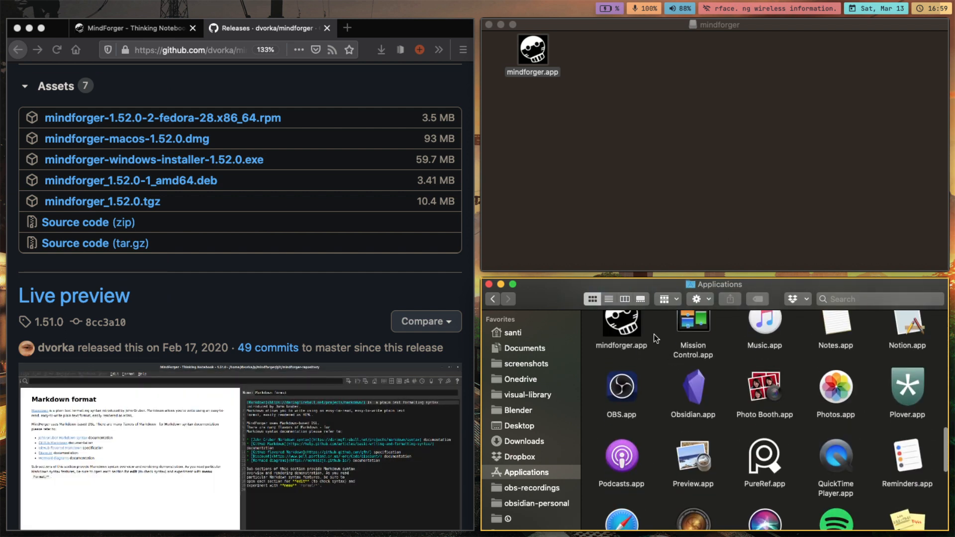
scroll("down", 3)
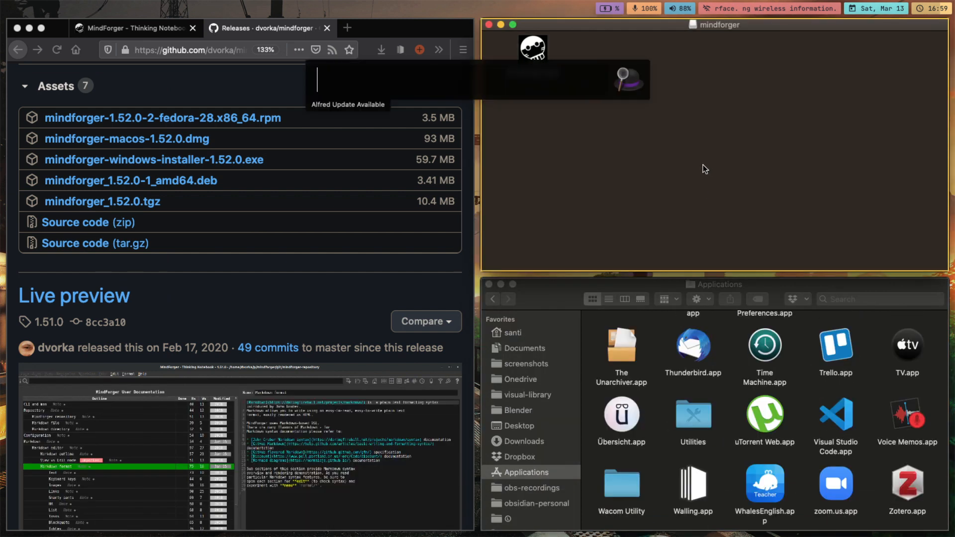
type("mind")
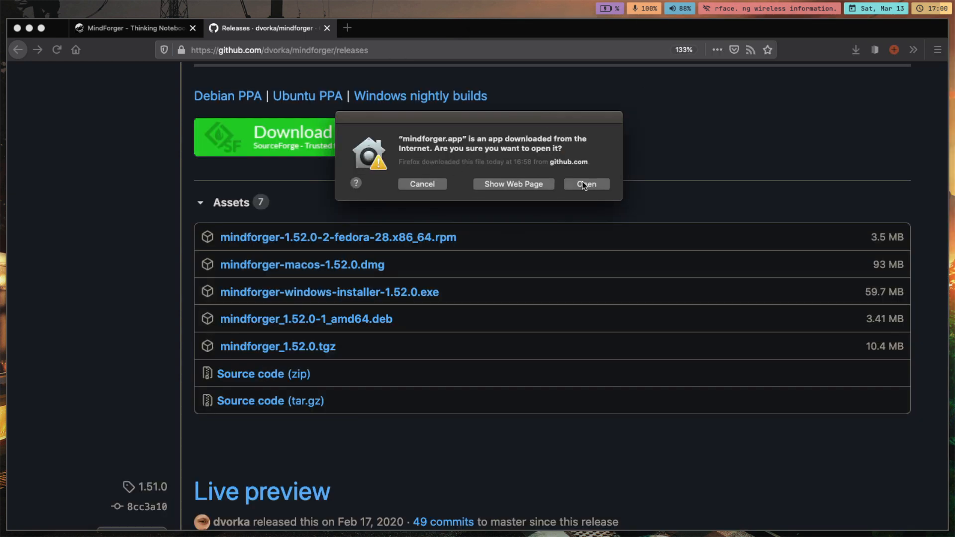
mouse_move(658, 181)
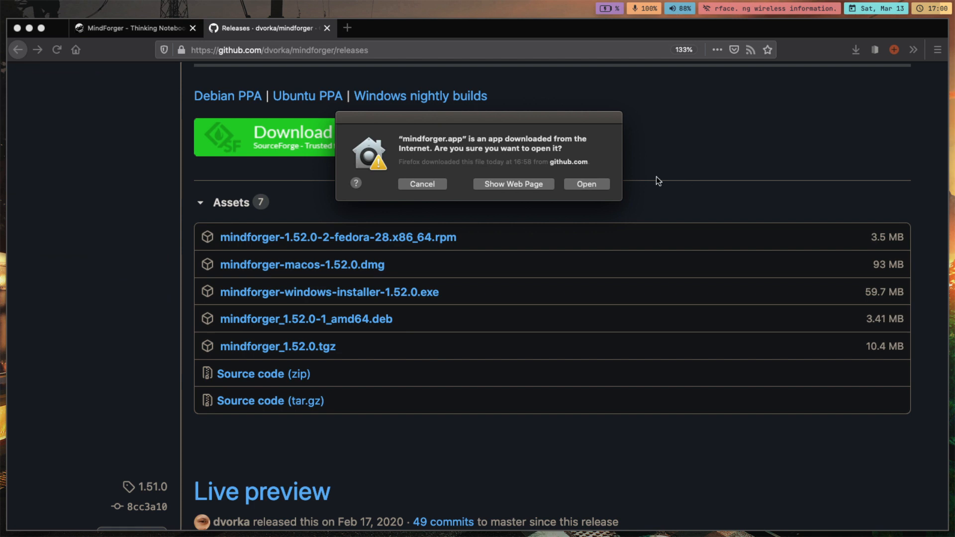
left_click(584, 184)
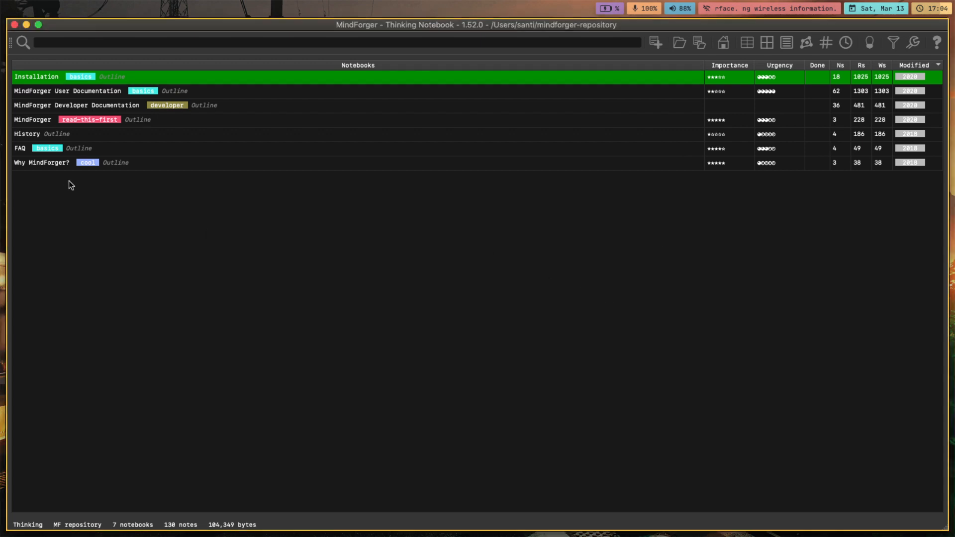
mouse_move(332, 207)
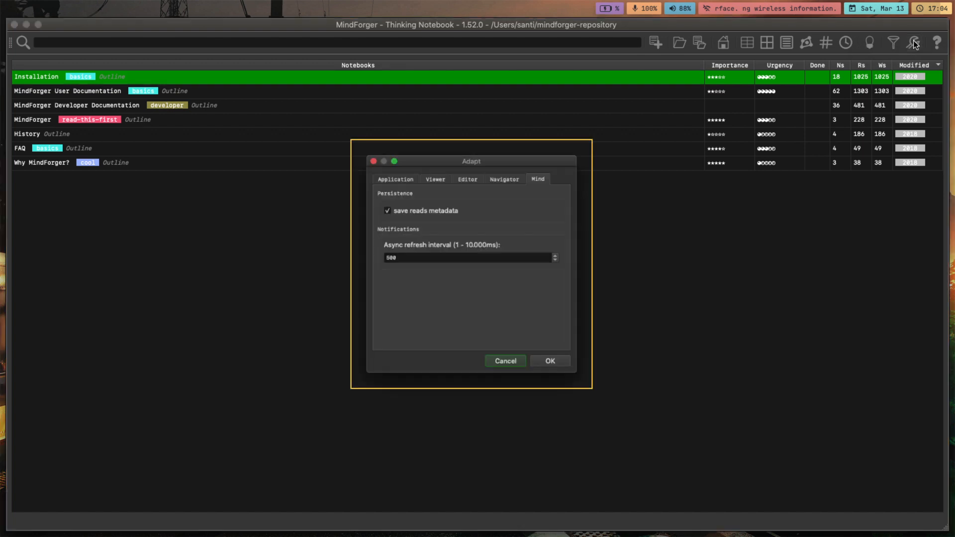
- Set Start to view to outlines and keep the dark UI theme in the Application preferences
left_click(395, 179)
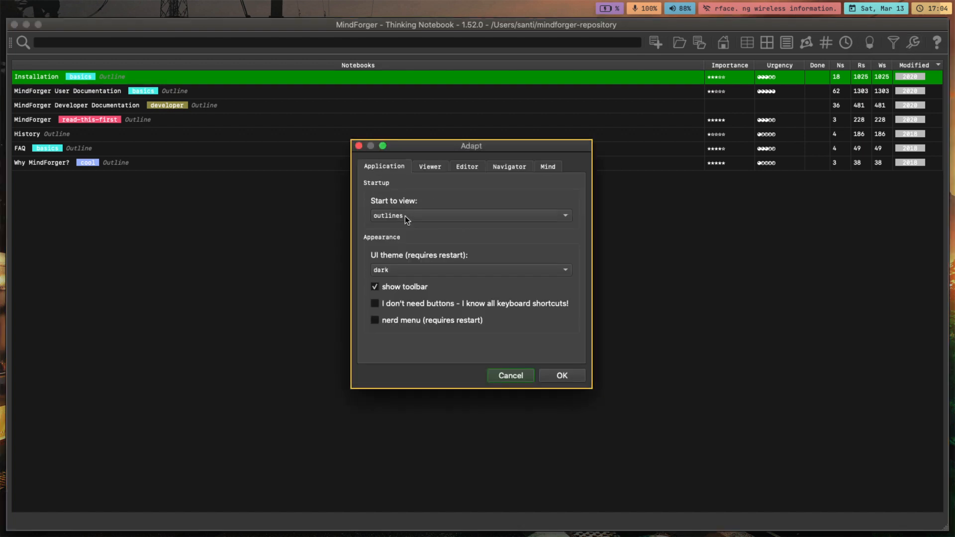
left_click(470, 215)
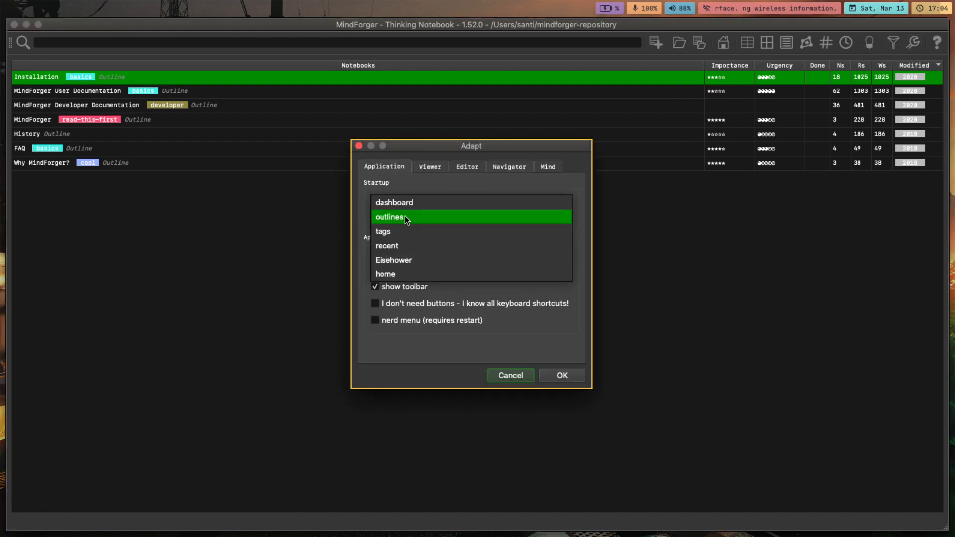
left_click(389, 217)
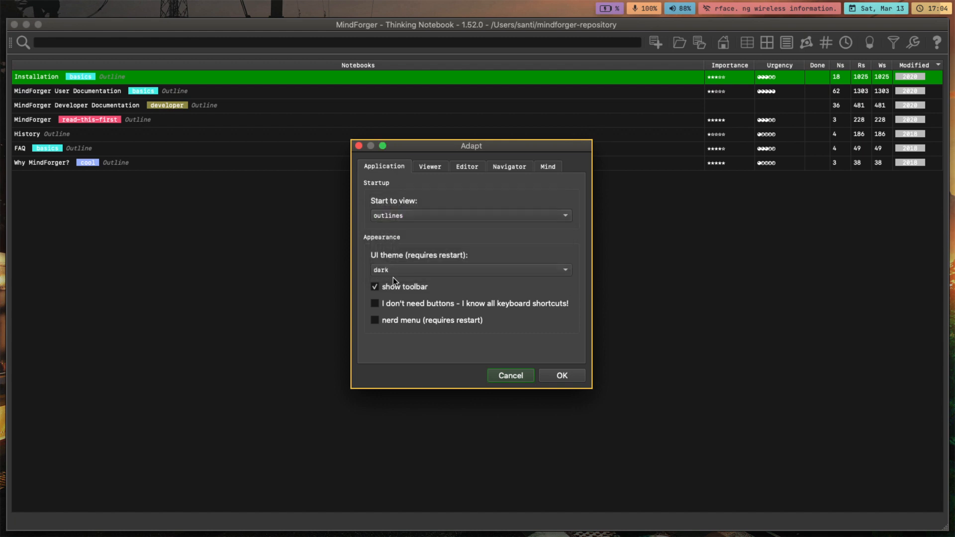
left_click(468, 269)
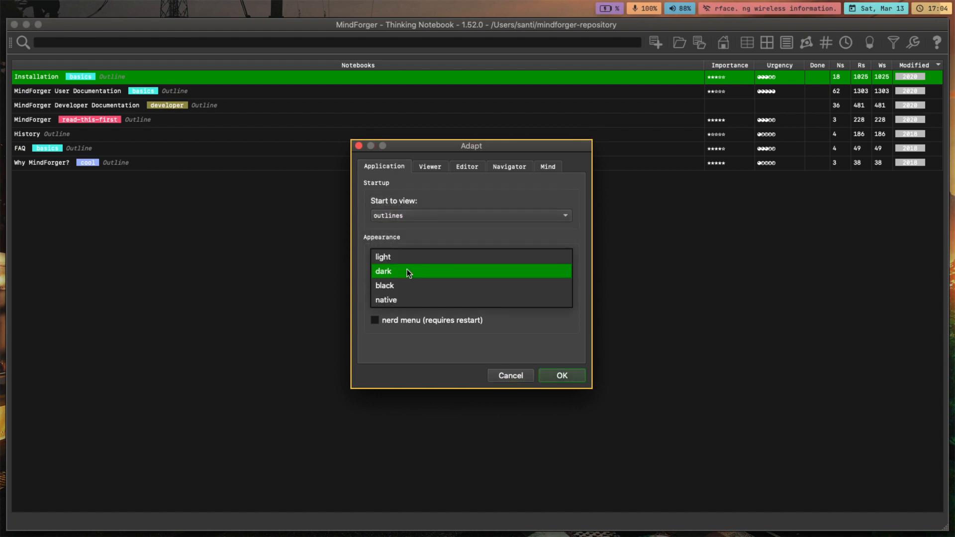
left_click(383, 270)
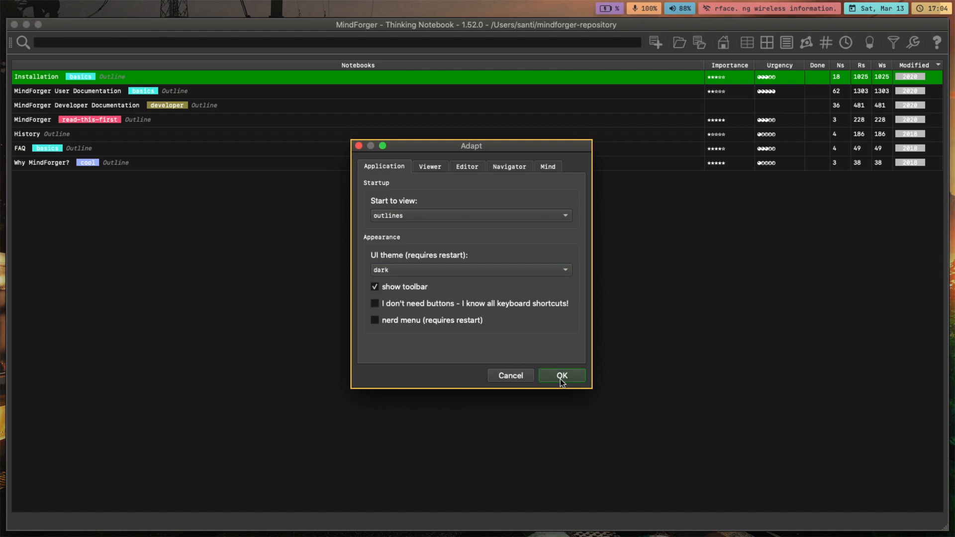
mouse_move(552, 379)
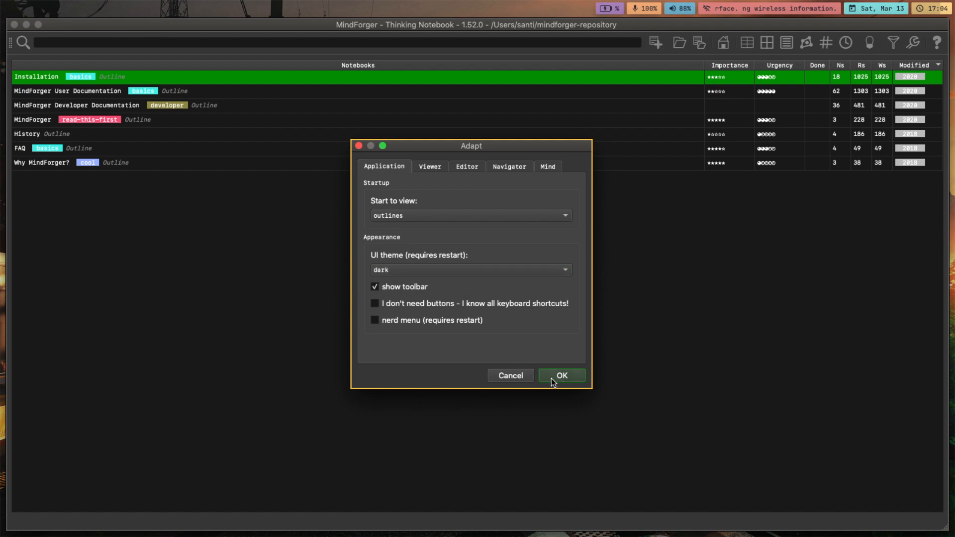
left_click(560, 375)
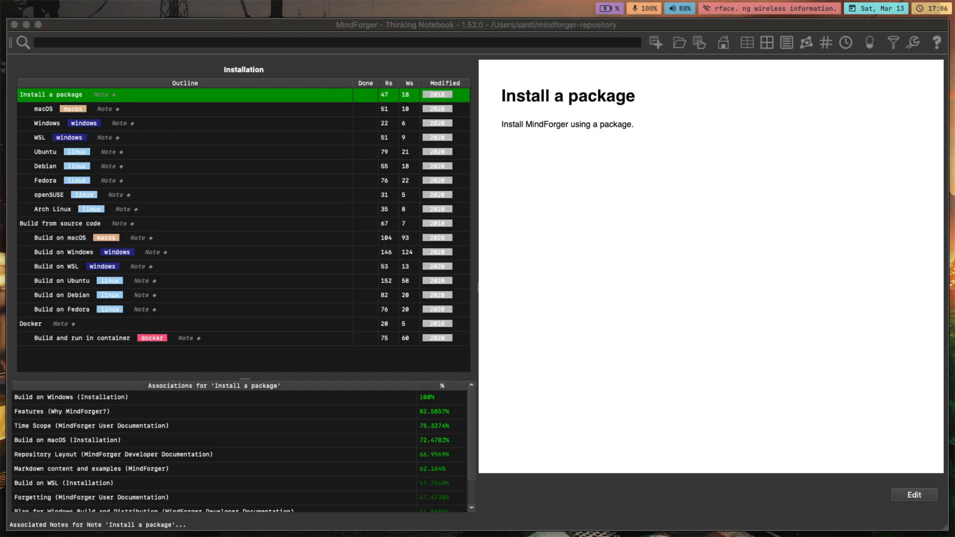
- After peeking at the Windows note, set the Viewer theme CSS to the dark stylesheet
left_click(43, 108)
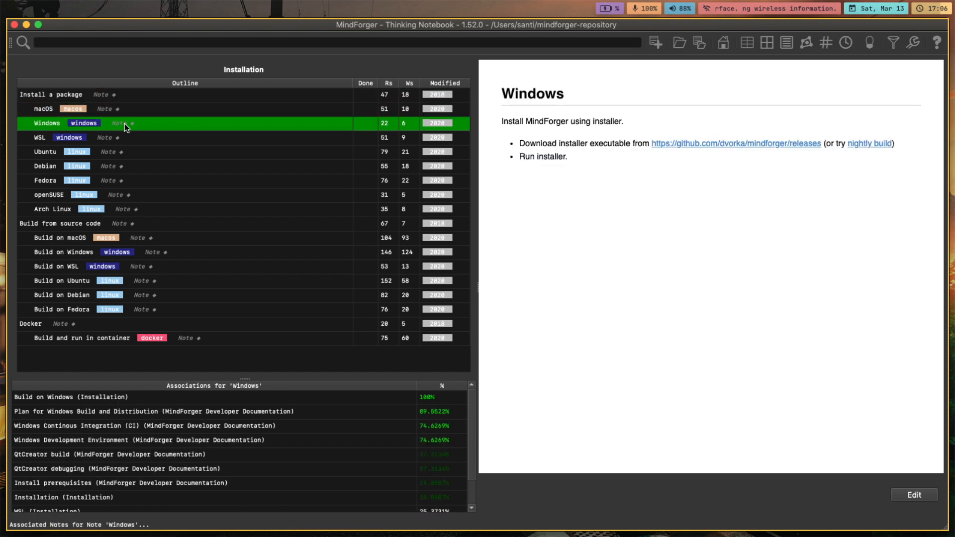
left_click(51, 95)
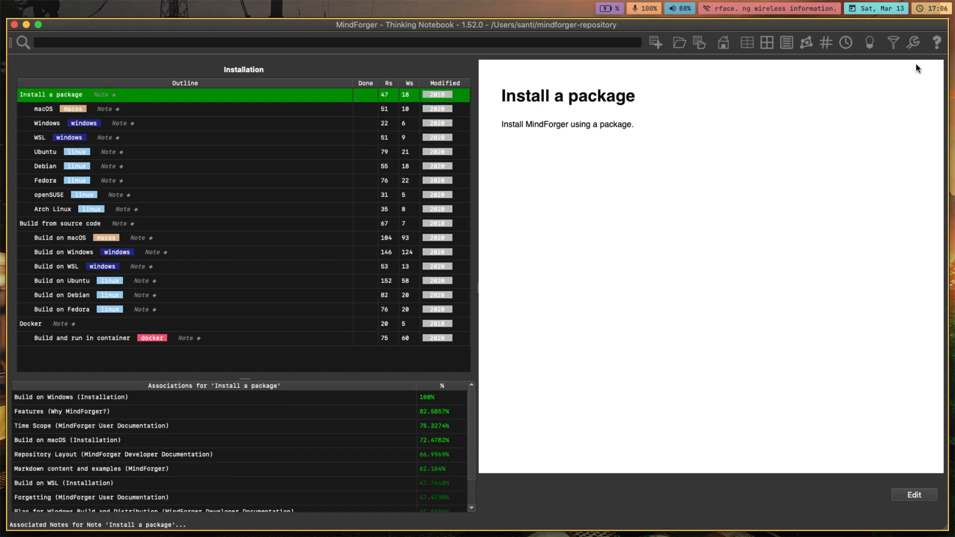
left_click(912, 43)
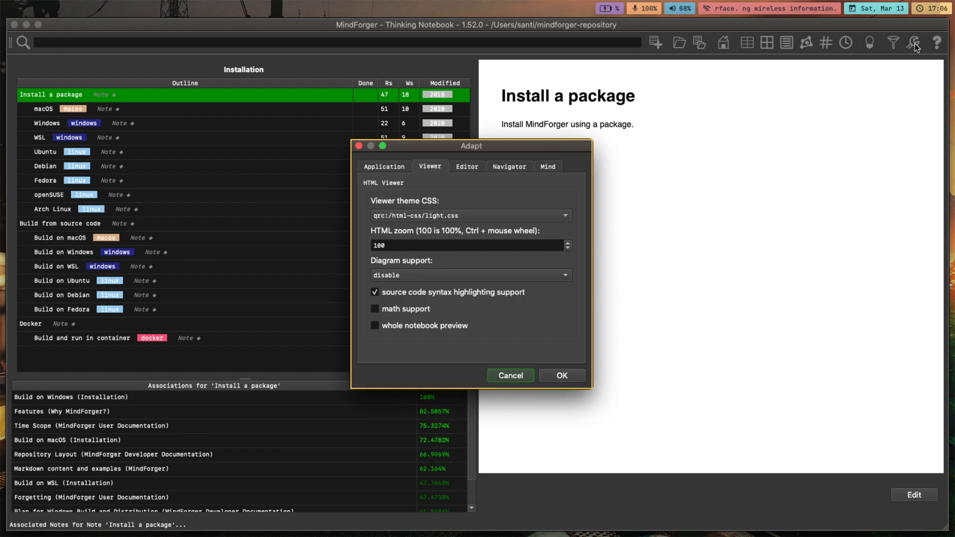
mouse_move(419, 170)
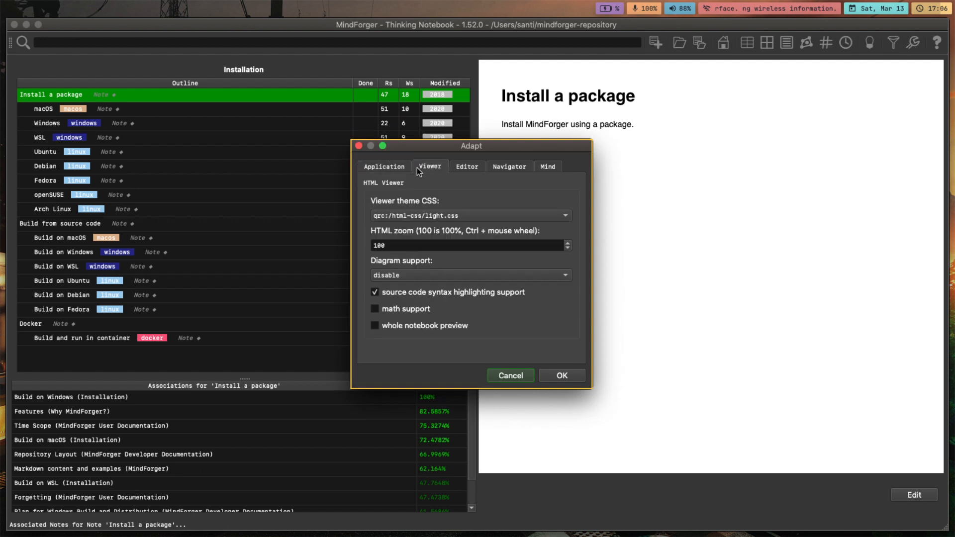
mouse_move(414, 221)
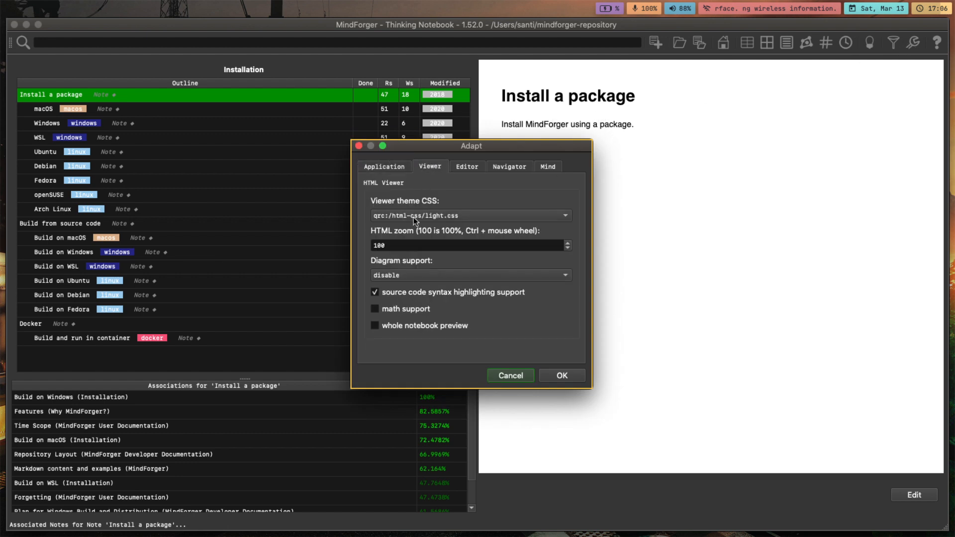
left_click(468, 215)
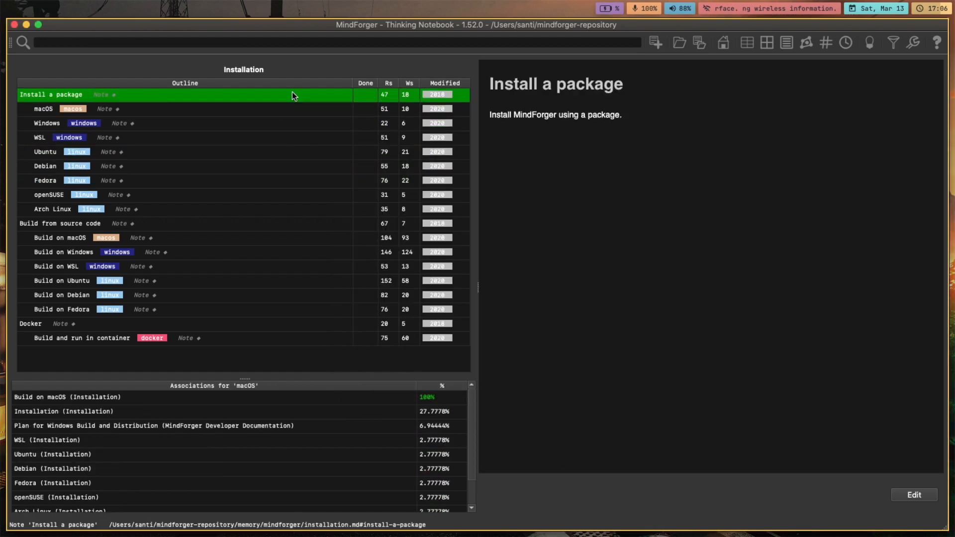
- Browse the Fedora, Arch Linux, openSUSE, Build from source, Debian and Windows notes
left_click(44, 180)
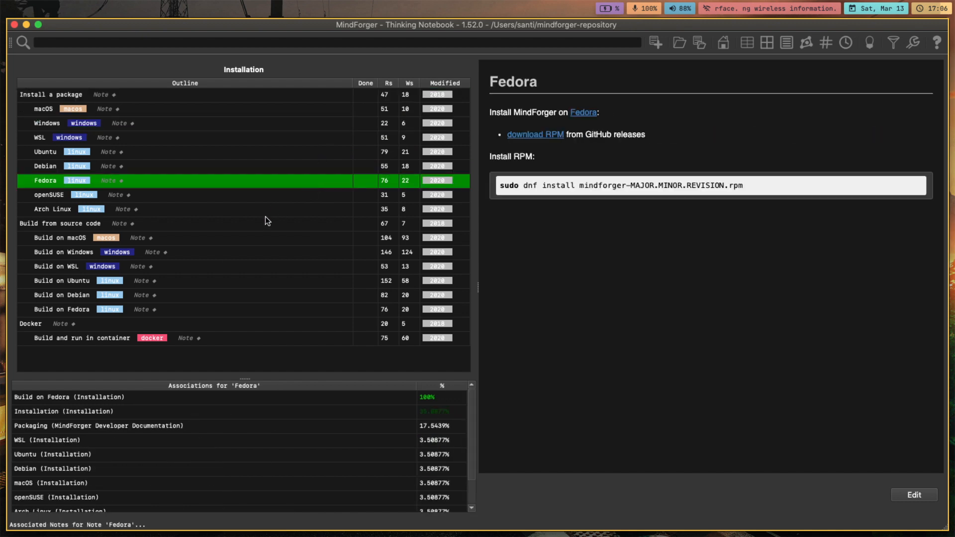
left_click(49, 194)
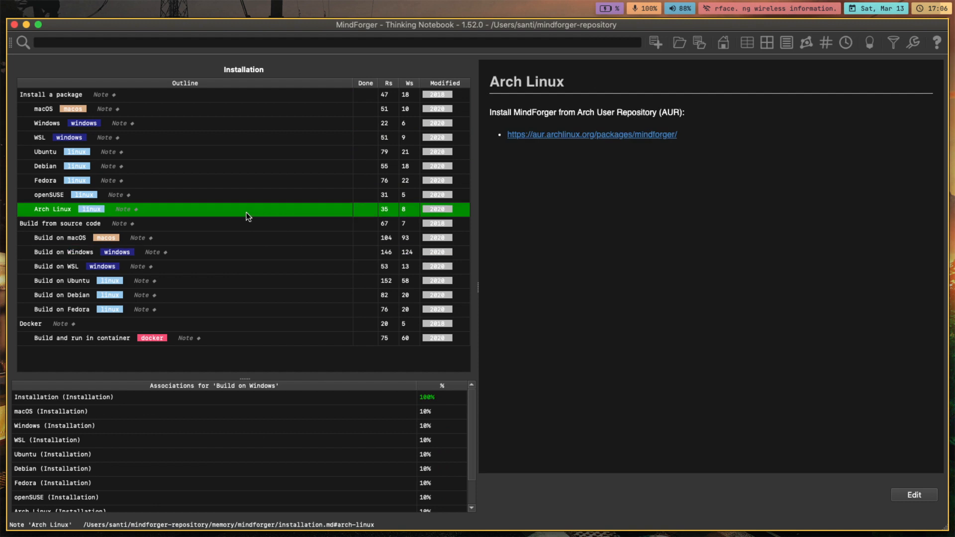
left_click(49, 194)
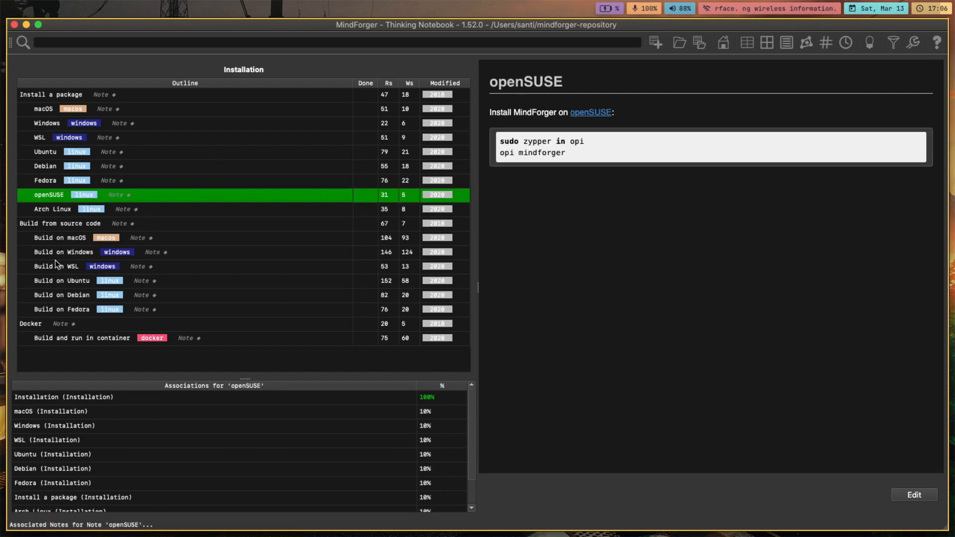
left_click(59, 224)
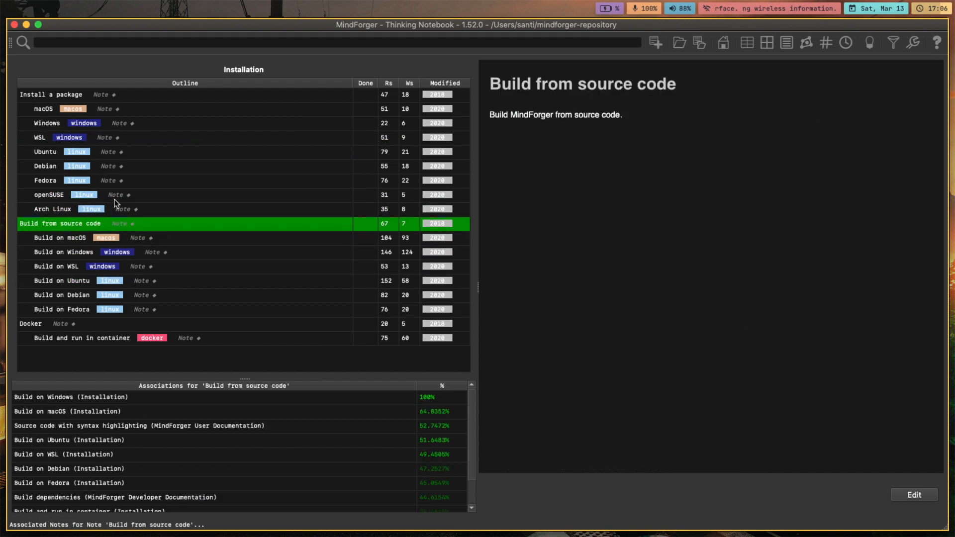
mouse_move(188, 218)
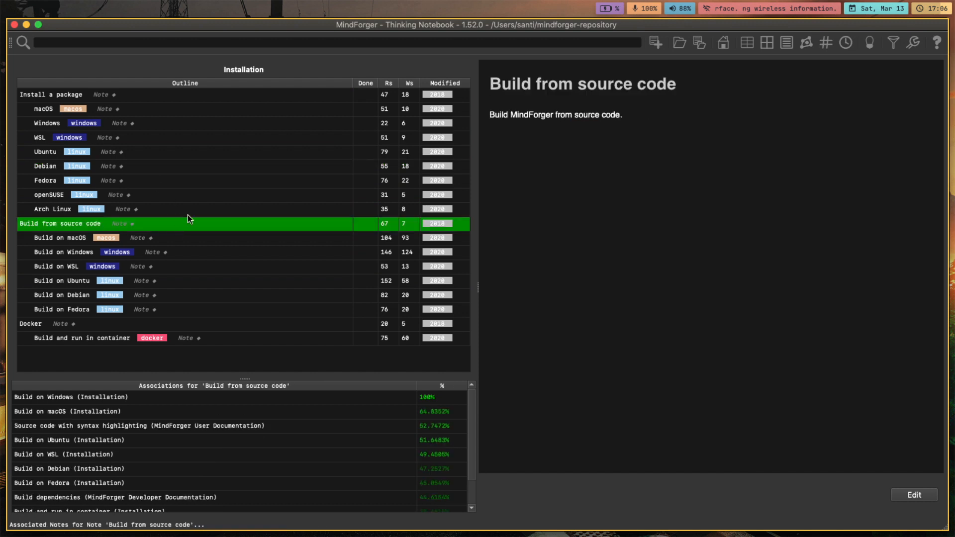
left_click(45, 166)
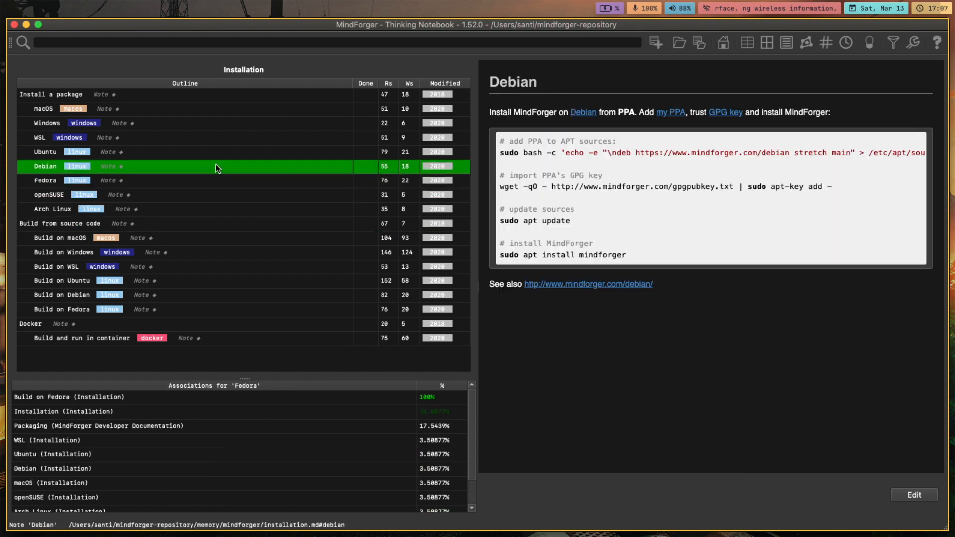
left_click(39, 137)
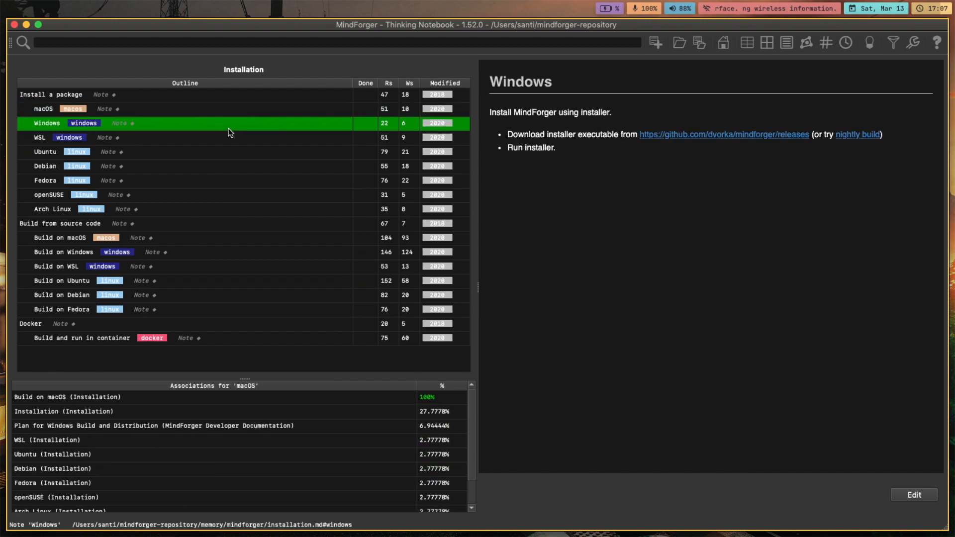
- Browse the build notes, Fedora and Ubuntu, then open the macOS note for editing
left_click(60, 280)
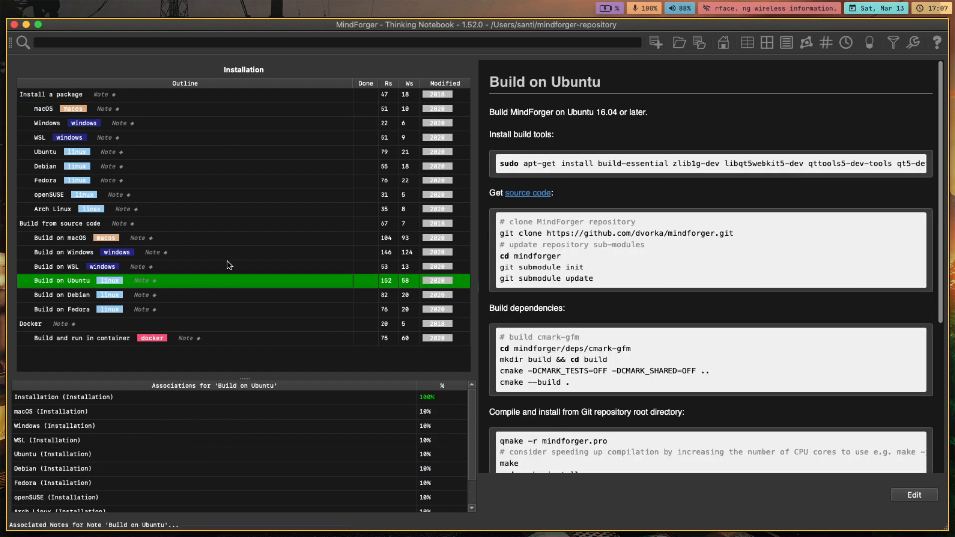
left_click(46, 151)
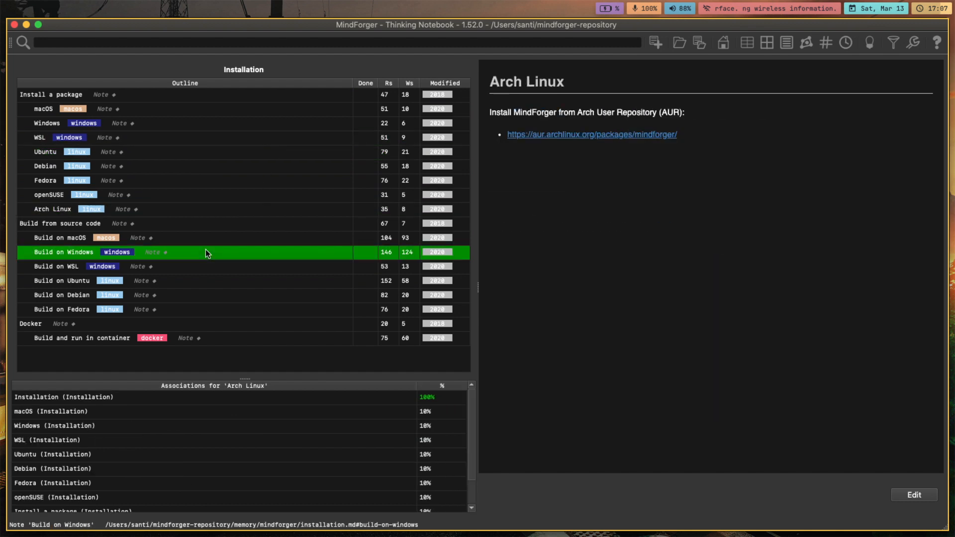
left_click(60, 294)
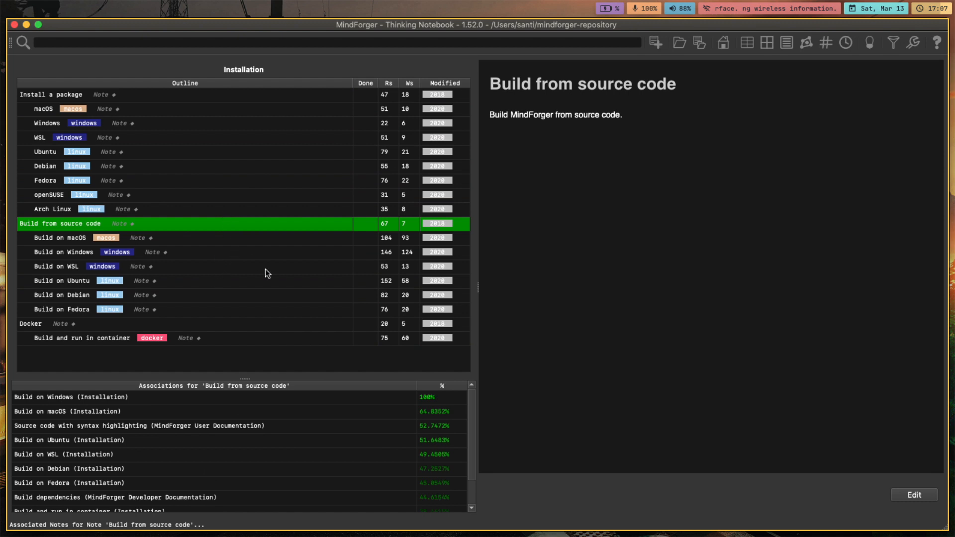
left_click(49, 194)
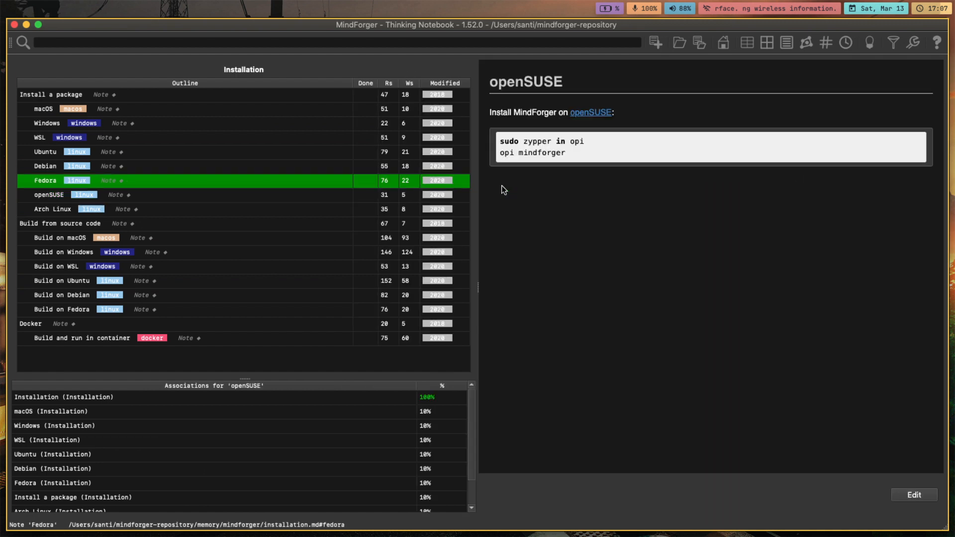
left_click(44, 152)
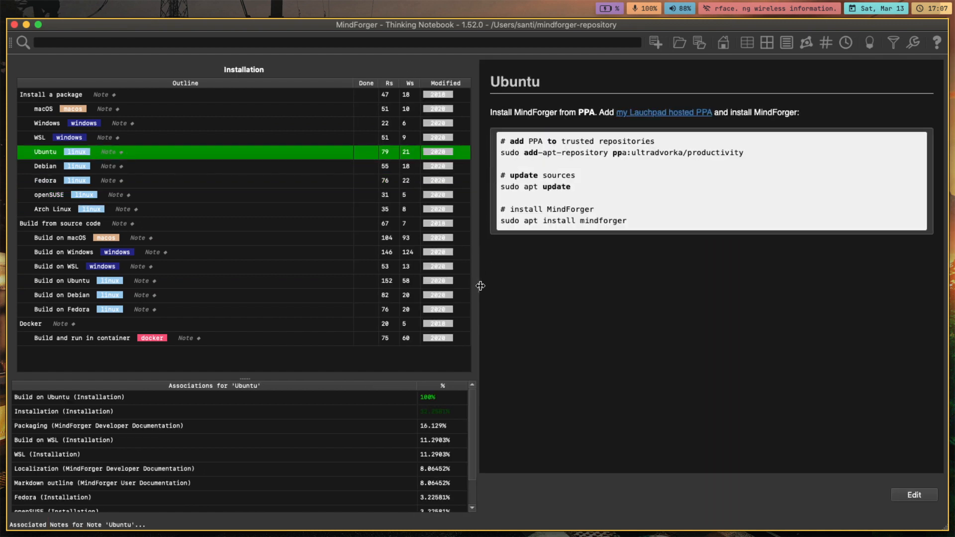
left_click(43, 109)
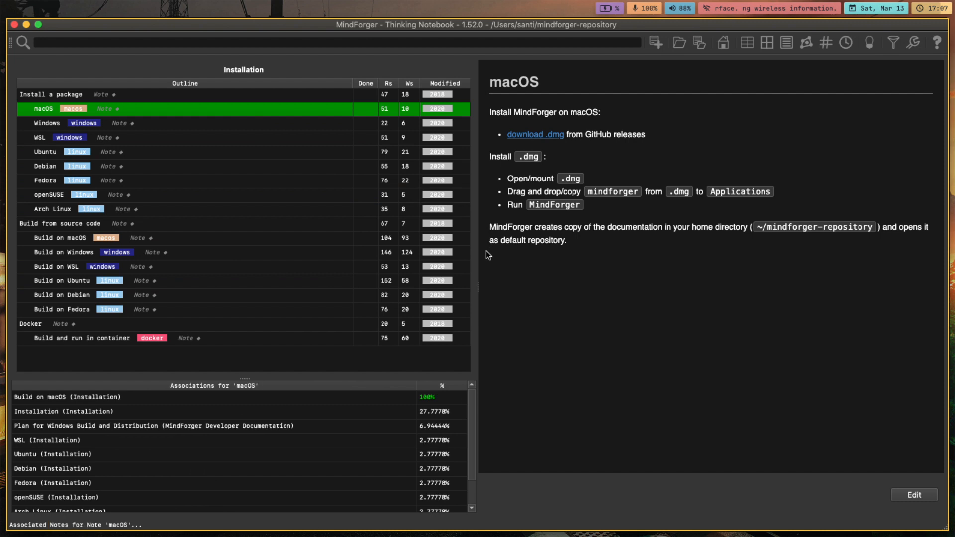
mouse_move(910, 464)
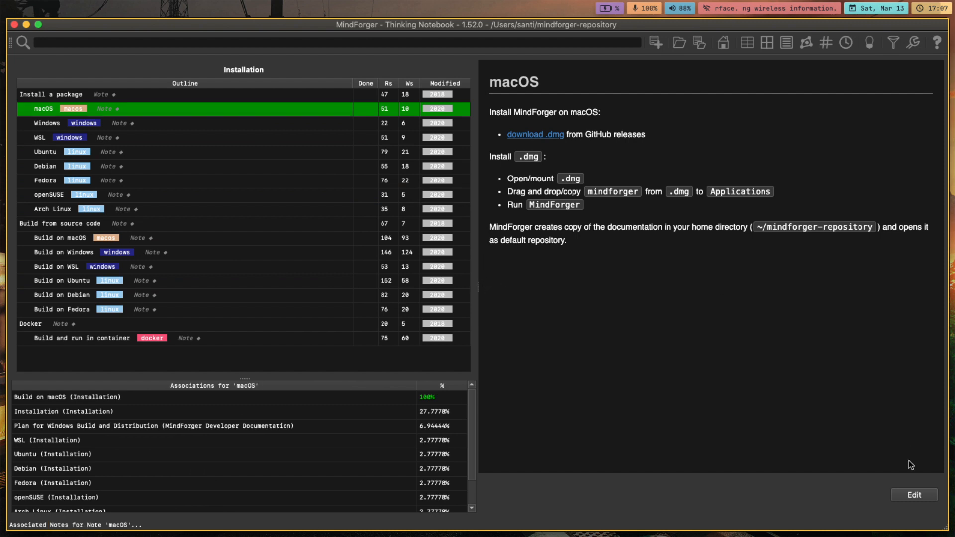
left_click(913, 495)
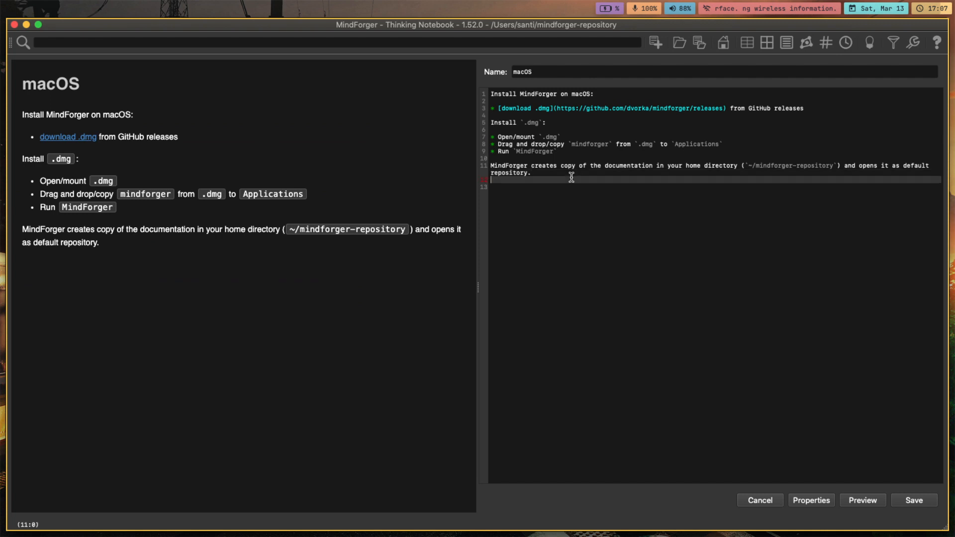
- Append filler lines, a '# left' heading, a text line and '## right', trimming stray characters
type("asdfjhasdkfjh\\")
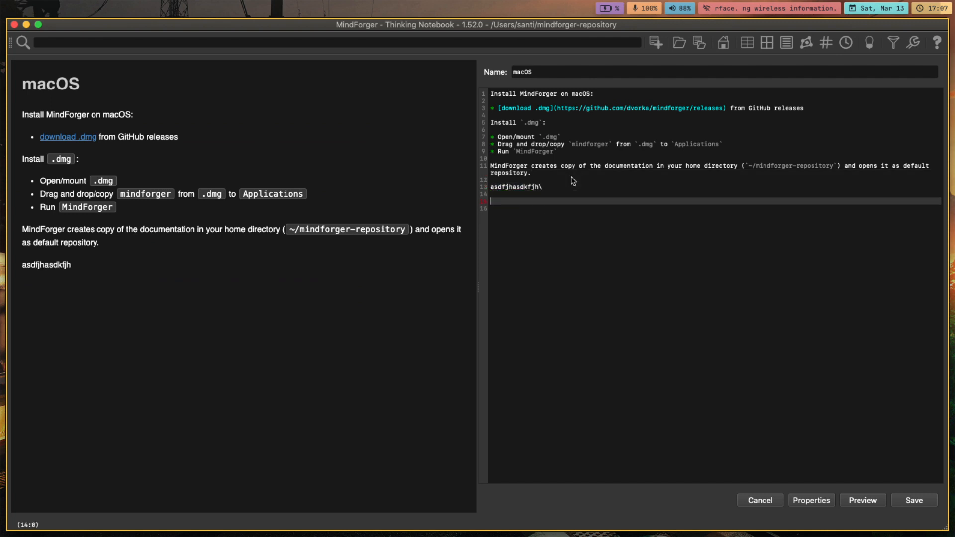
type("asdfkjahsdfkjhas")
type("asdfakjsdfhlakjsdf")
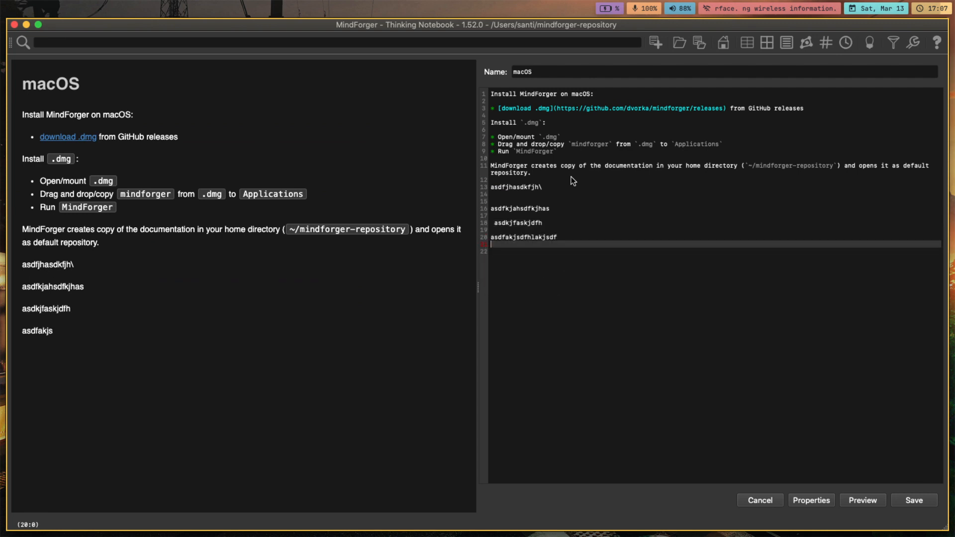
type("asdfkjasdfkjhasdf")
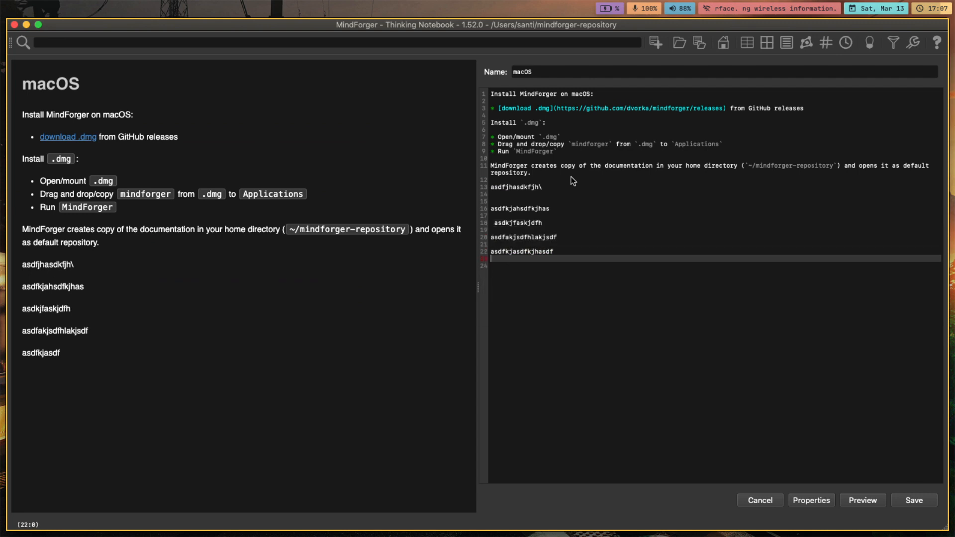
type("# left")
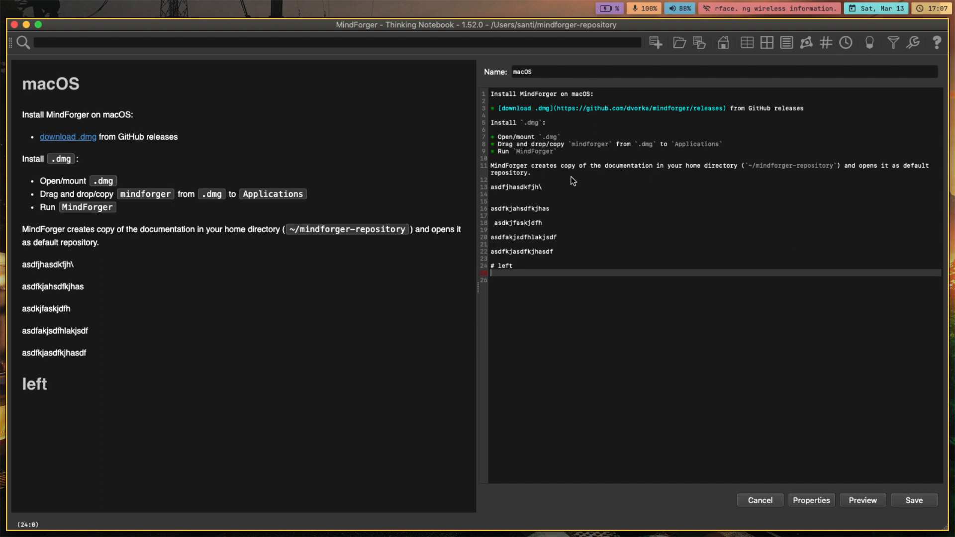
type("asdfk jahsdf")
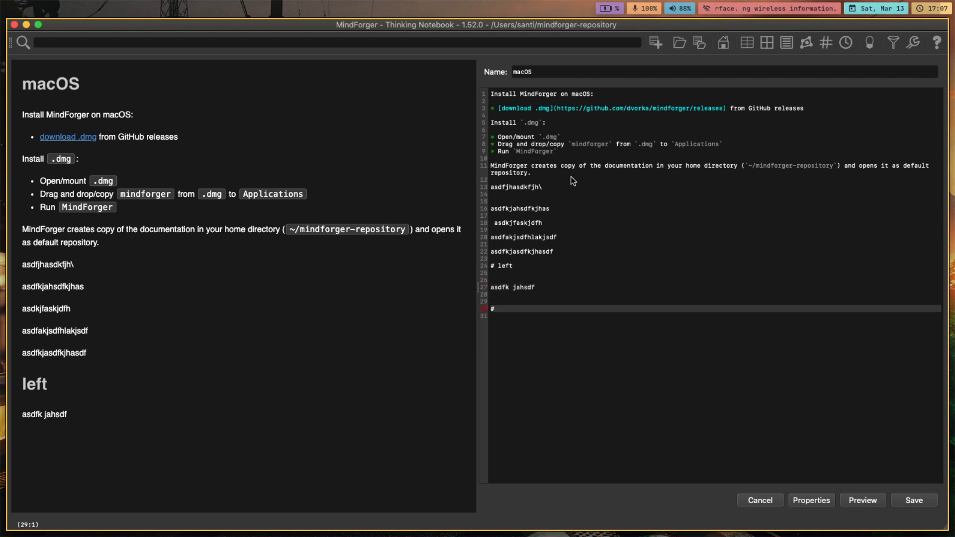
type("# right")
type("kj")
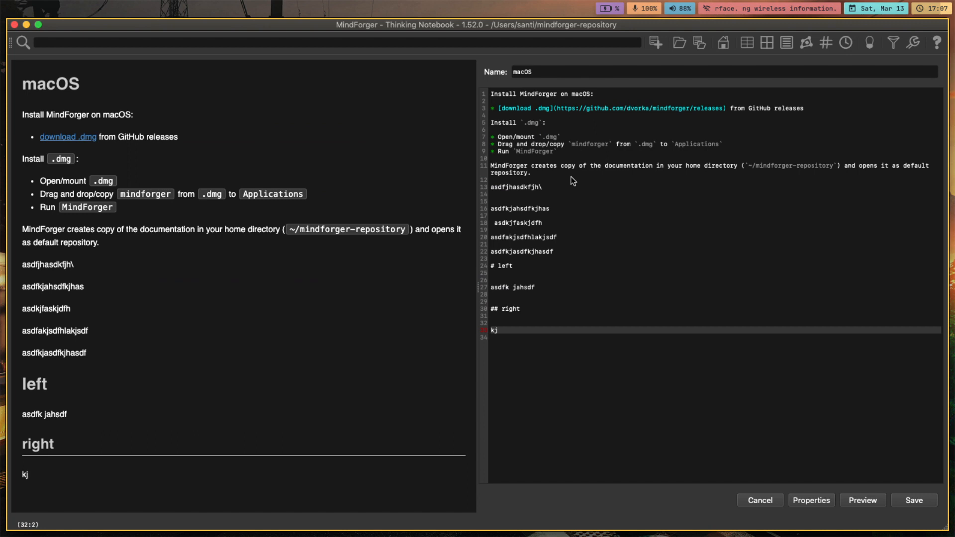
key("Backspace")
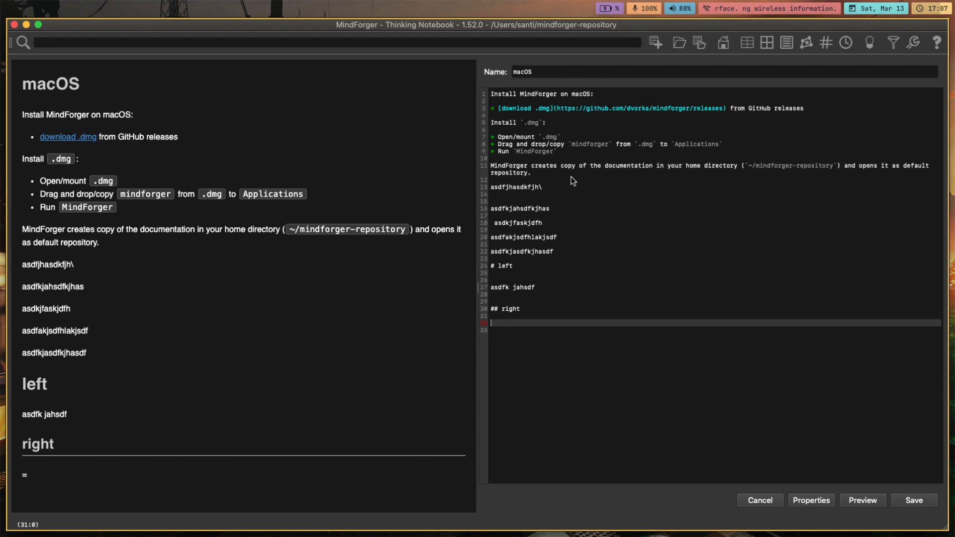
key("Backspace")
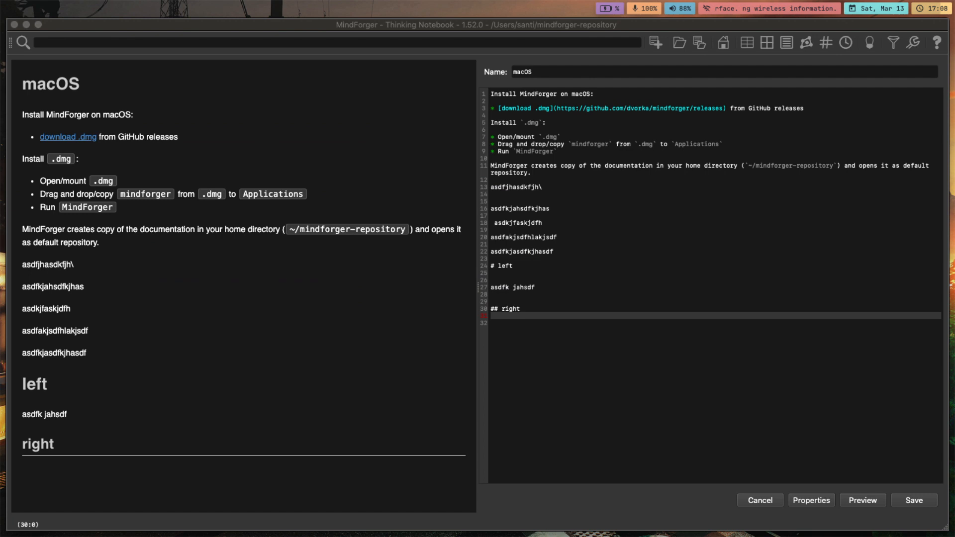
mouse_move(912, 43)
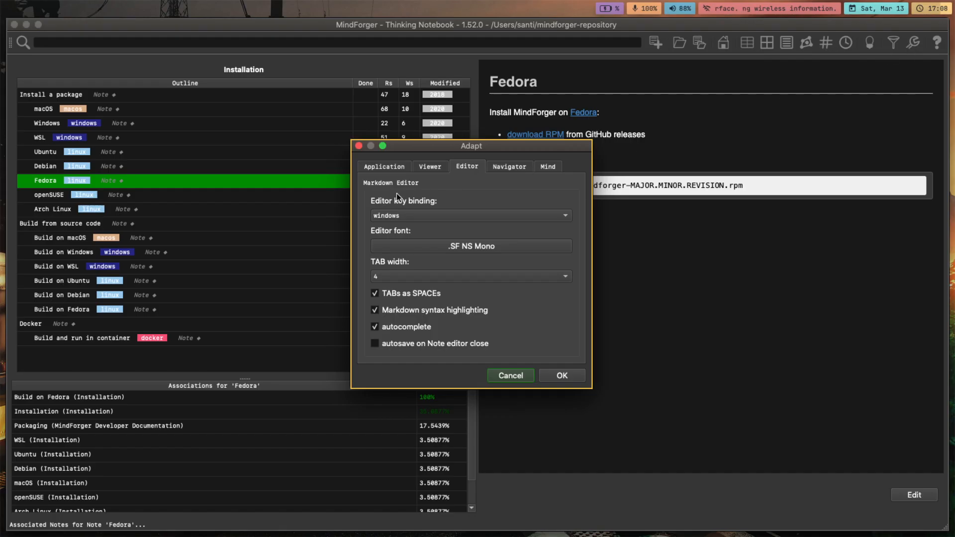
- In Adapt preferences, set the Markdown editor key binding to vim and confirm with OK
left_click(429, 167)
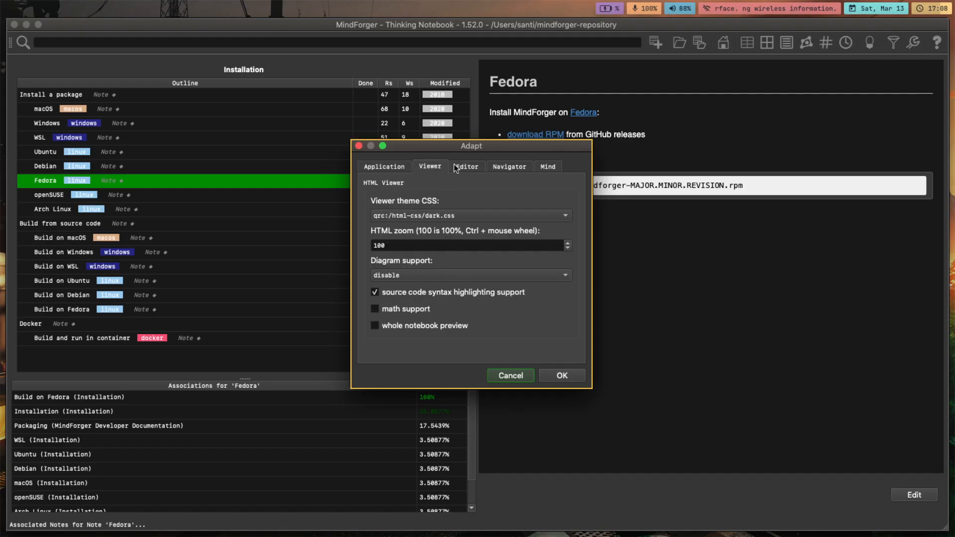
left_click(468, 166)
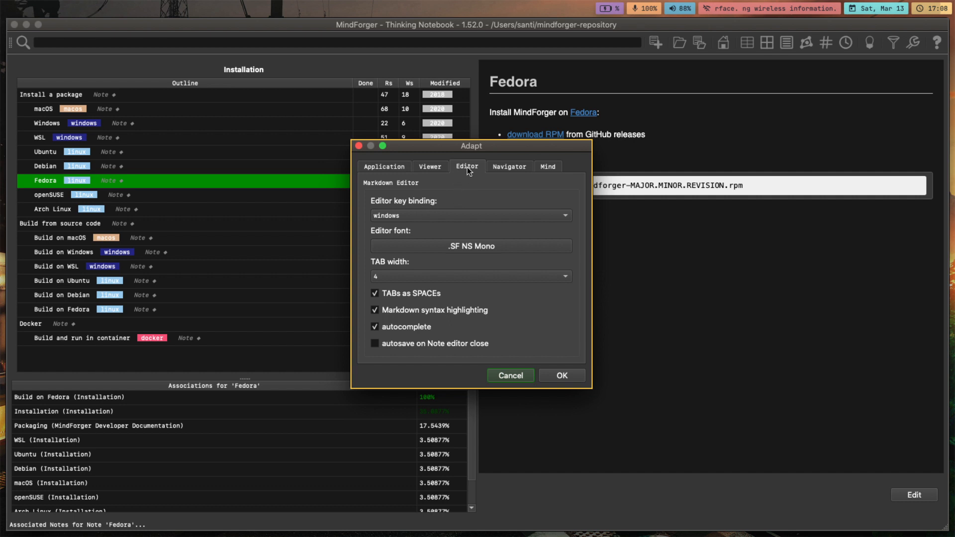
left_click(469, 215)
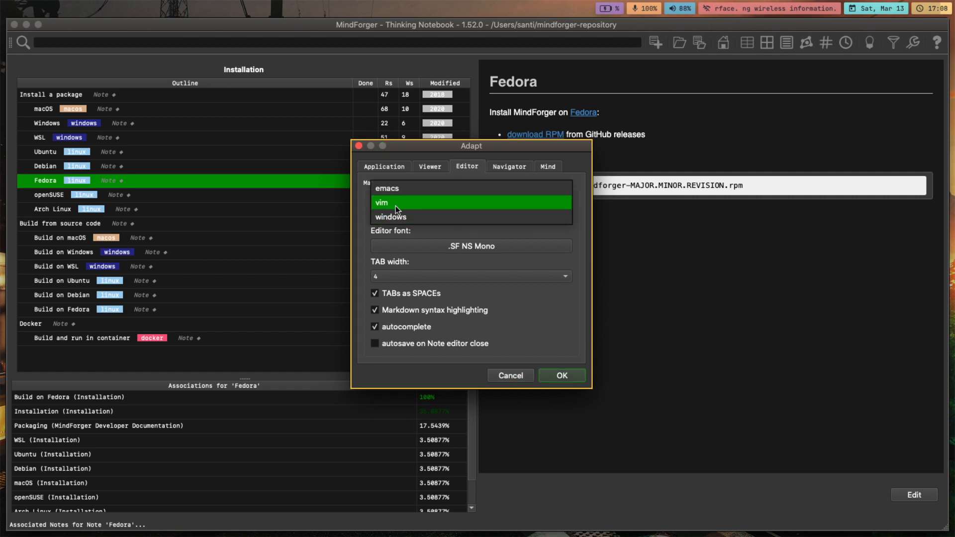
left_click(381, 202)
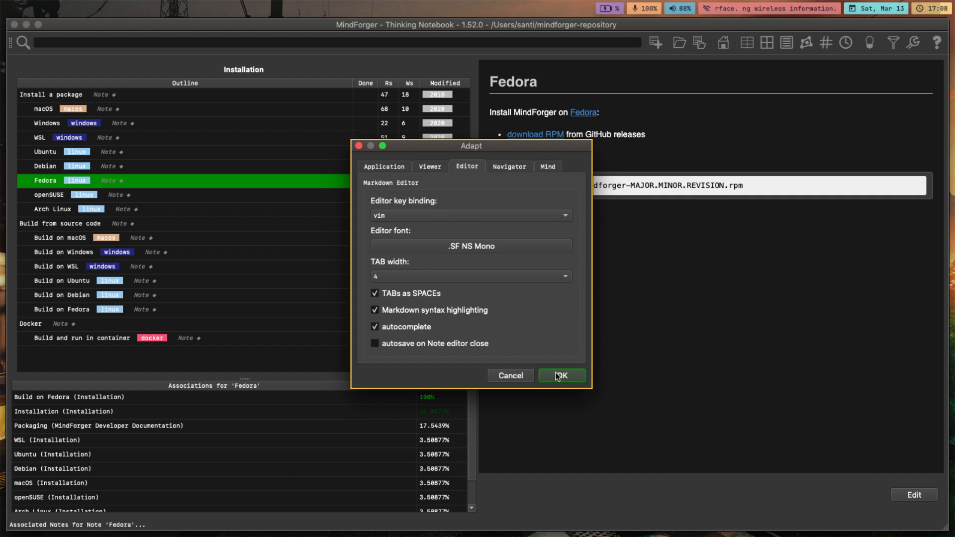
left_click(560, 375)
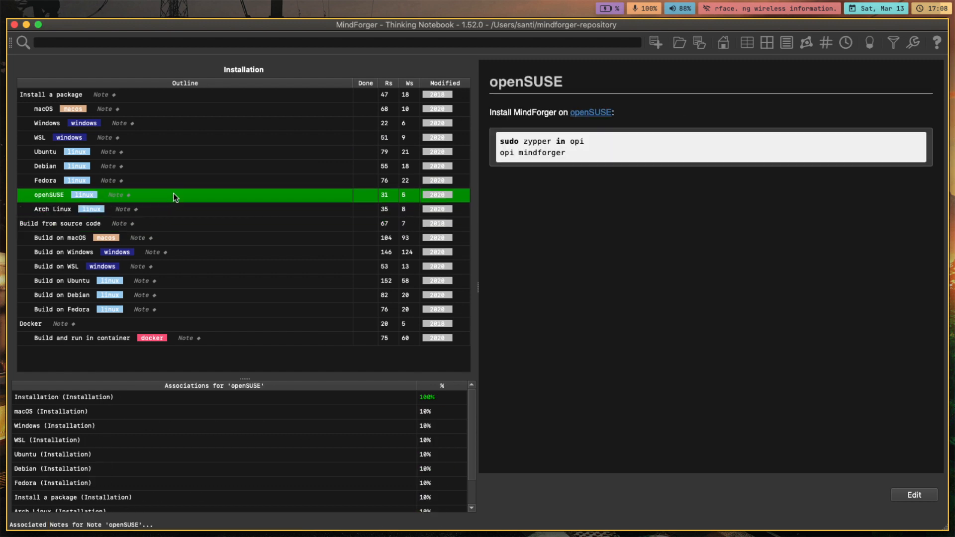
- Edit the Fedora note, entering the filler text 'kjhadsfkjhkjhkj' in the editor
left_click(44, 180)
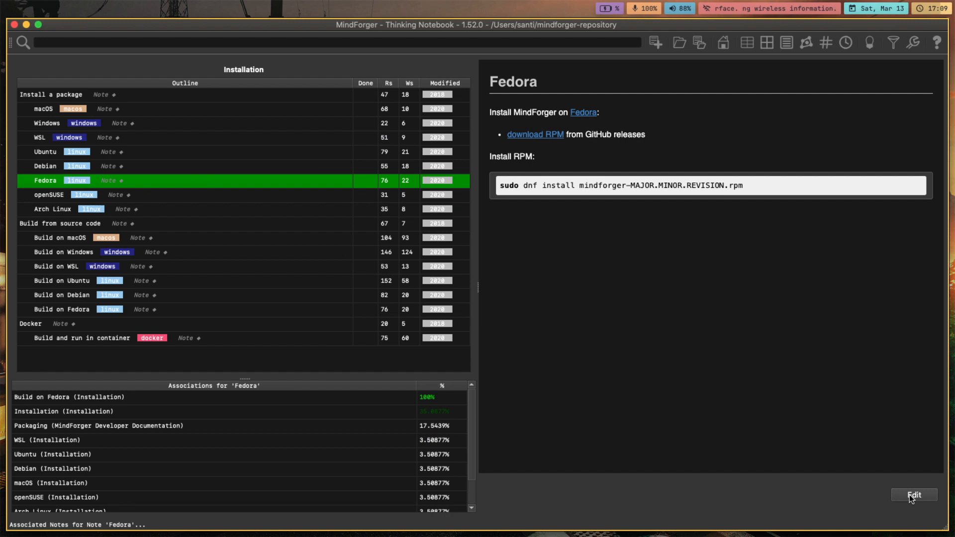
left_click(913, 494)
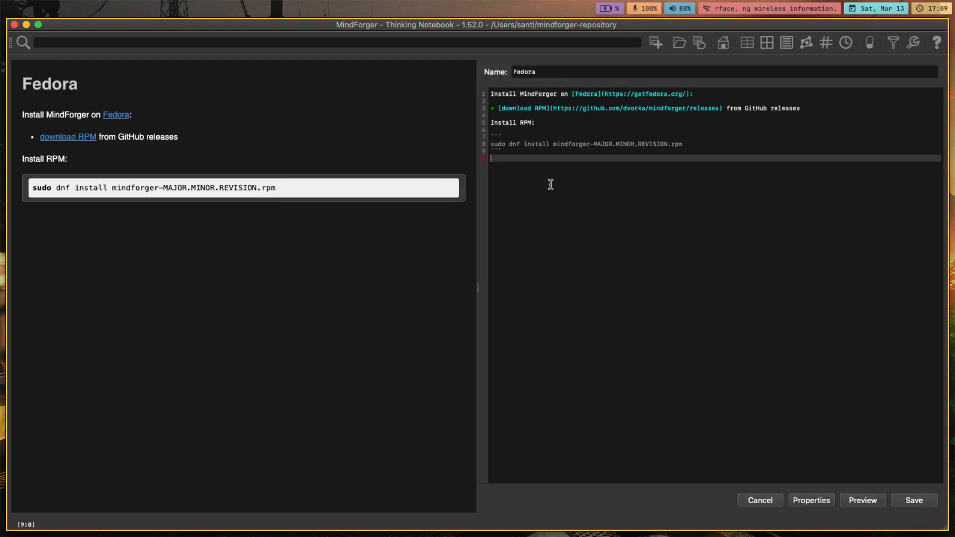
type("kjhadsfkjhkjhkj")
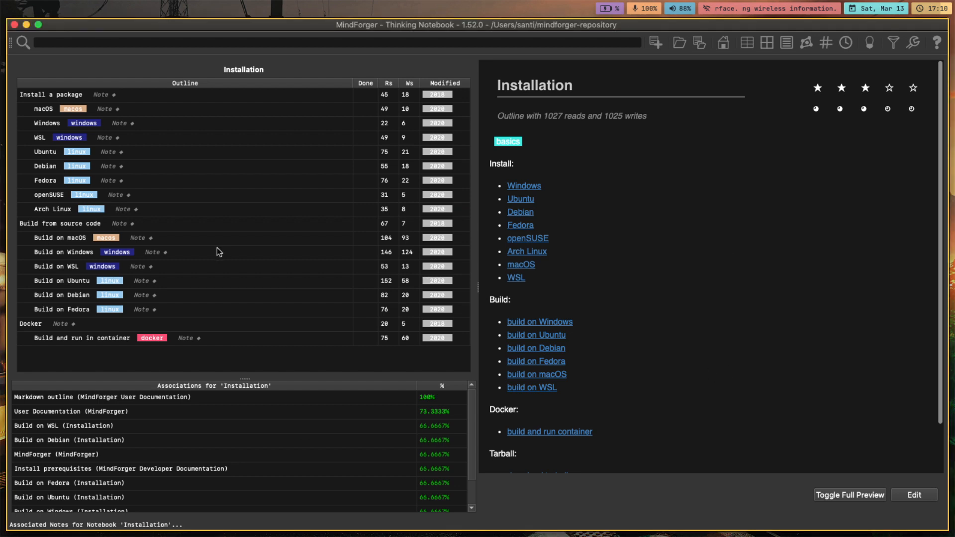
- View the openSUSE, Build on Debian, container, Build on Ubuntu notes, ending on macOS
left_click(49, 194)
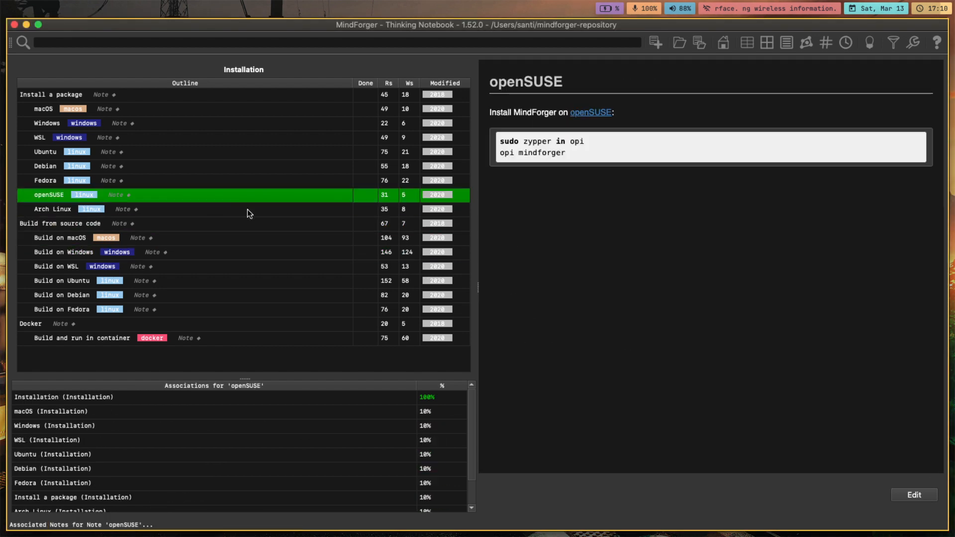
mouse_move(254, 226)
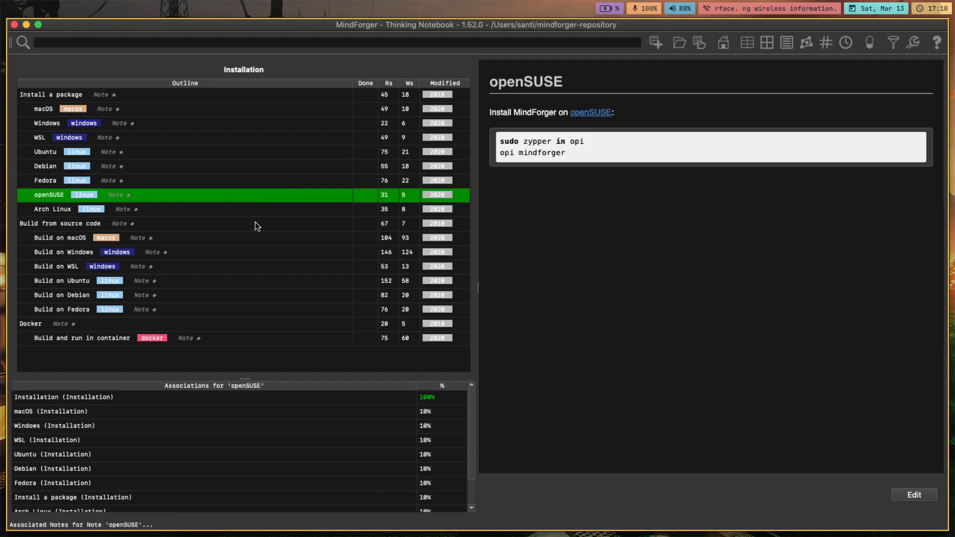
left_click(60, 295)
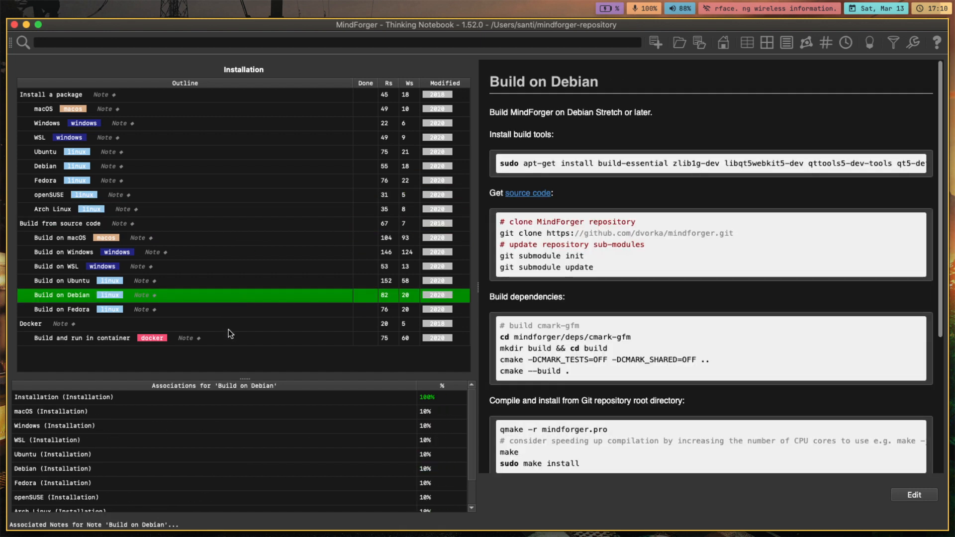
left_click(80, 338)
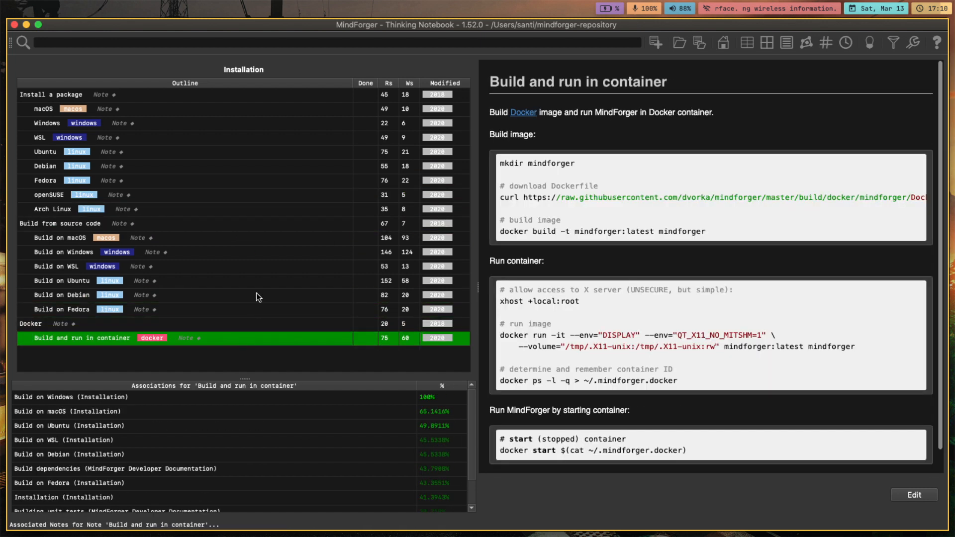
left_click(61, 280)
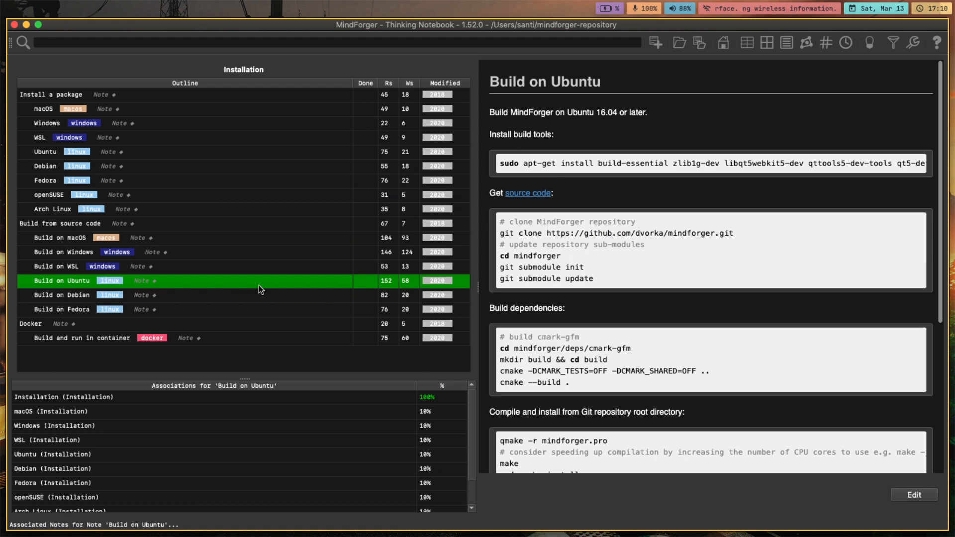
left_click(61, 238)
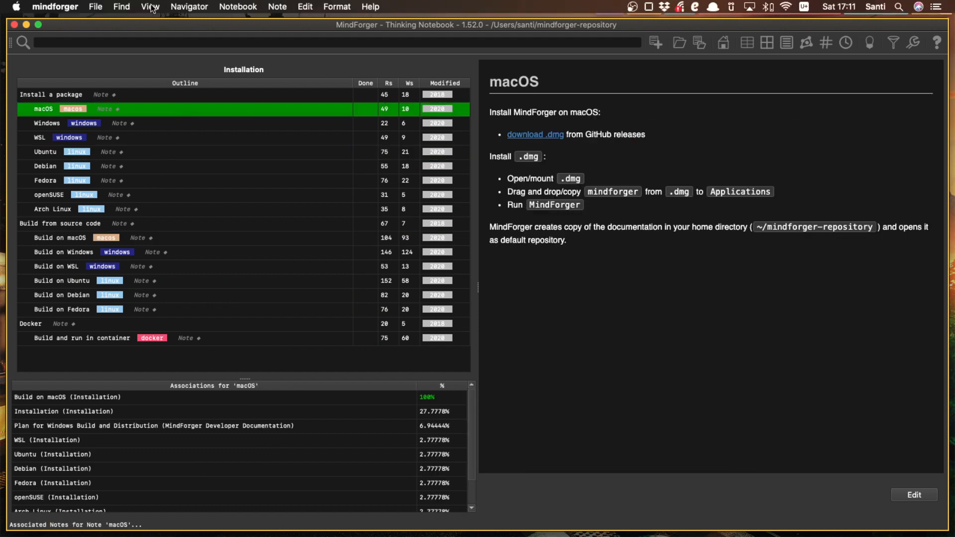
- Start Notebook > New and cancel the new-notebook dialog without creating anything
left_click(238, 7)
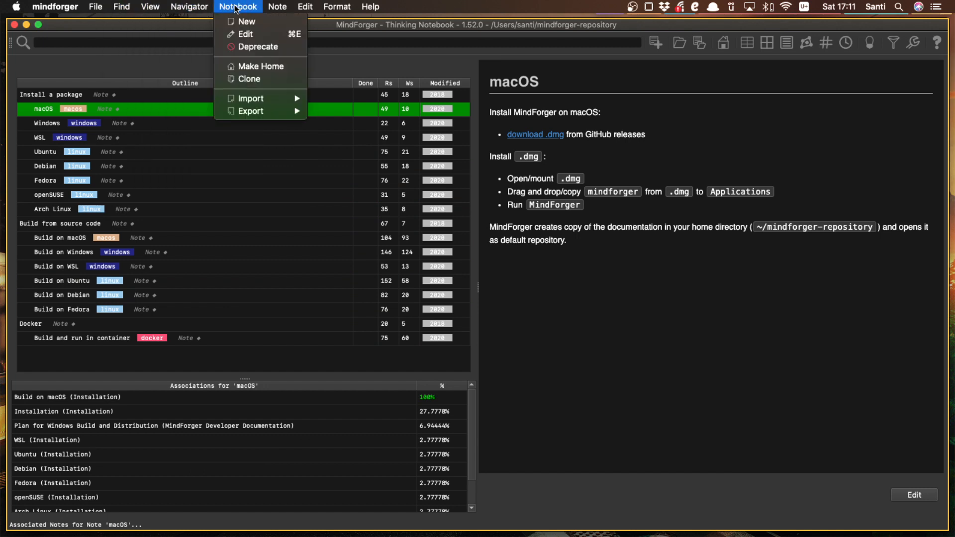
left_click(245, 21)
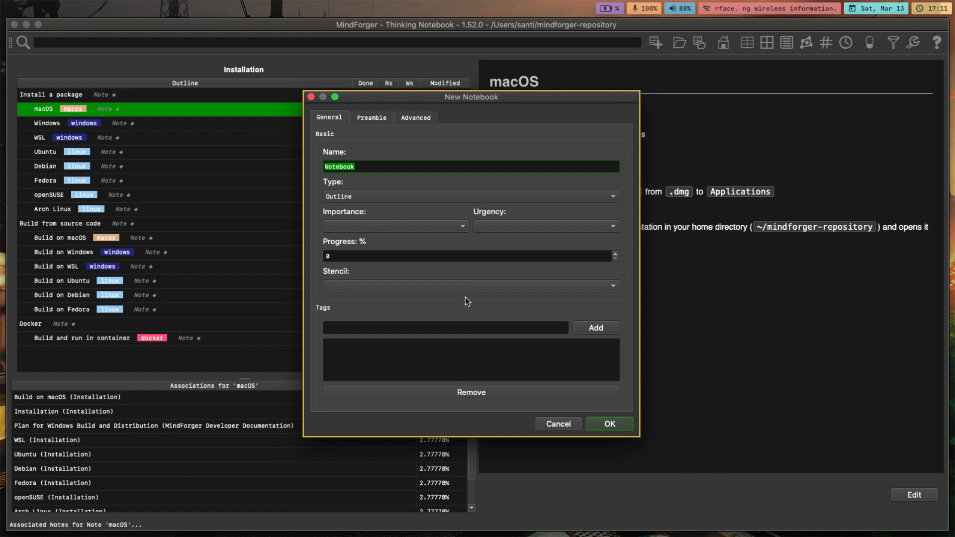
left_click(557, 423)
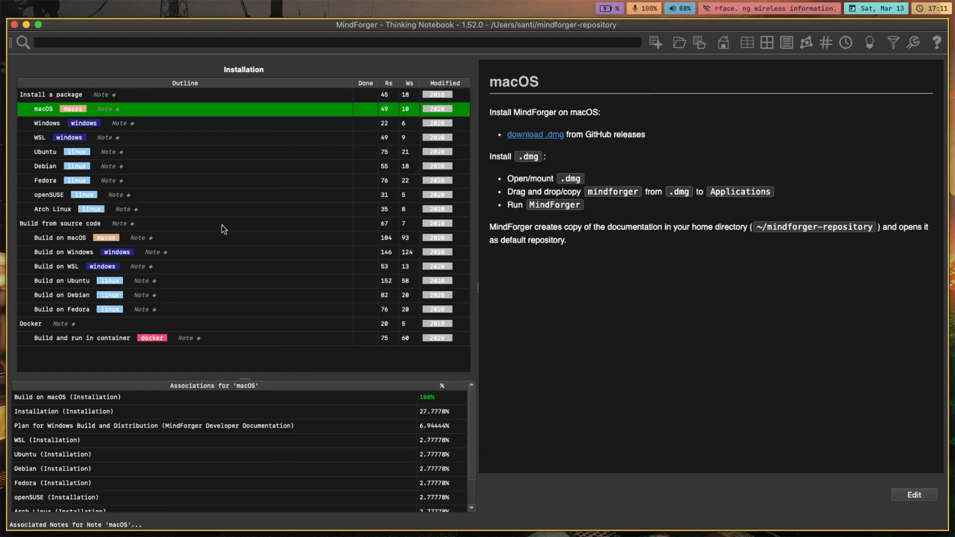
- Use Notebook > Make Home so the Installation notebook becomes the home notebook
left_click(79, 338)
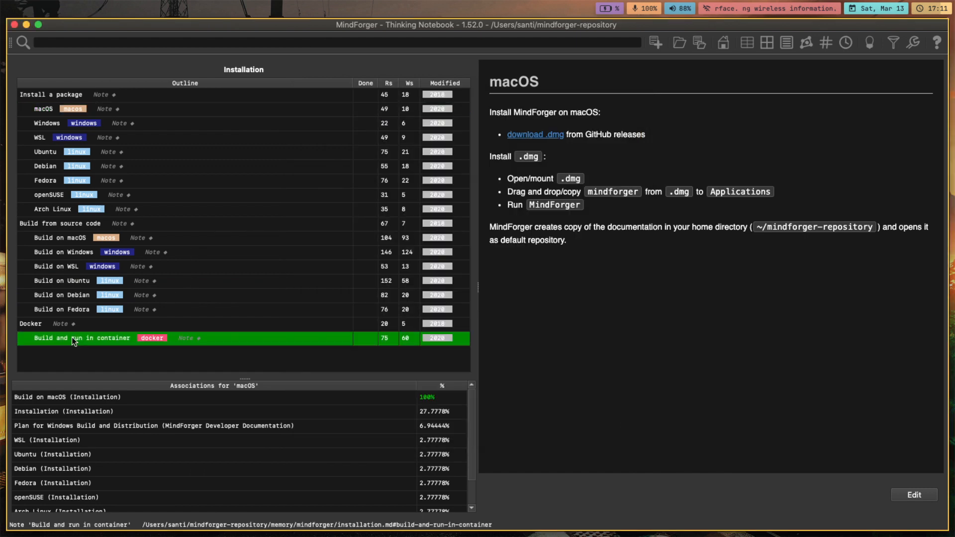
left_click(63, 251)
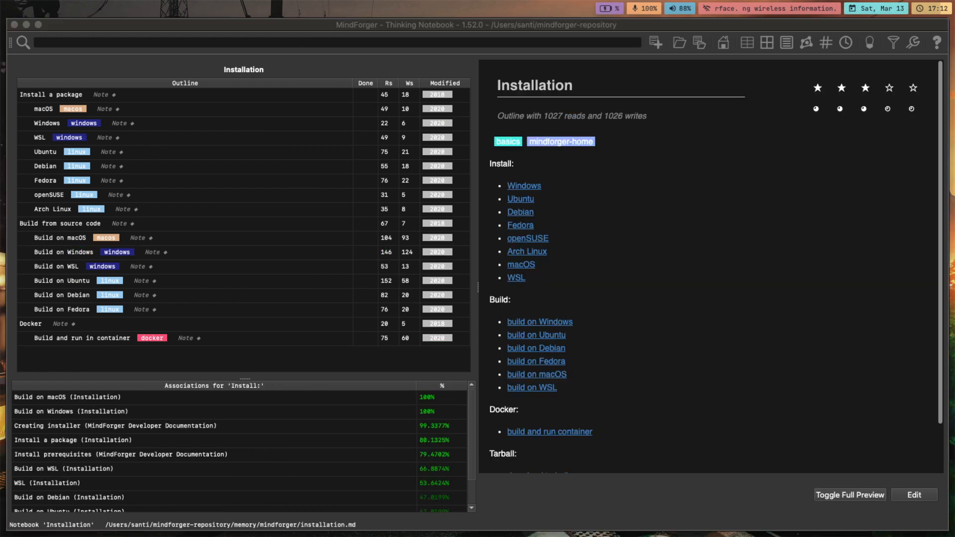
left_click(28, 323)
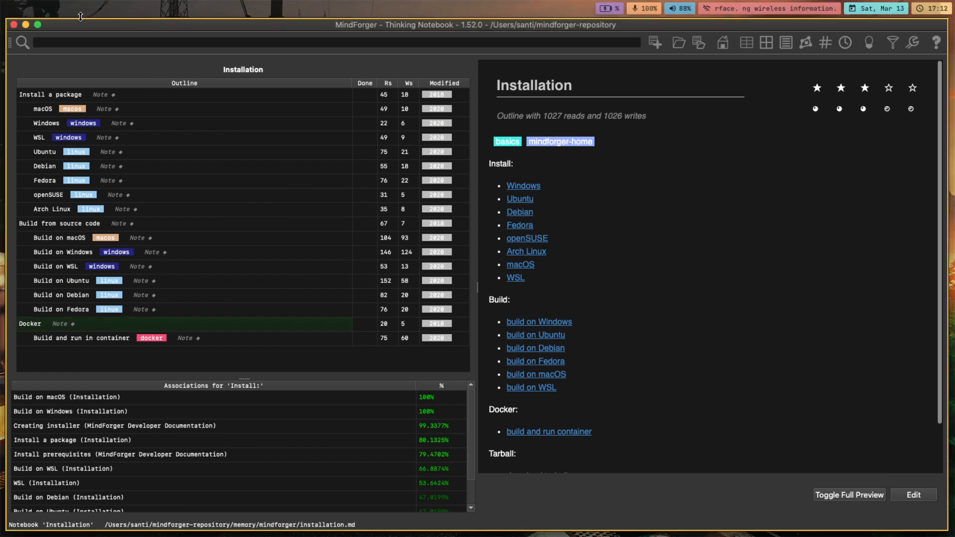
left_click(96, 7)
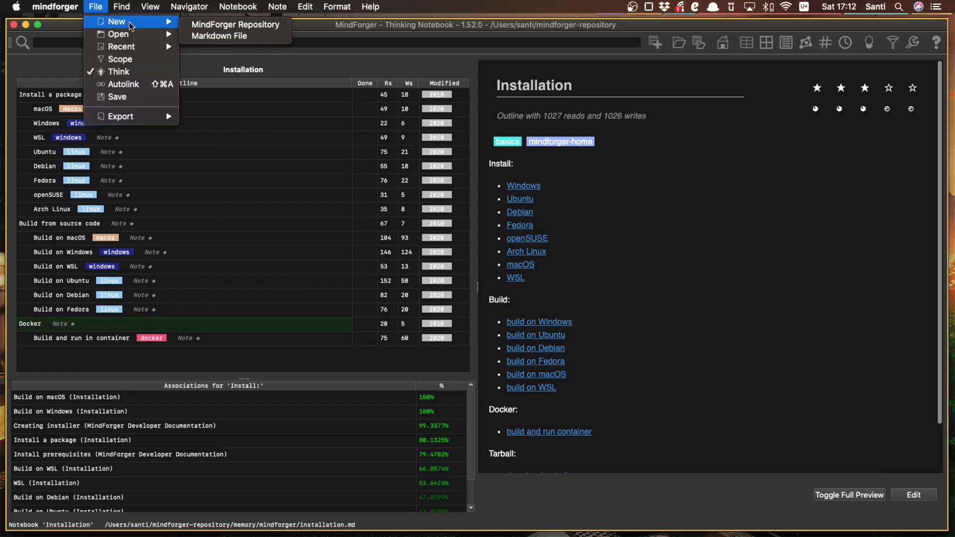
mouse_move(234, 24)
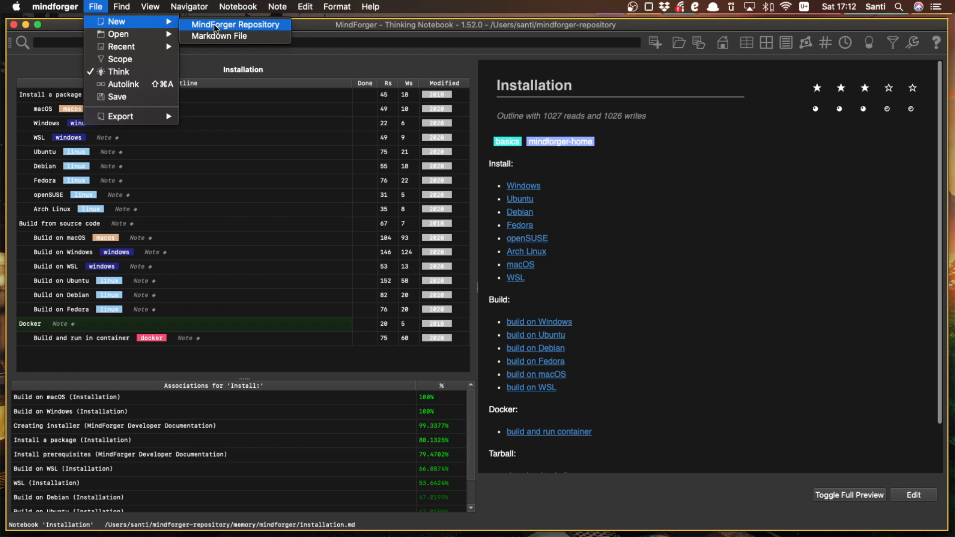
left_click(235, 24)
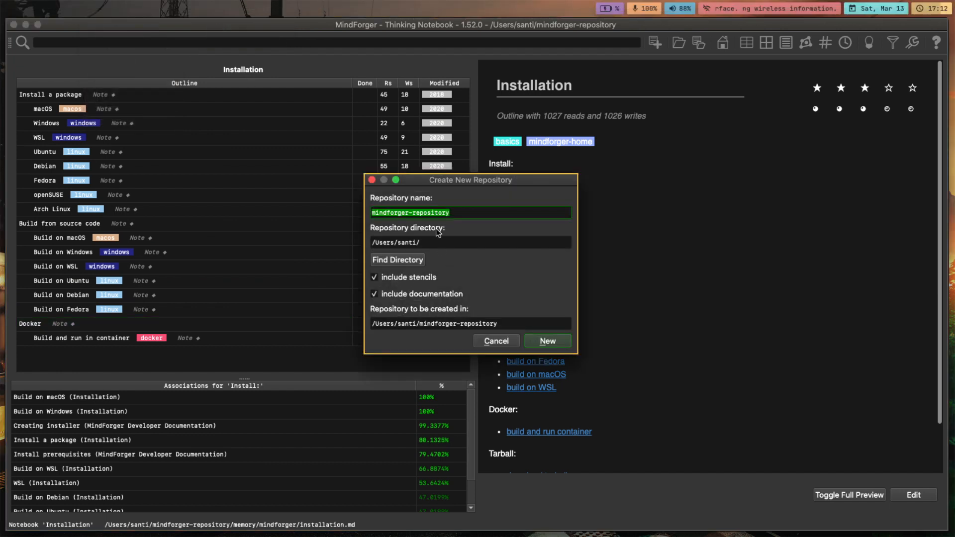
mouse_move(437, 219)
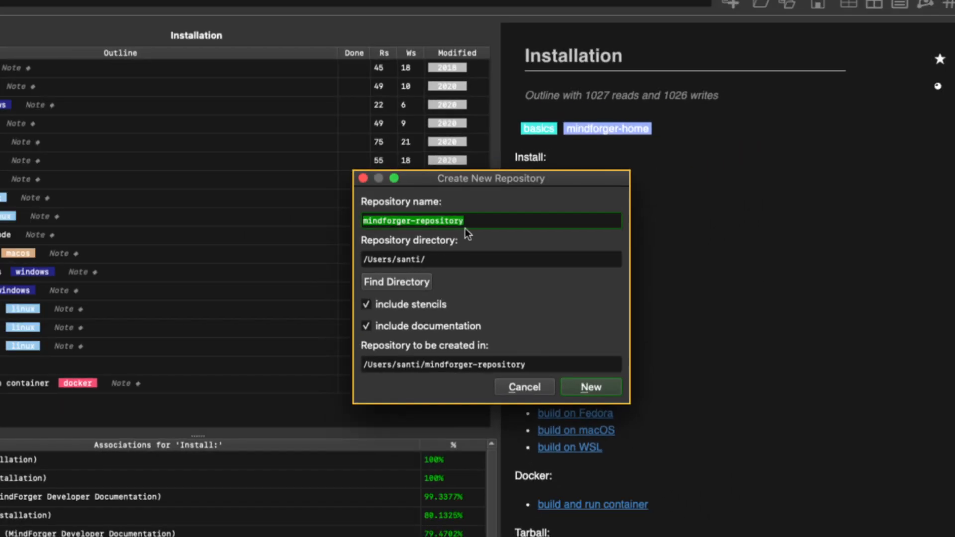
mouse_move(449, 321)
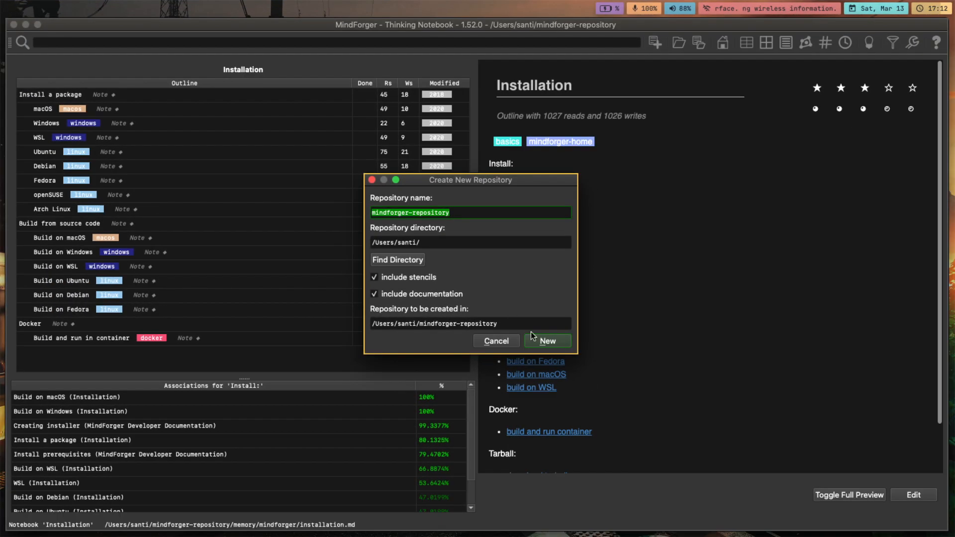
left_click(546, 340)
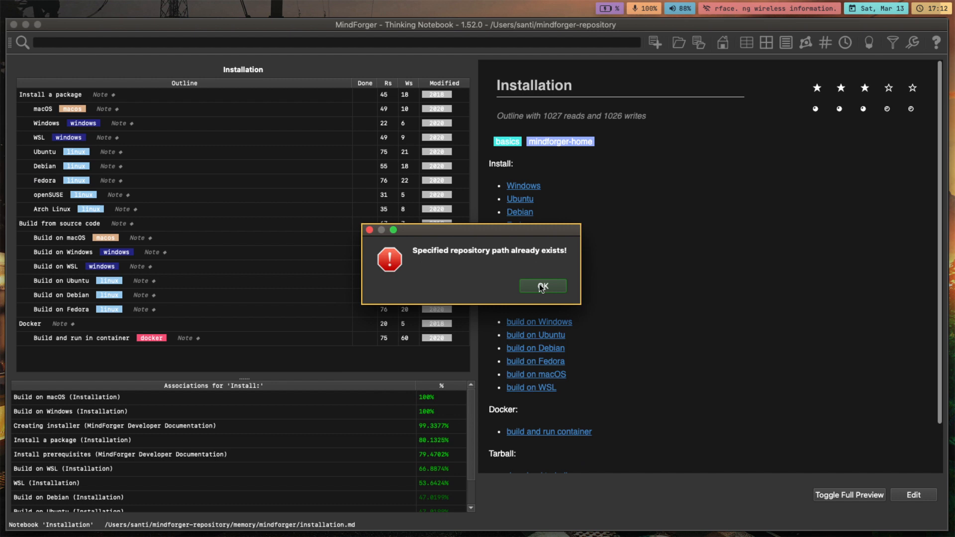
left_click(541, 287)
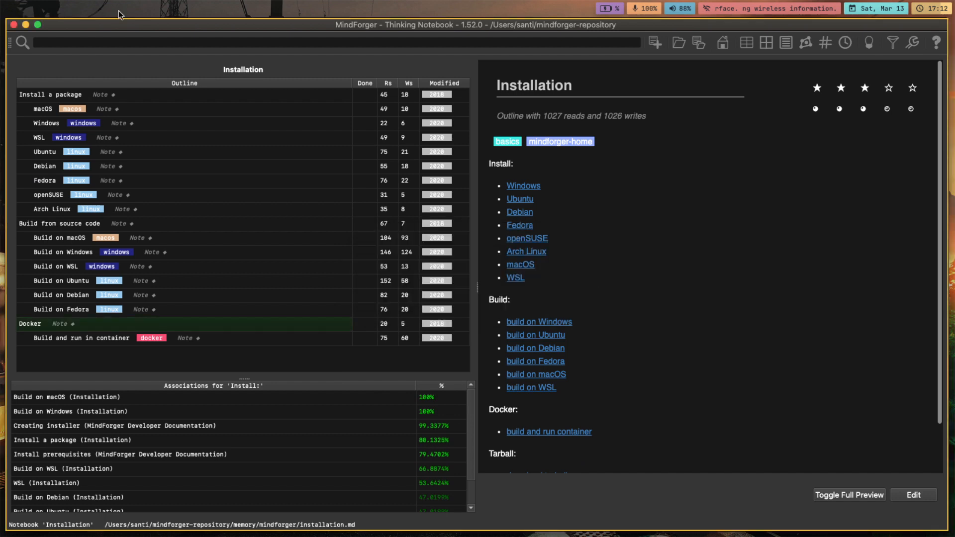
- Create a new MindForger repository named mindforger-repository-2 in the home folder
left_click(95, 7)
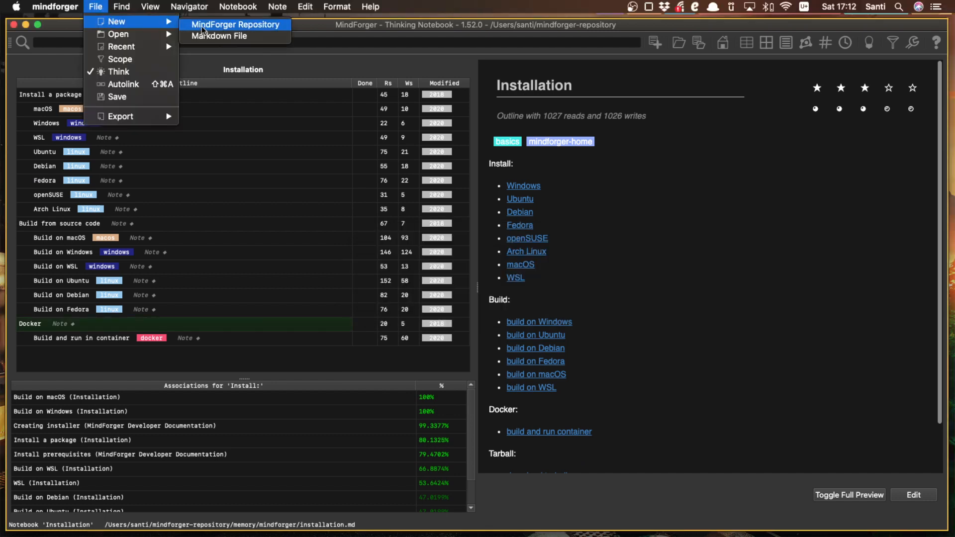
left_click(236, 24)
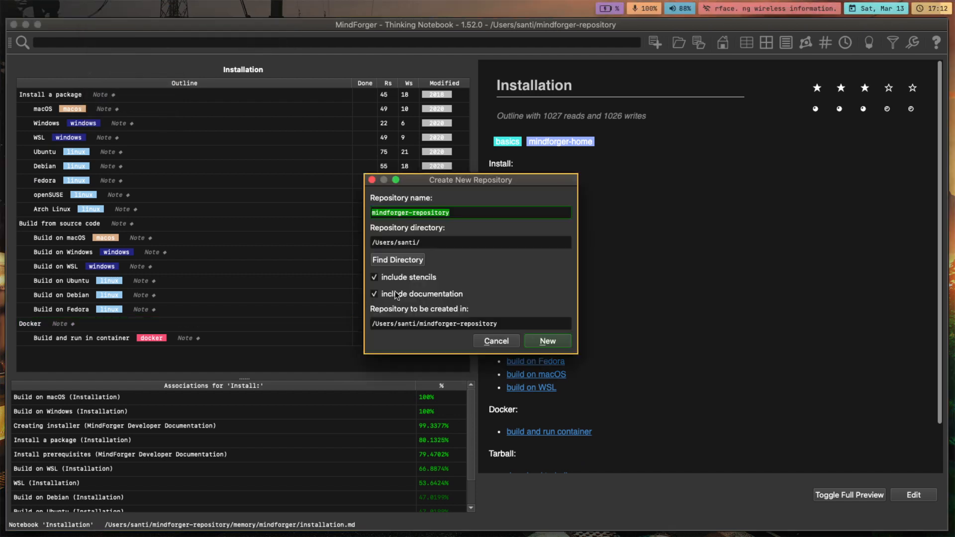
type("-2")
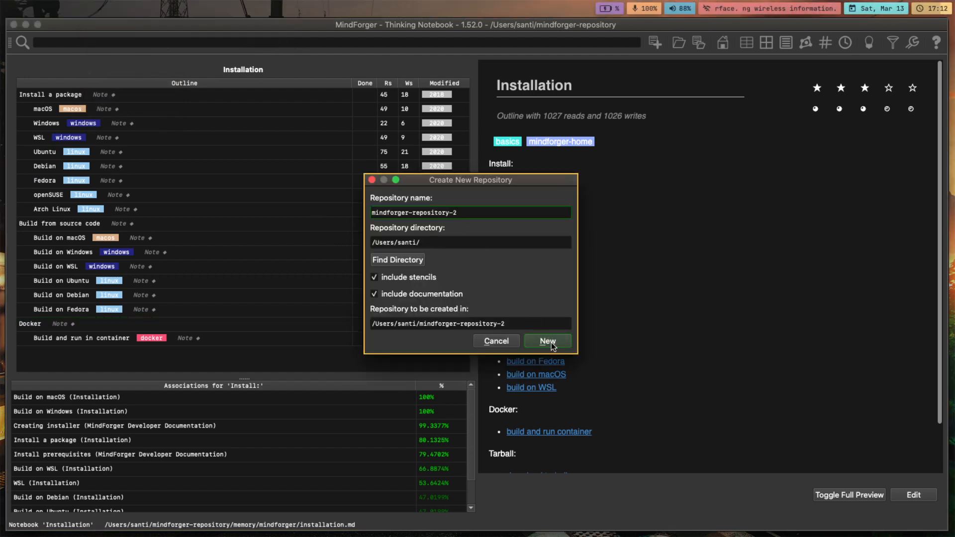
left_click(546, 340)
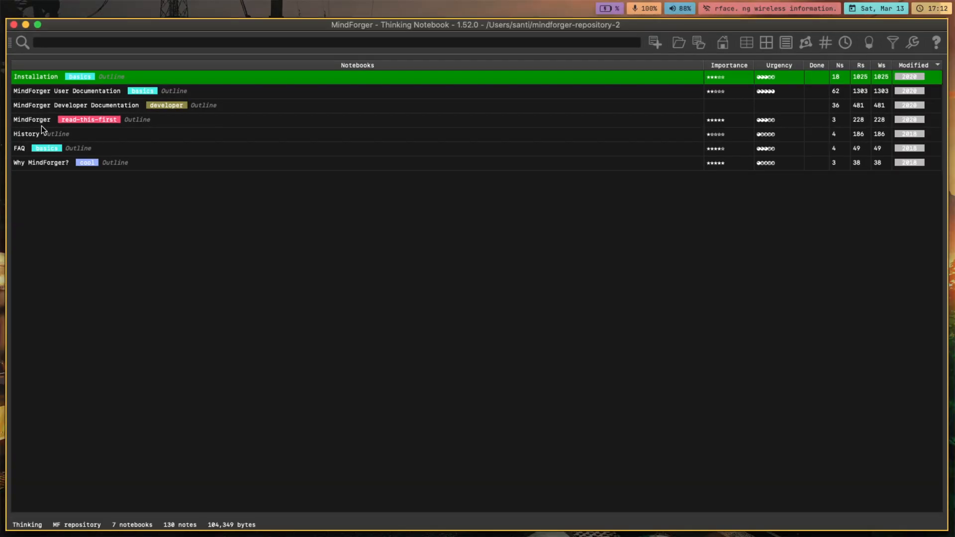
left_click(72, 105)
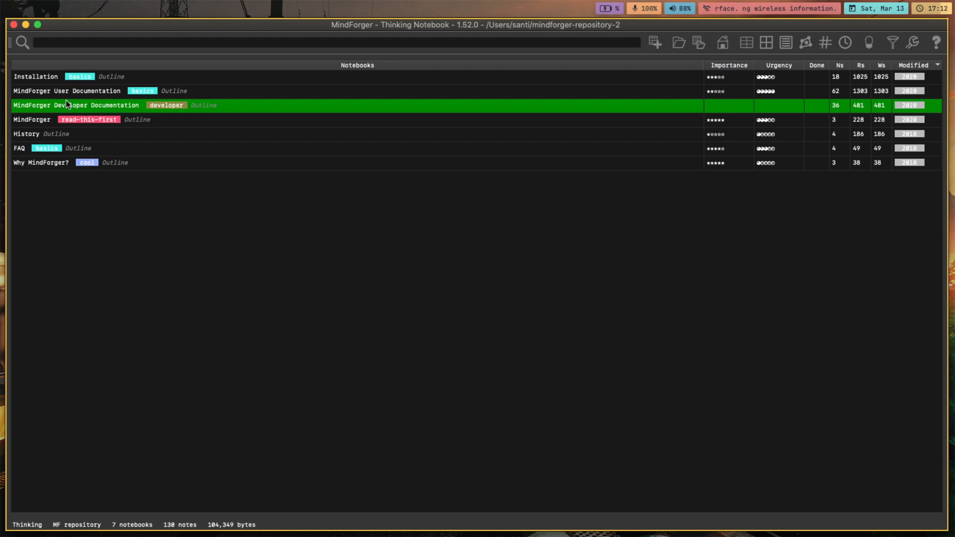
left_click(66, 91)
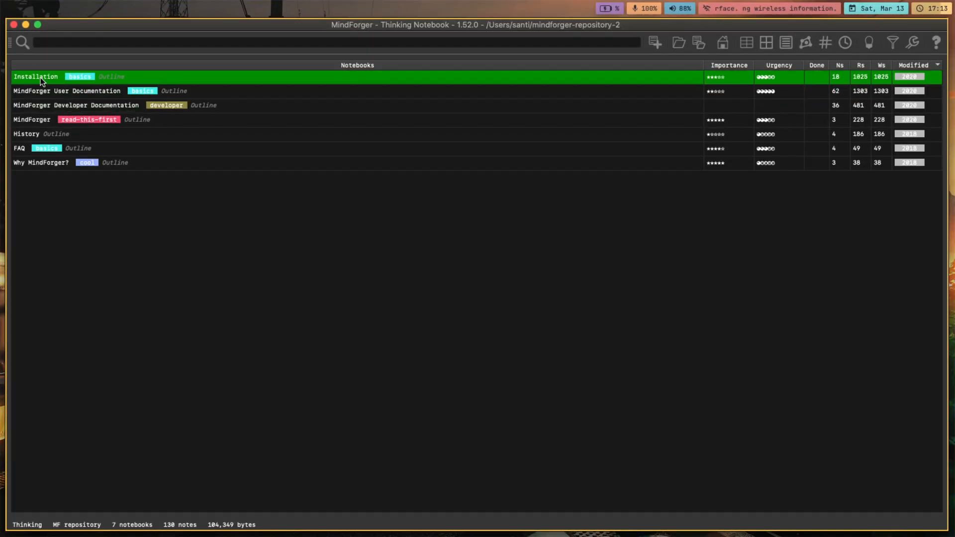
double_click(36, 76)
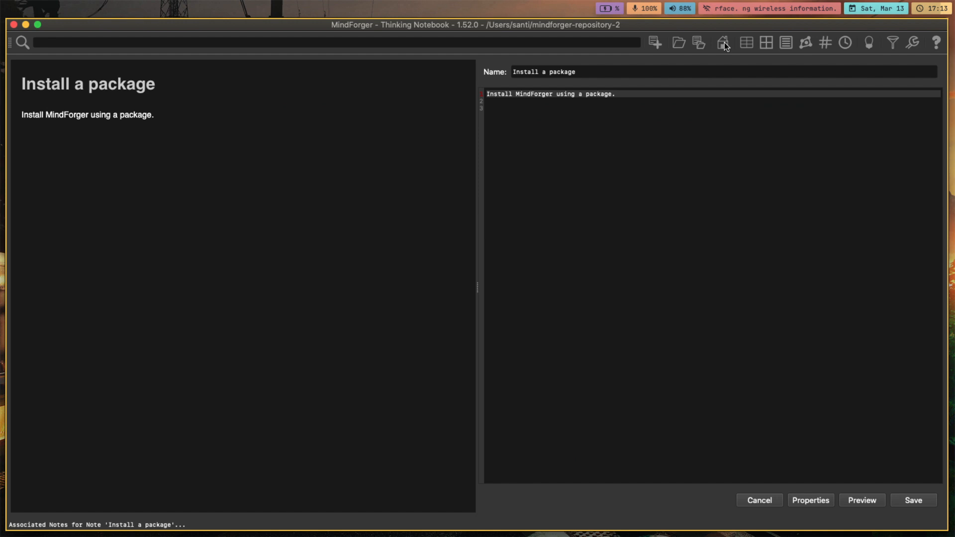
mouse_move(726, 46)
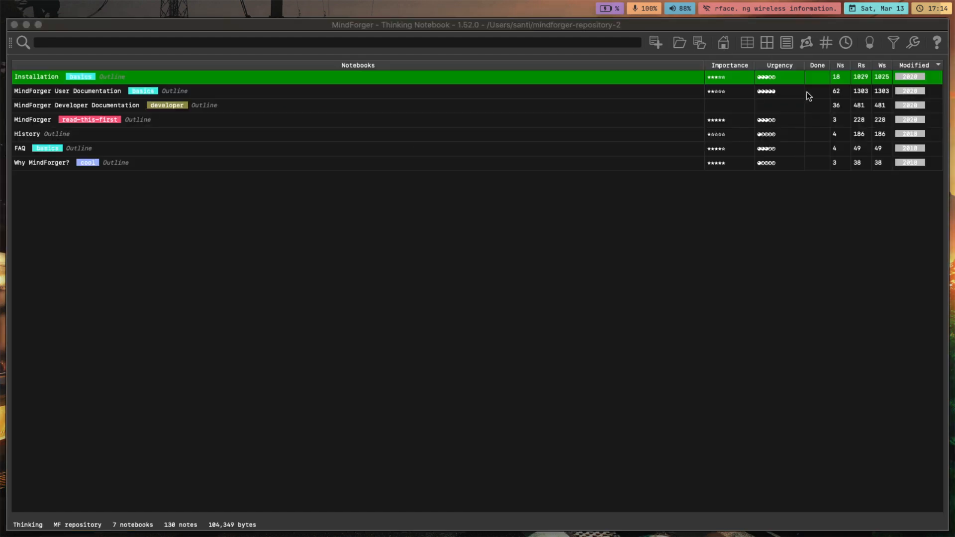
double_click(36, 77)
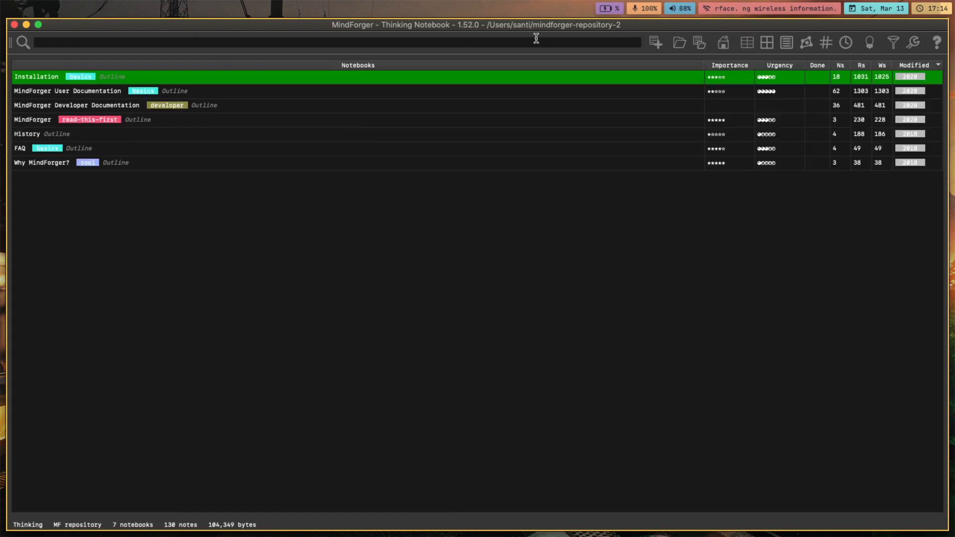
left_click(96, 7)
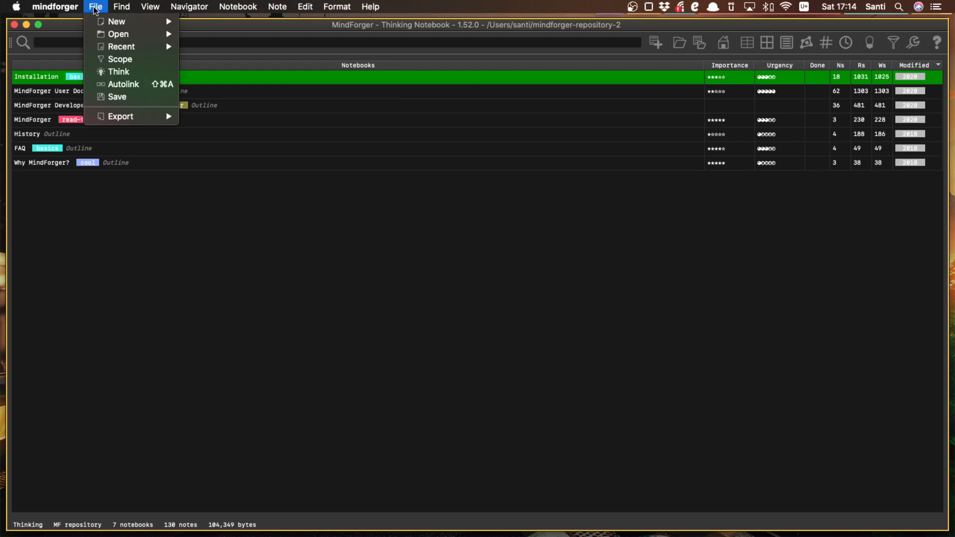
- In Finder, look inside the repository's limbo and memory folders
left_click(342, 216)
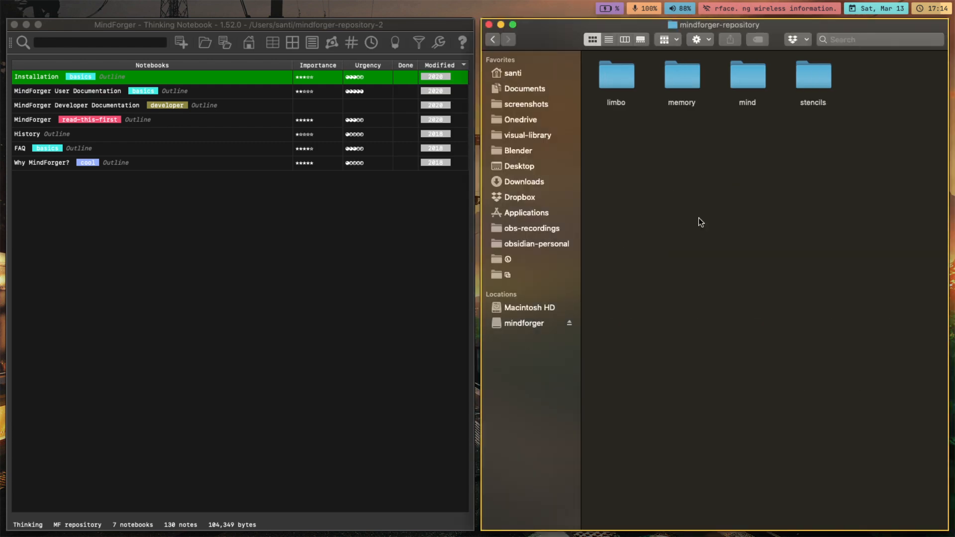
double_click(615, 75)
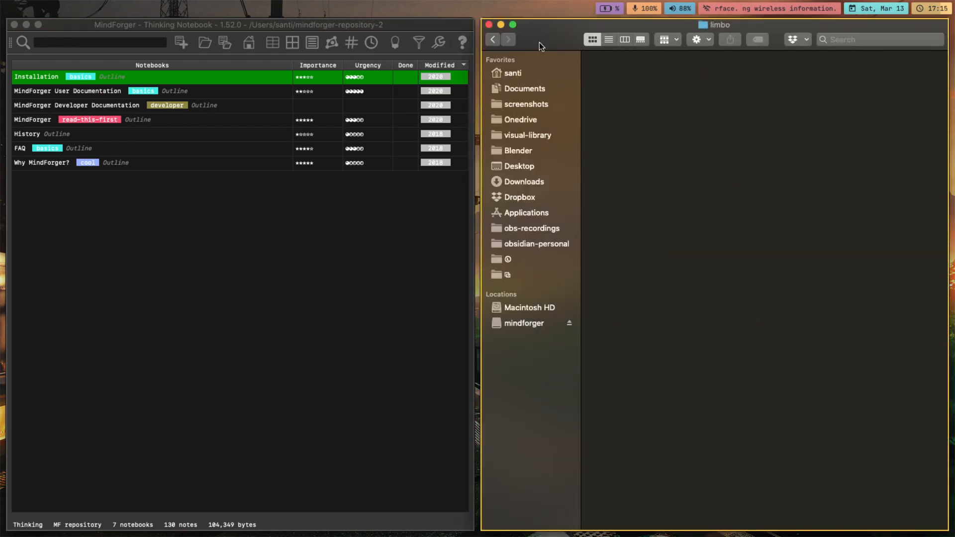
left_click(493, 39)
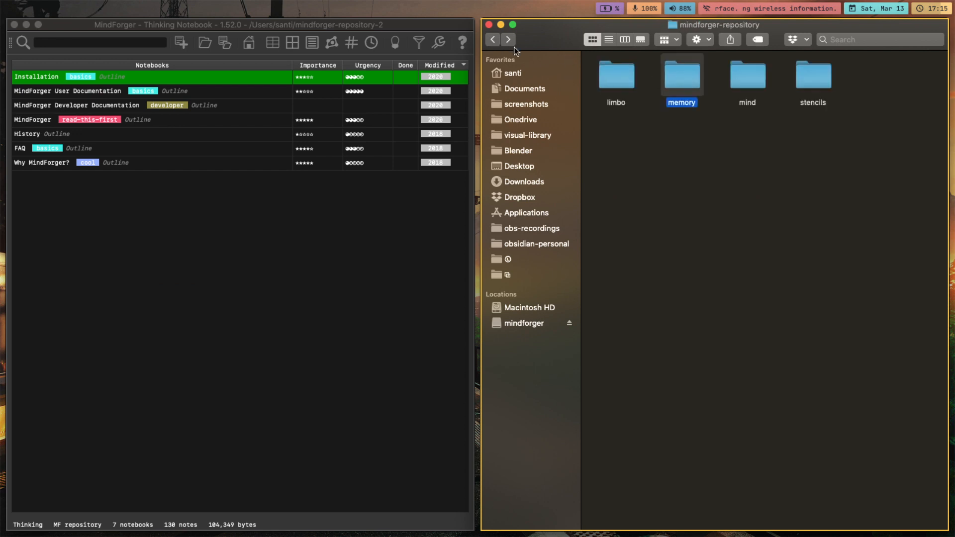
double_click(681, 74)
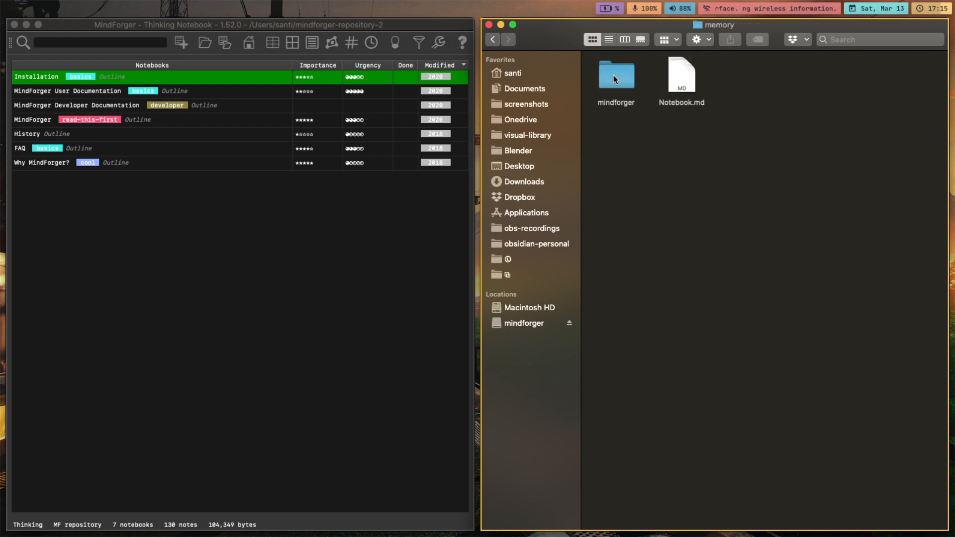
double_click(615, 75)
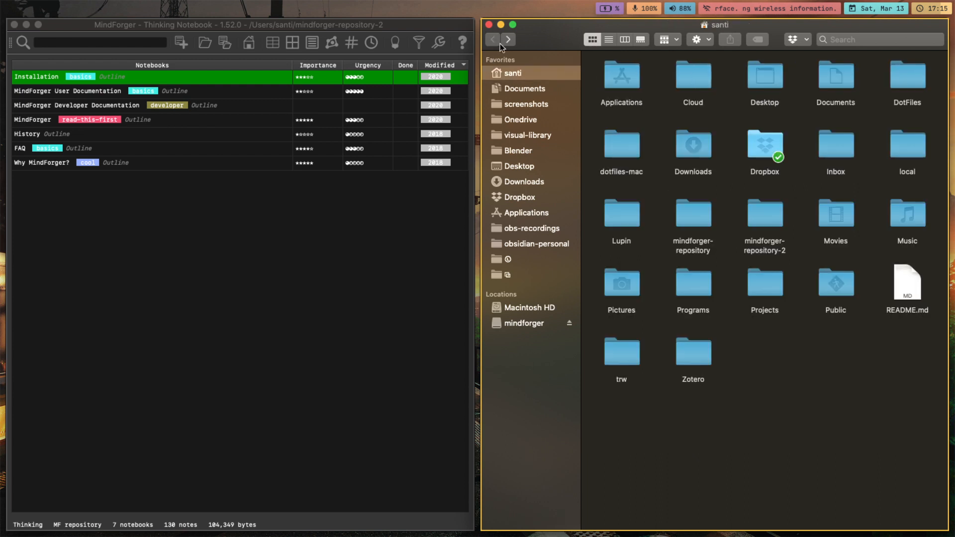
- Show the home folder with mindforger-repository and mindforger-repository-2, then deselect
left_click(764, 215)
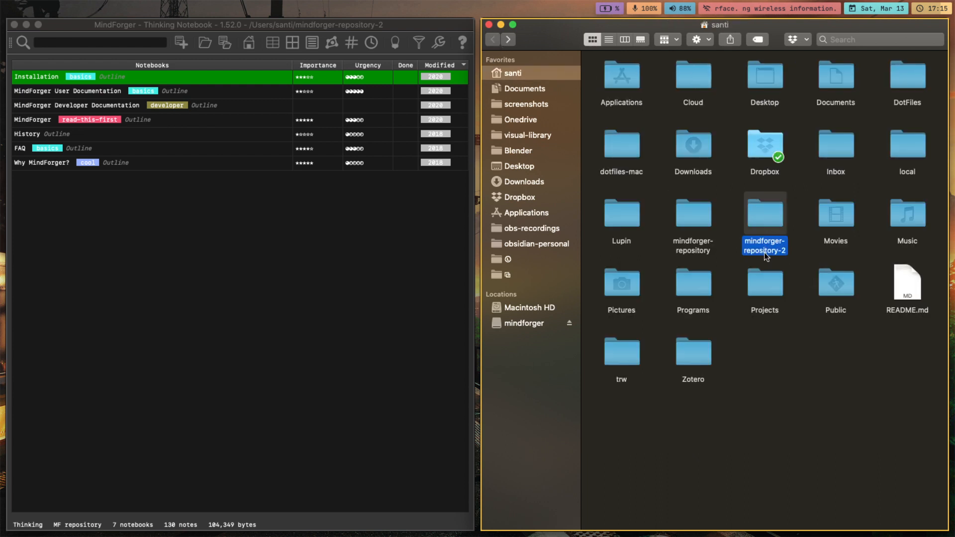
left_click(742, 336)
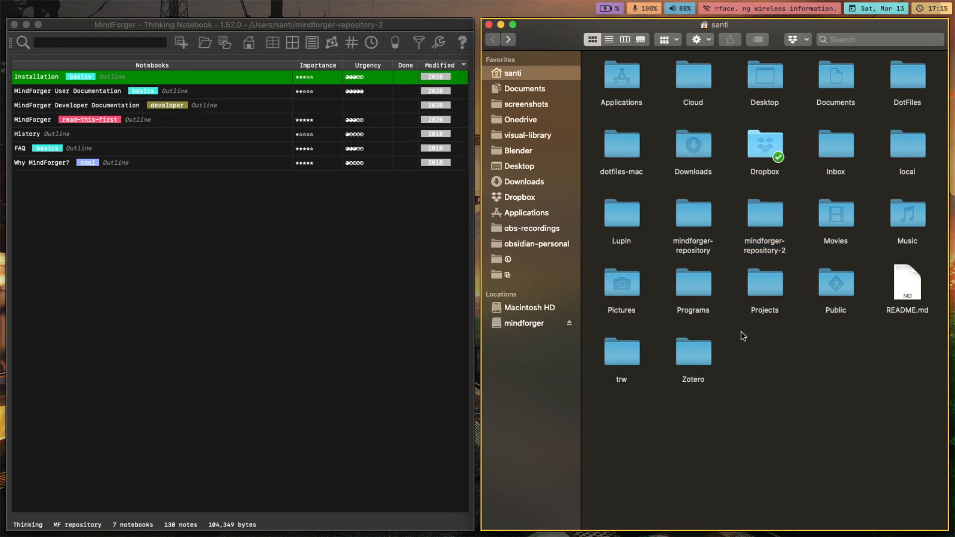
mouse_move(749, 364)
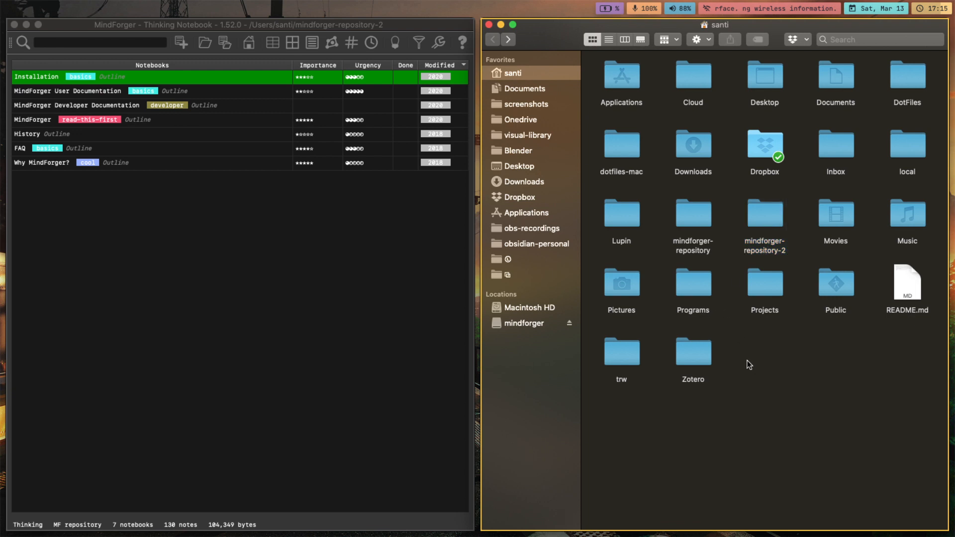
mouse_move(751, 358)
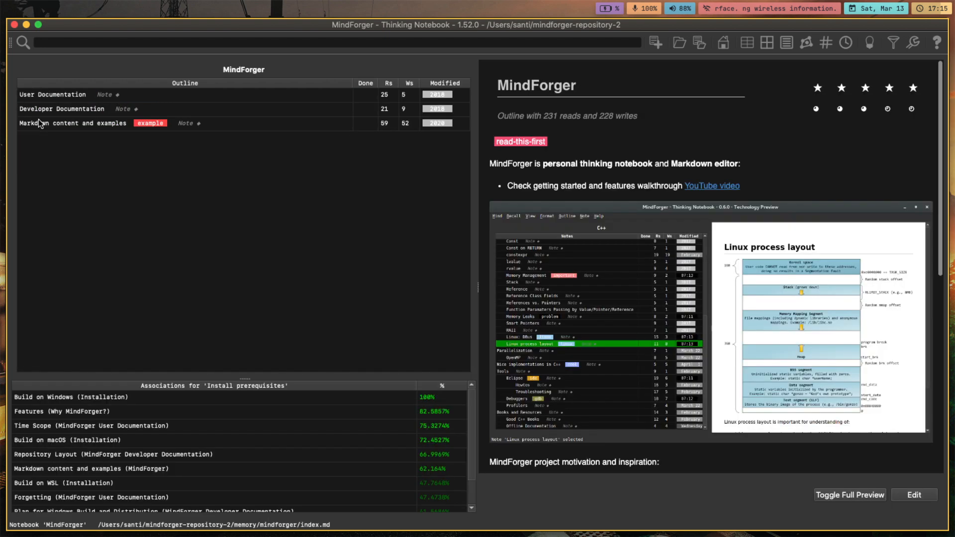
- Append 'asdfasdfasdfasdf' to the Developer Documentation note and save it
left_click(62, 108)
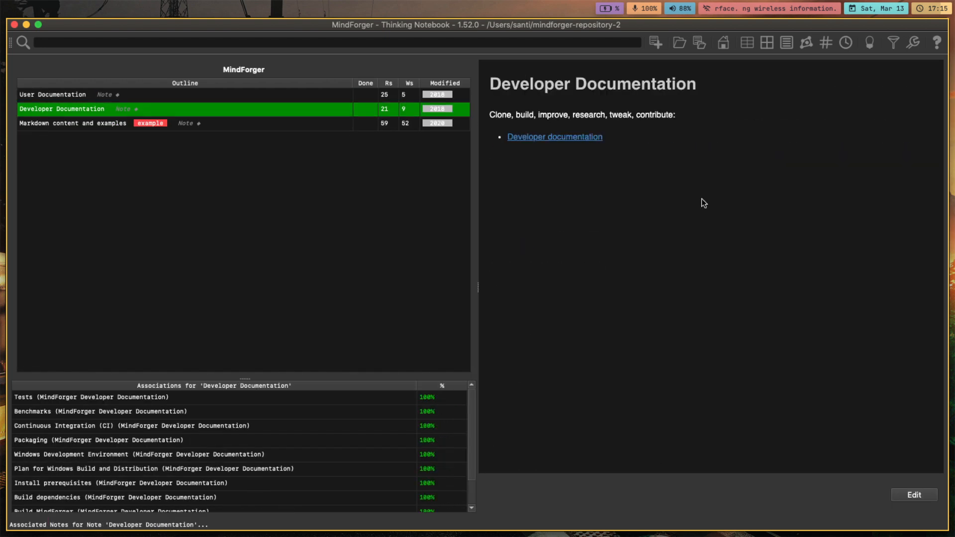
left_click(913, 494)
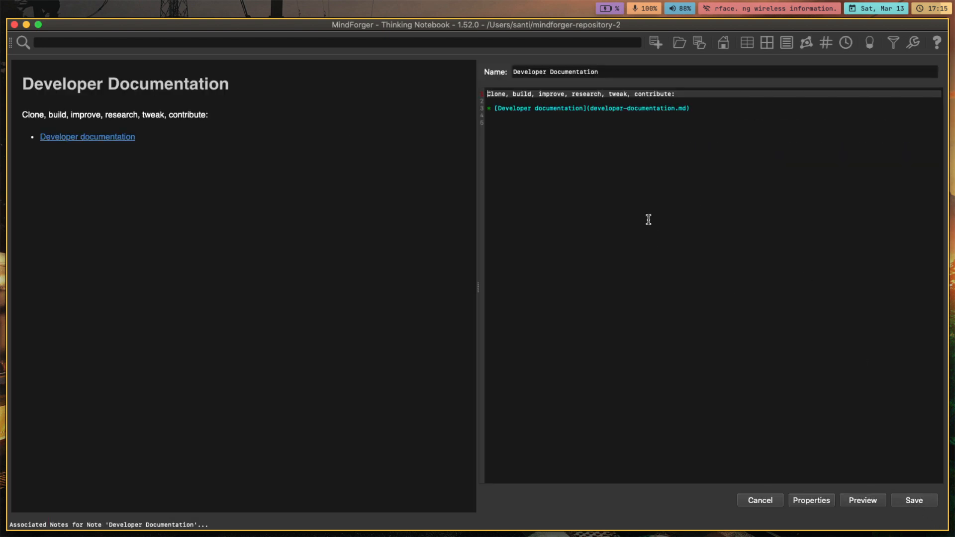
type("asdfasdfasdf")
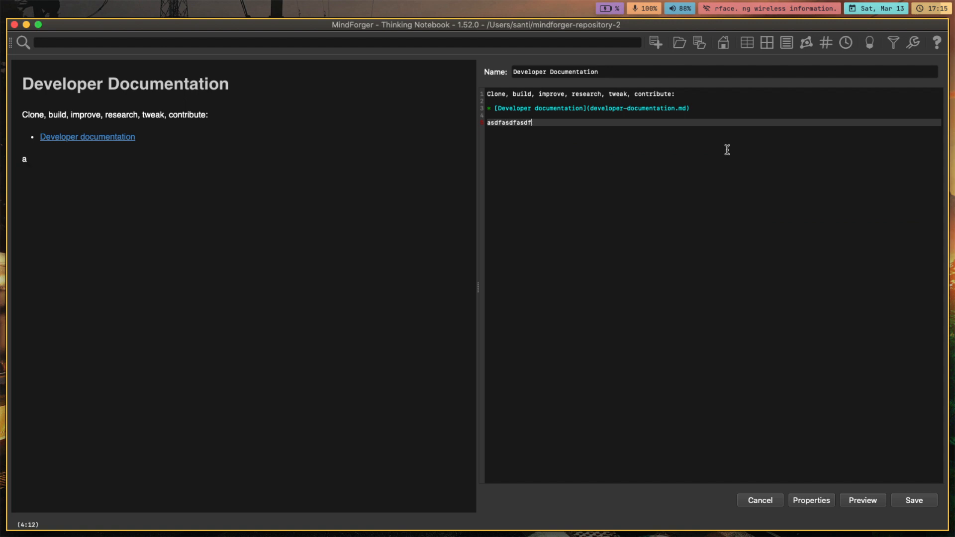
type("asdf")
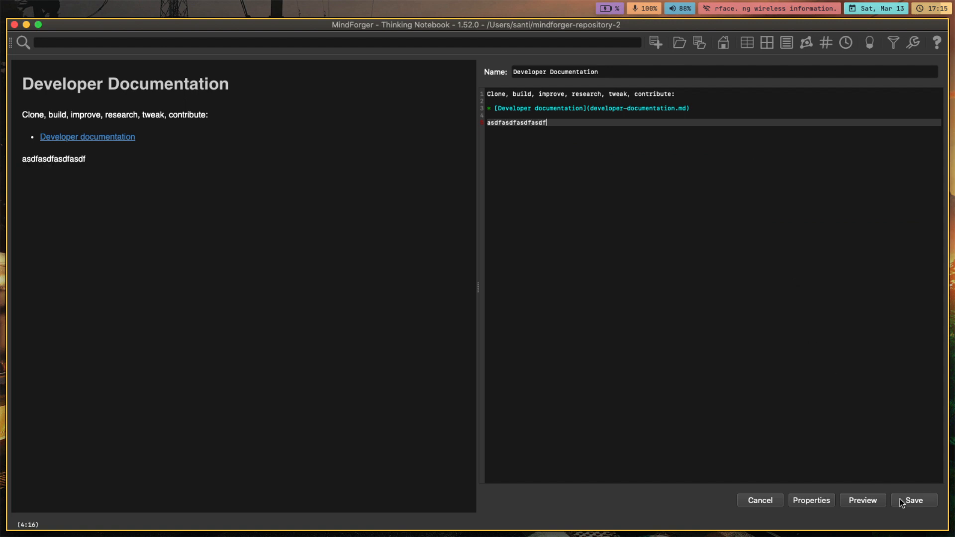
mouse_move(913, 501)
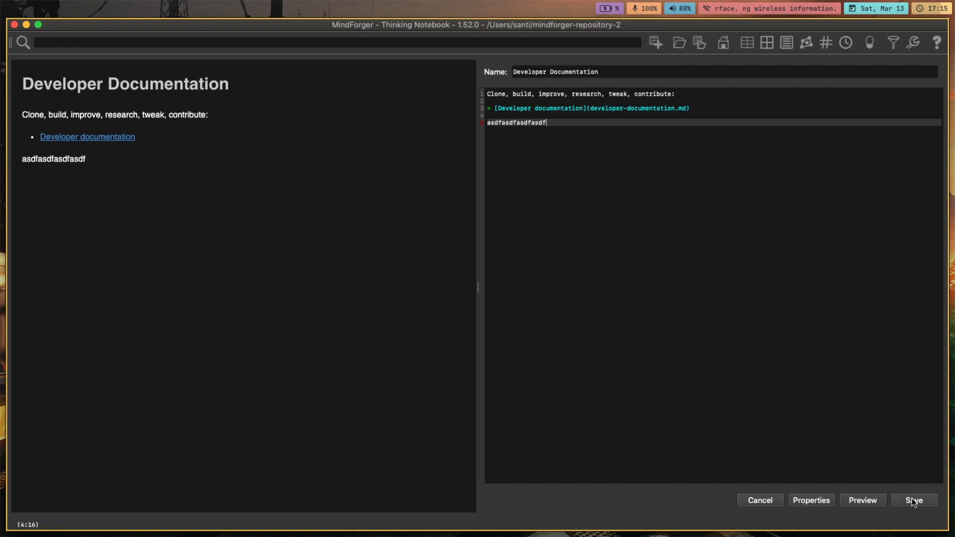
left_click(913, 500)
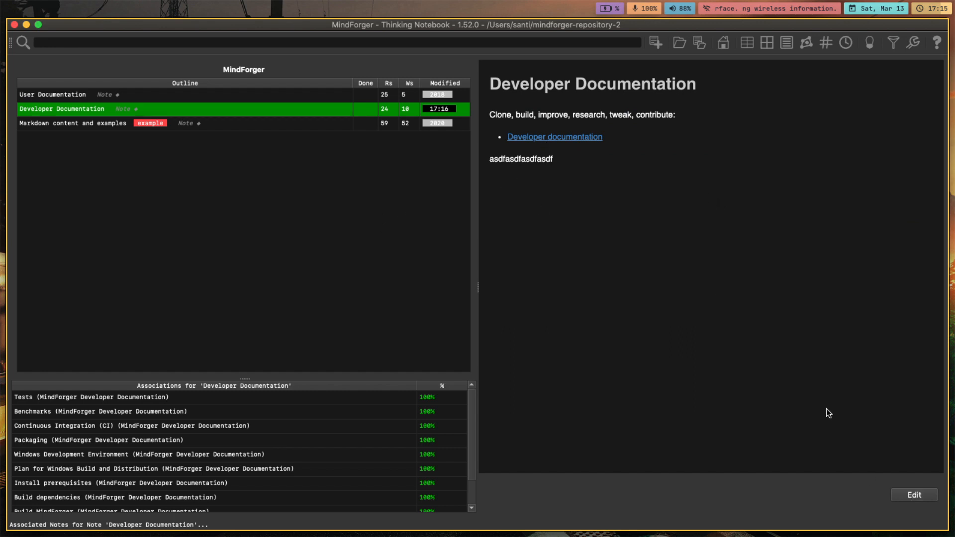
mouse_move(772, 63)
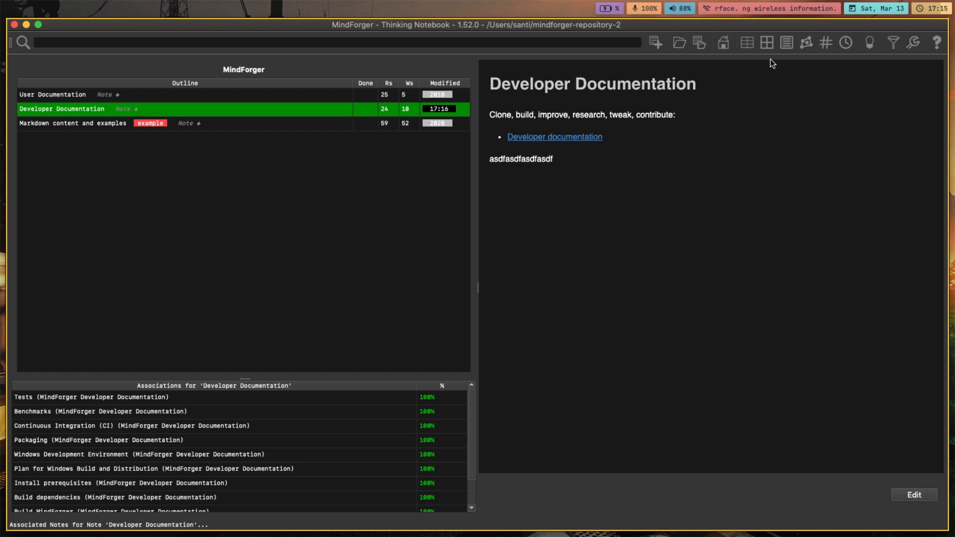
- View the notebooks list and dashboard, picking Install prerequisites from recent notes
left_click(765, 43)
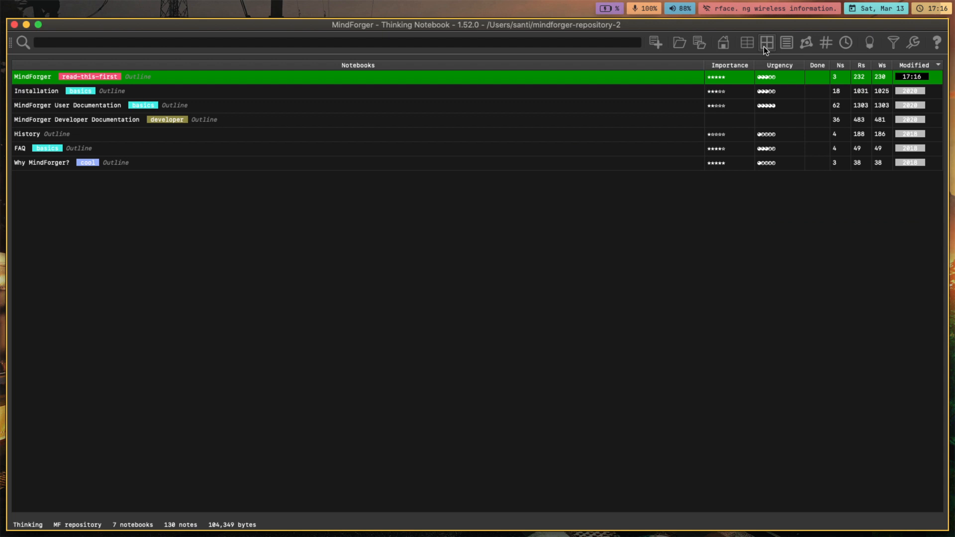
left_click(766, 43)
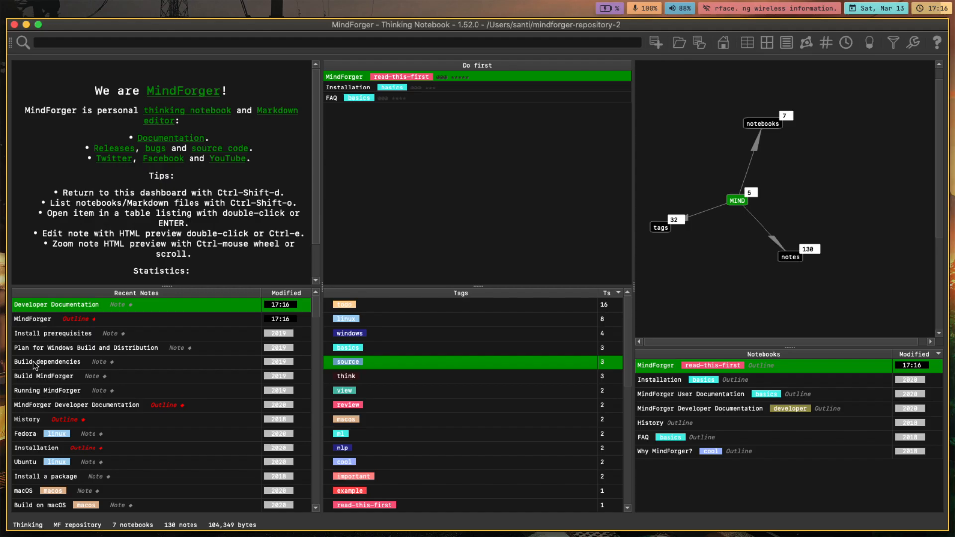
left_click(46, 390)
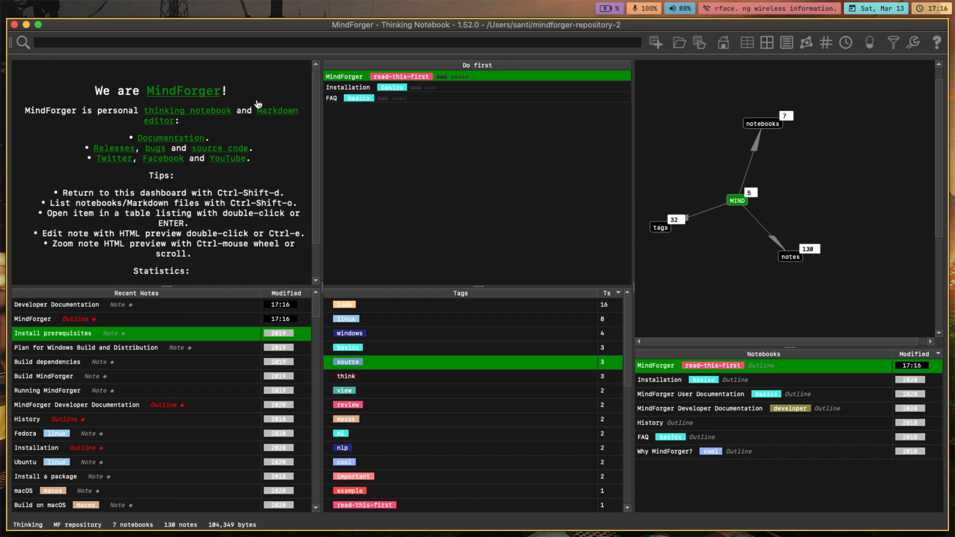
mouse_move(292, 126)
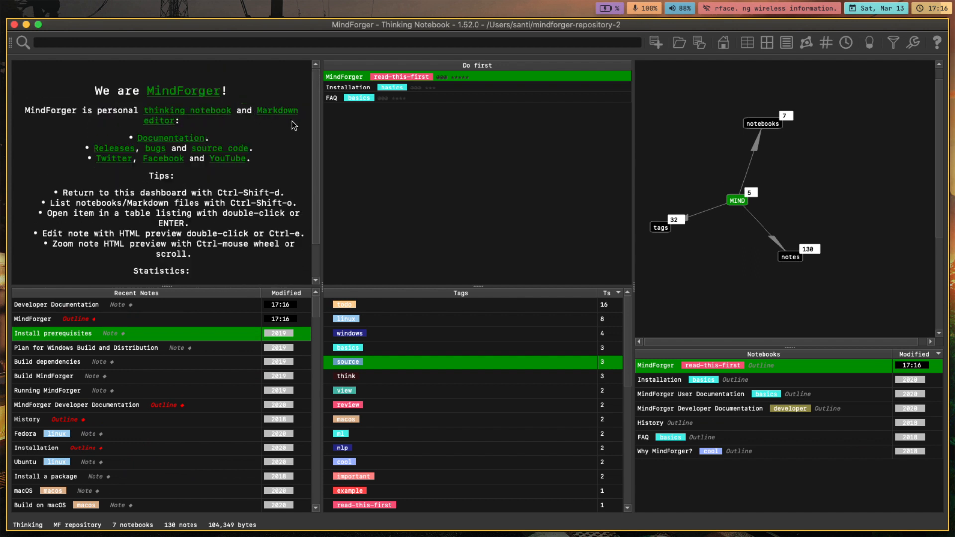
- Open the MindForger notebook outline, then return to the notebooks list and select it
left_click(349, 88)
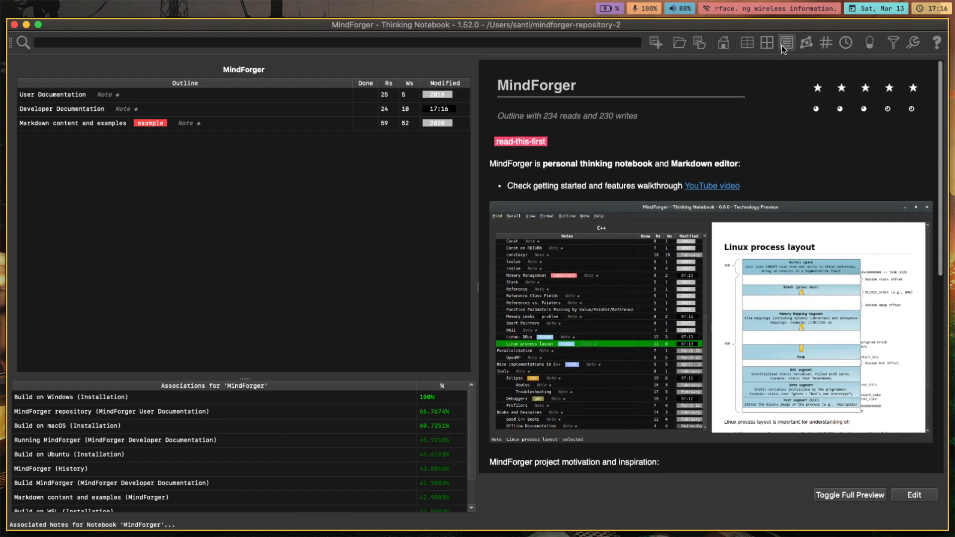
left_click(786, 41)
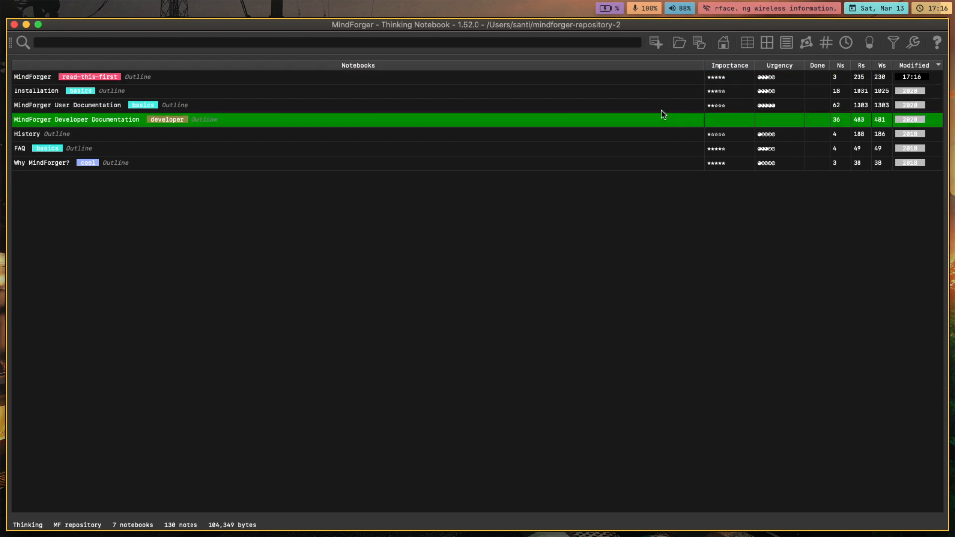
left_click(67, 104)
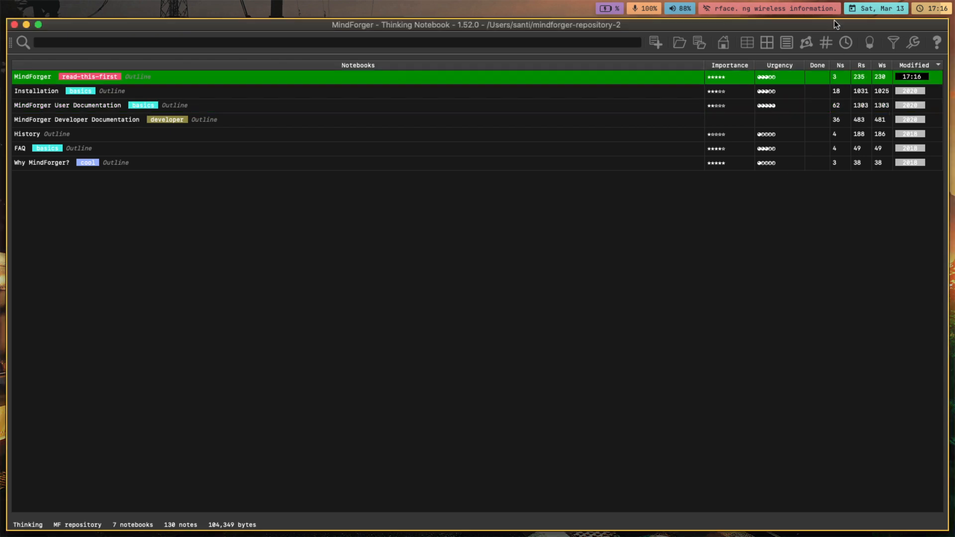
- Show the knowledge graph from the dashboard and expand it around the MIND node
left_click(786, 43)
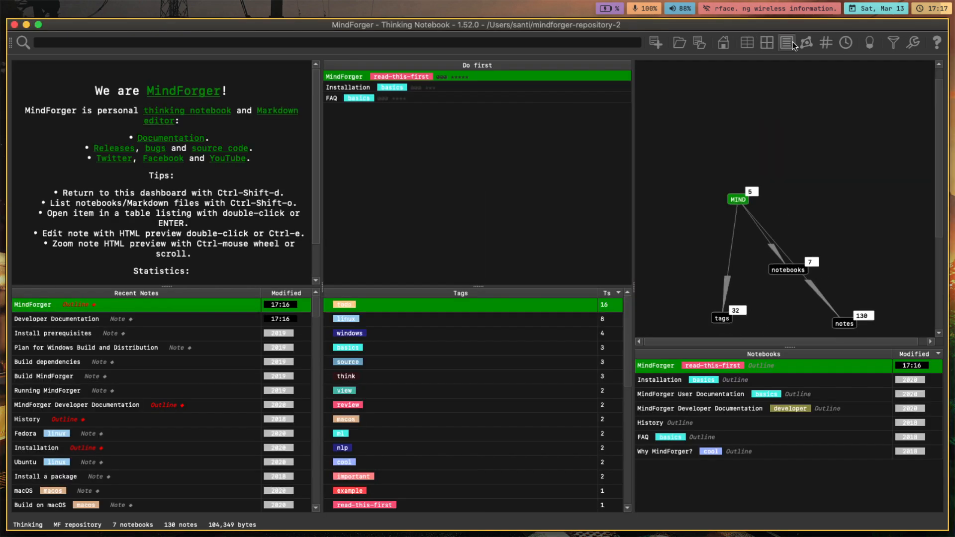
left_click(786, 42)
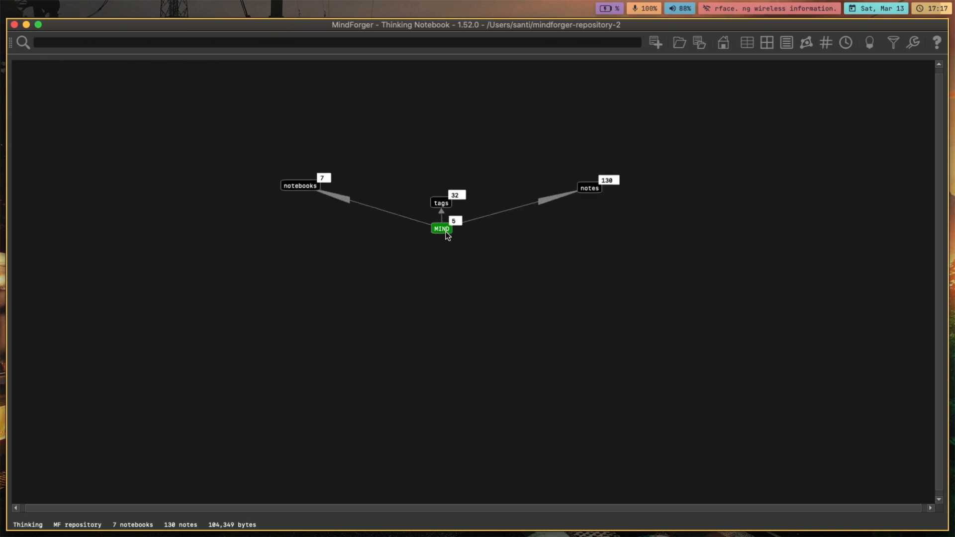
left_click(440, 203)
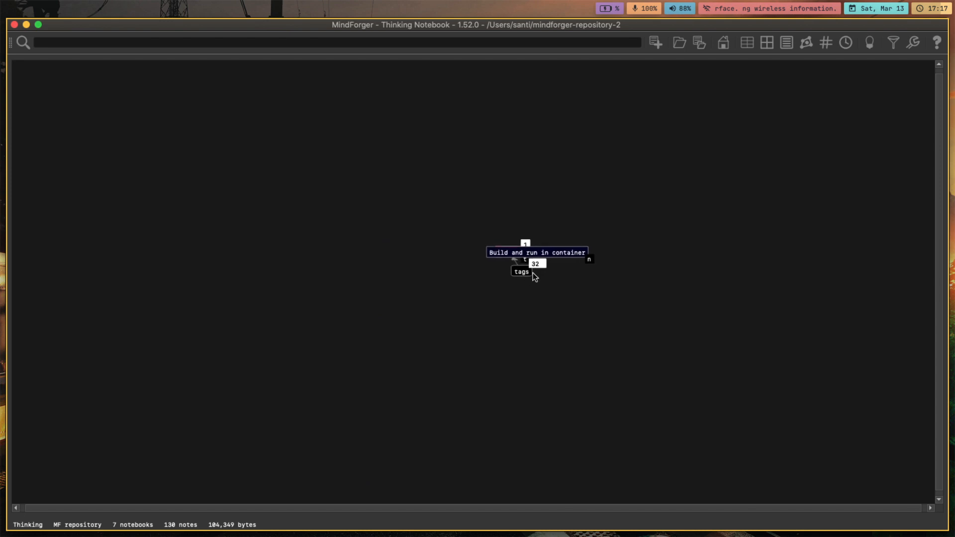
- Open Build and run in container from the graph, save it, and return to the notebooks list
double_click(536, 252)
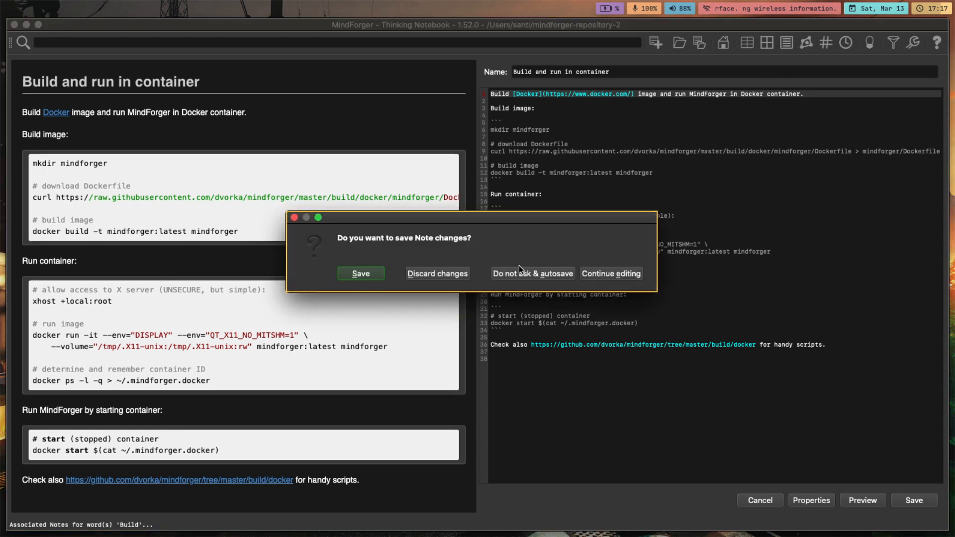
left_click(360, 272)
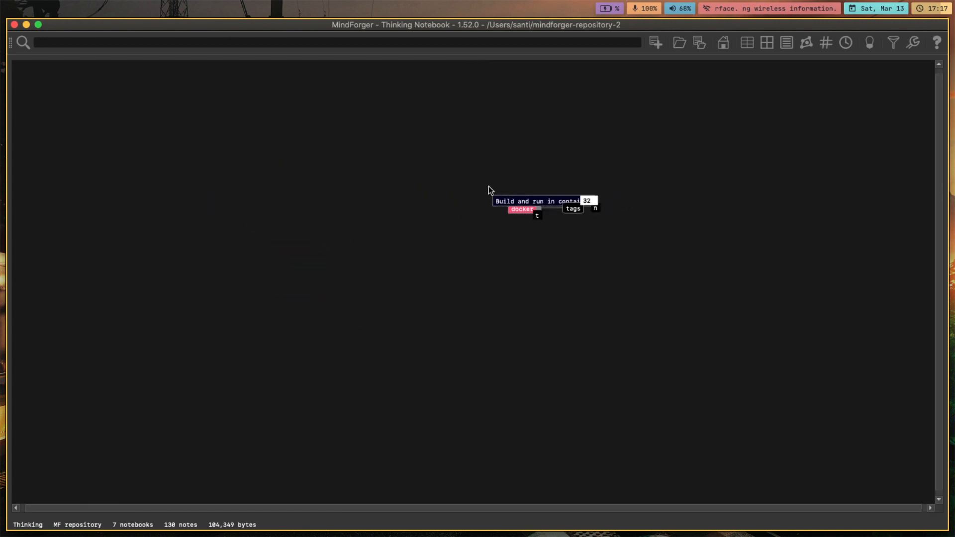
left_click(536, 202)
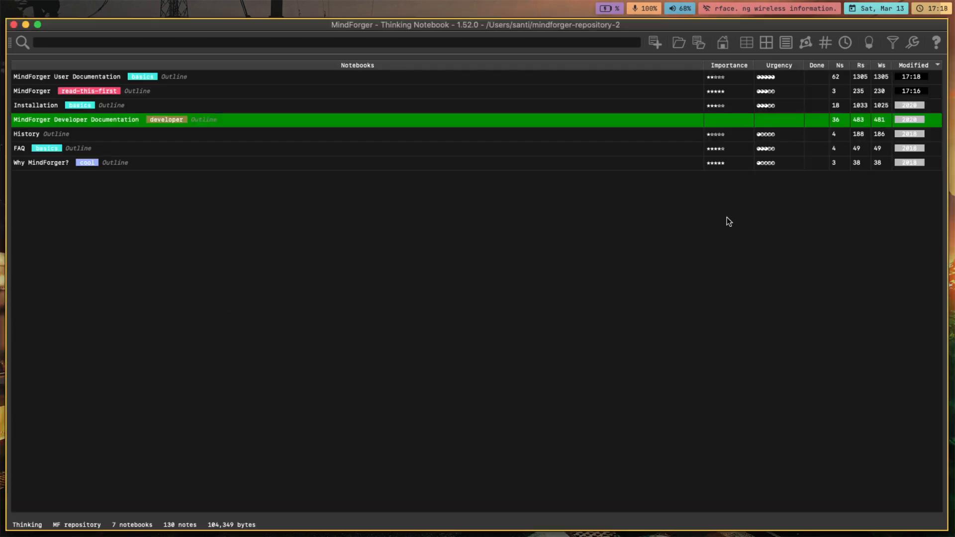
mouse_move(239, 116)
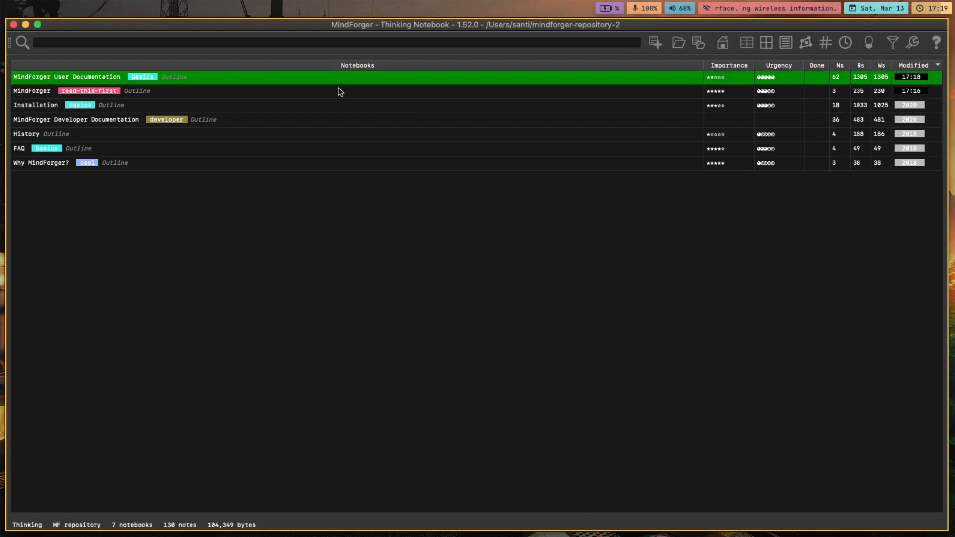
mouse_move(367, 110)
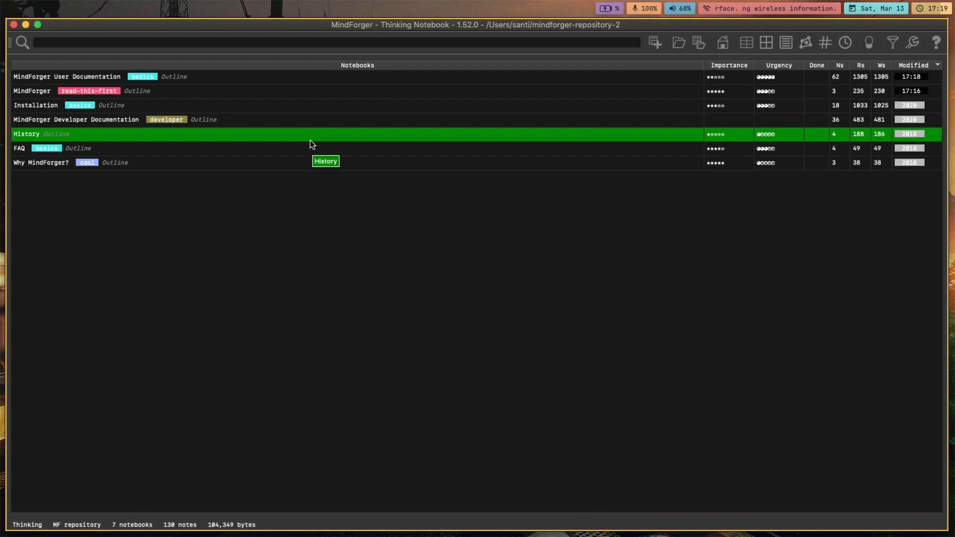
- Select the History notebook in the list before quitting MindForger
left_click(177, 119)
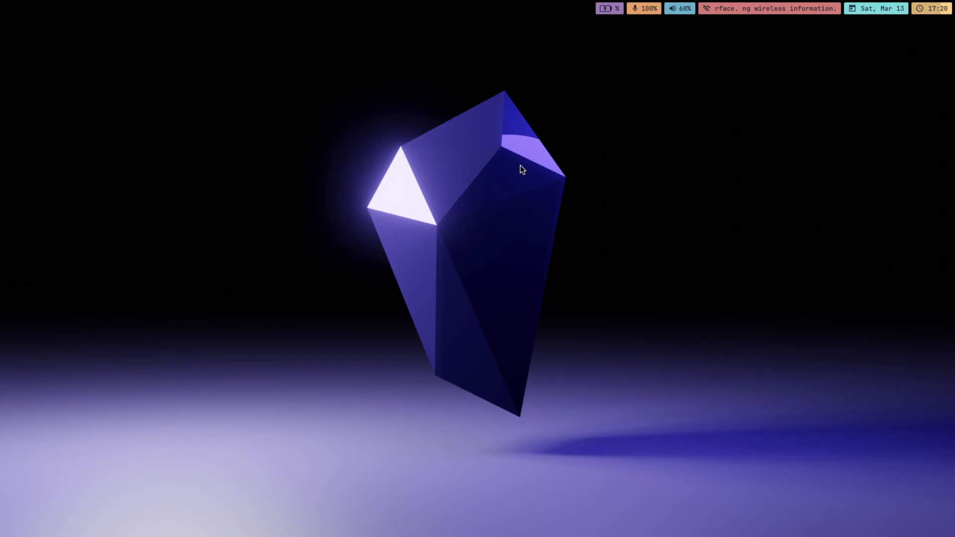
mouse_move(675, 248)
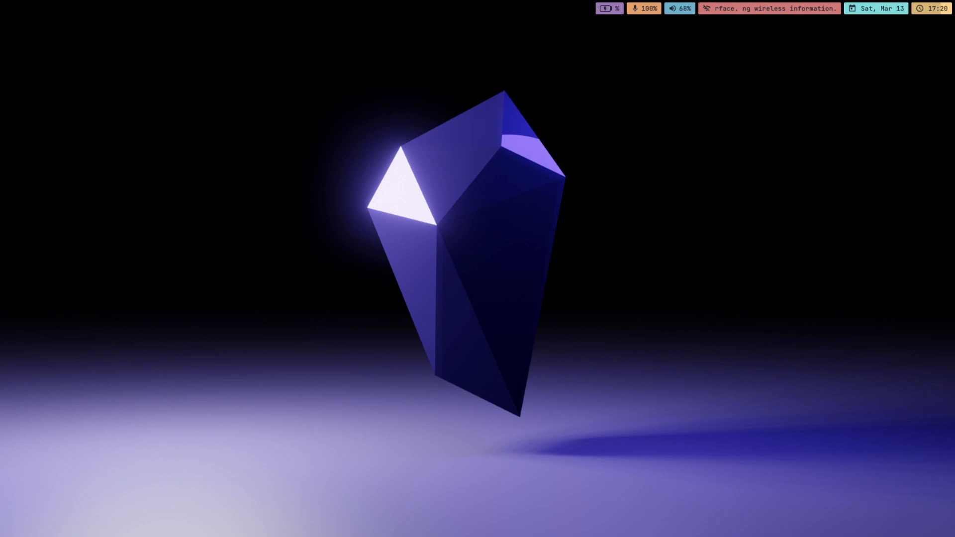
mouse_move(220, 80)
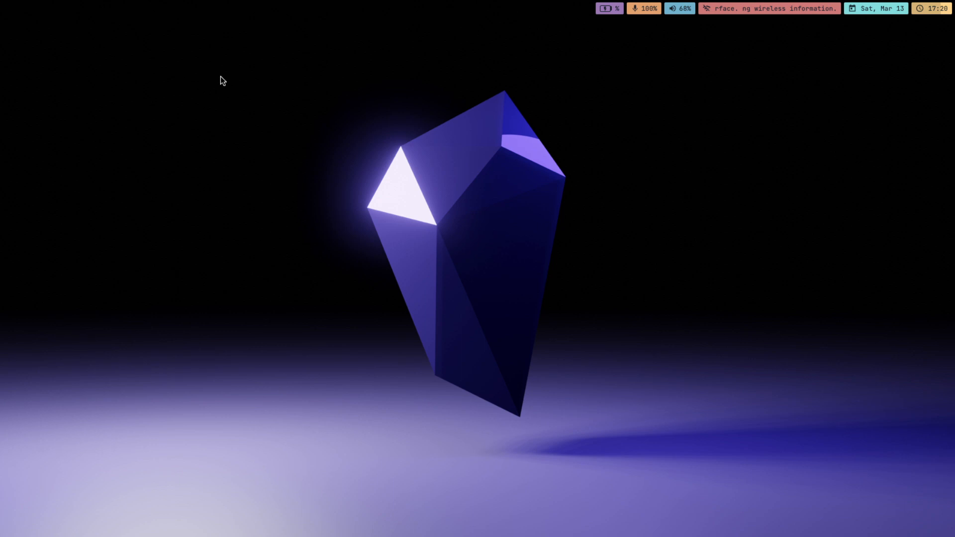
mouse_move(299, 67)
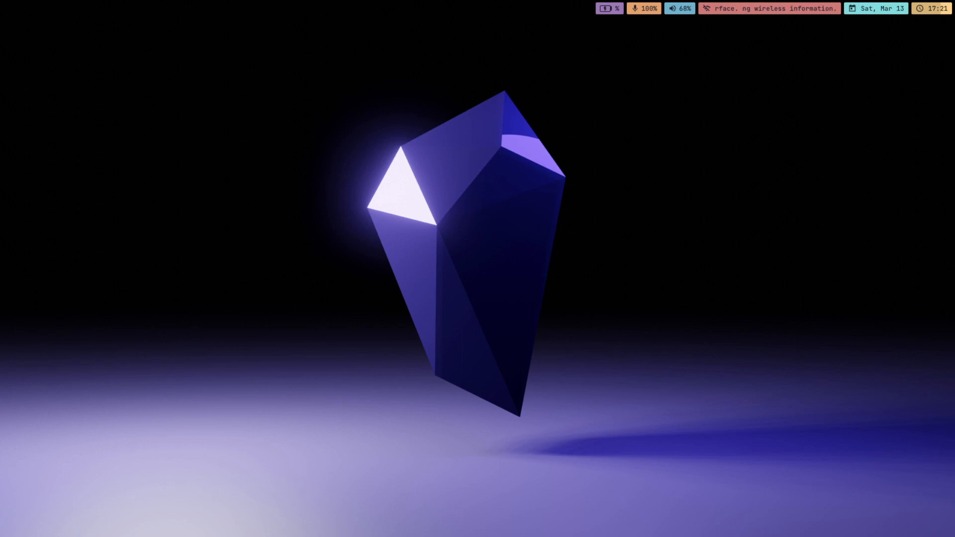
mouse_move(388, 75)
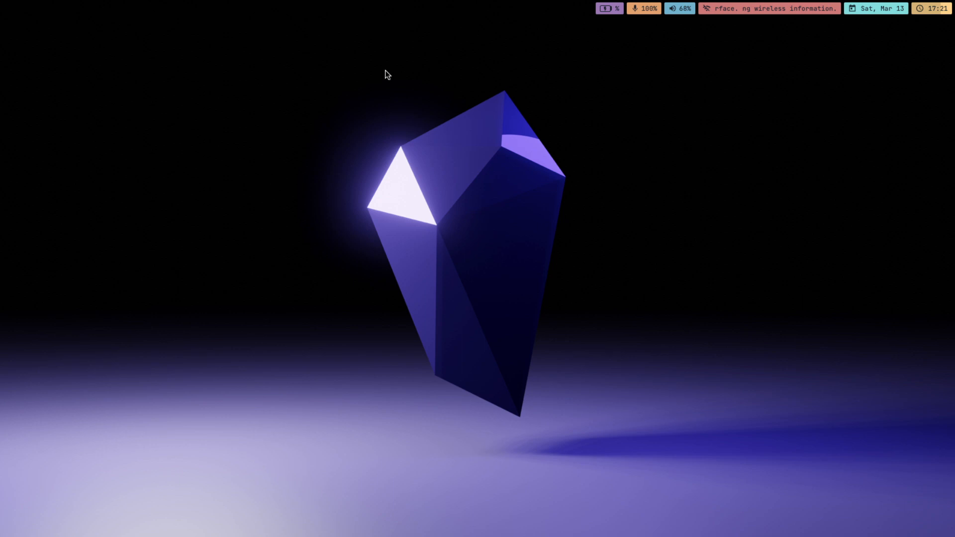